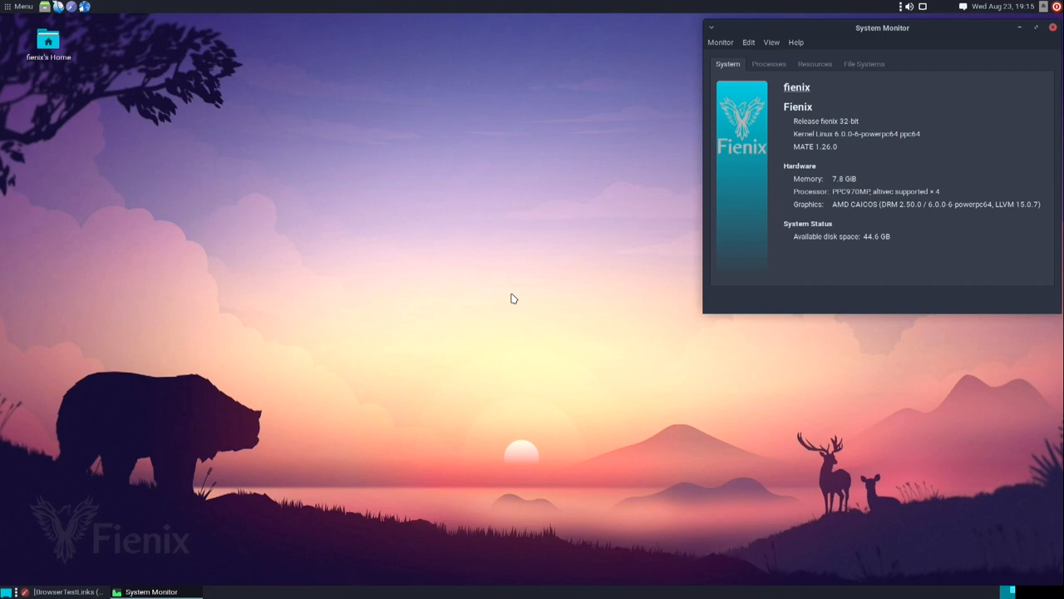
mouse_move(211, 122)
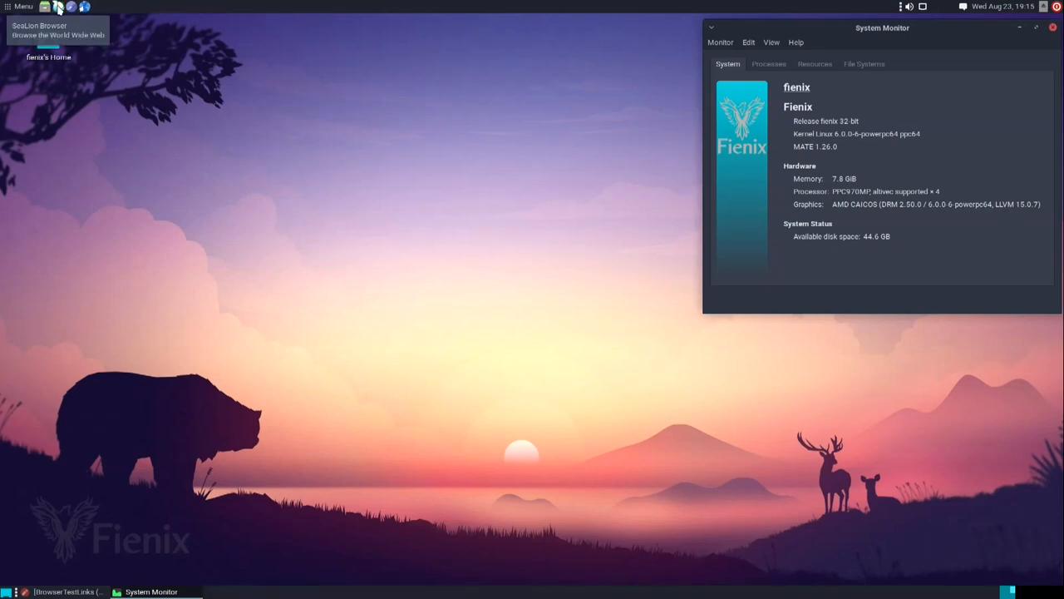
Launch the SeaLion browser from the top panel launcher to its Google start page.
left_click(57, 7)
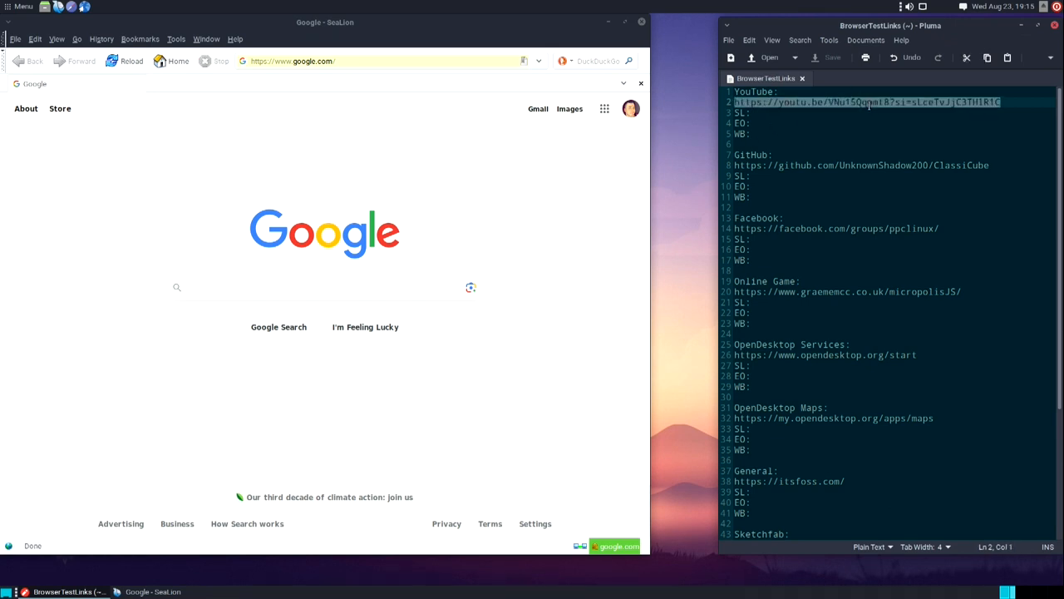
Play the YouTube forest relaxation video, browse down its comments, then close them.
left_click(376, 60)
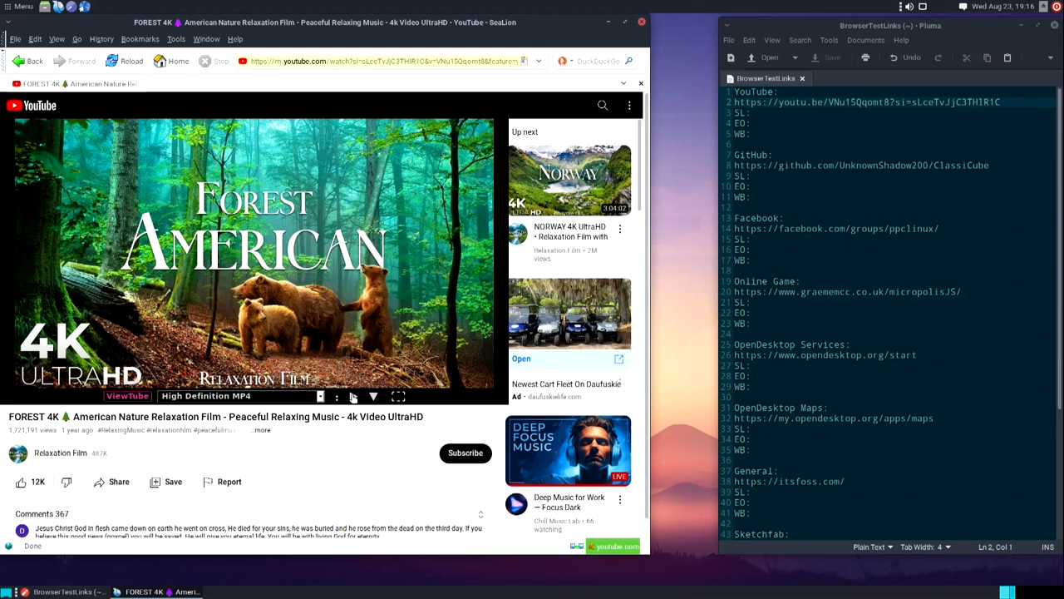
mouse_move(353, 395)
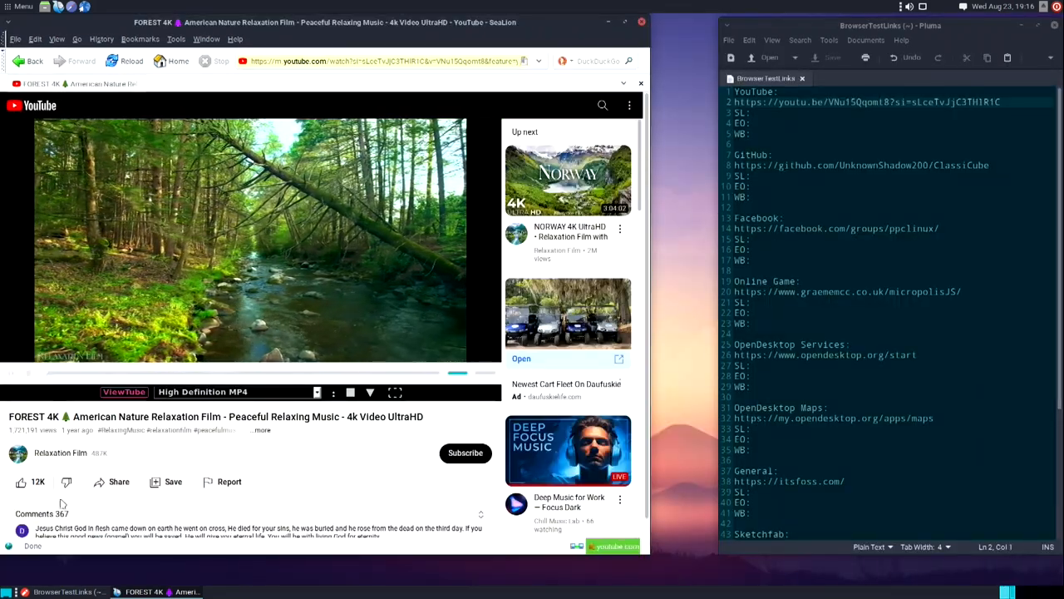
left_click(33, 516)
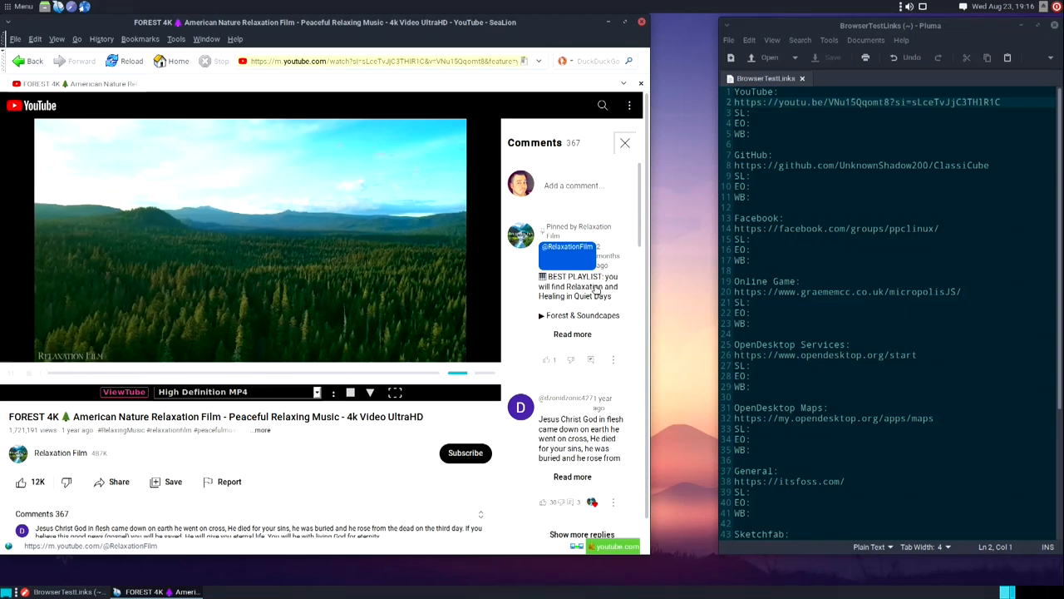
scroll("down", 3)
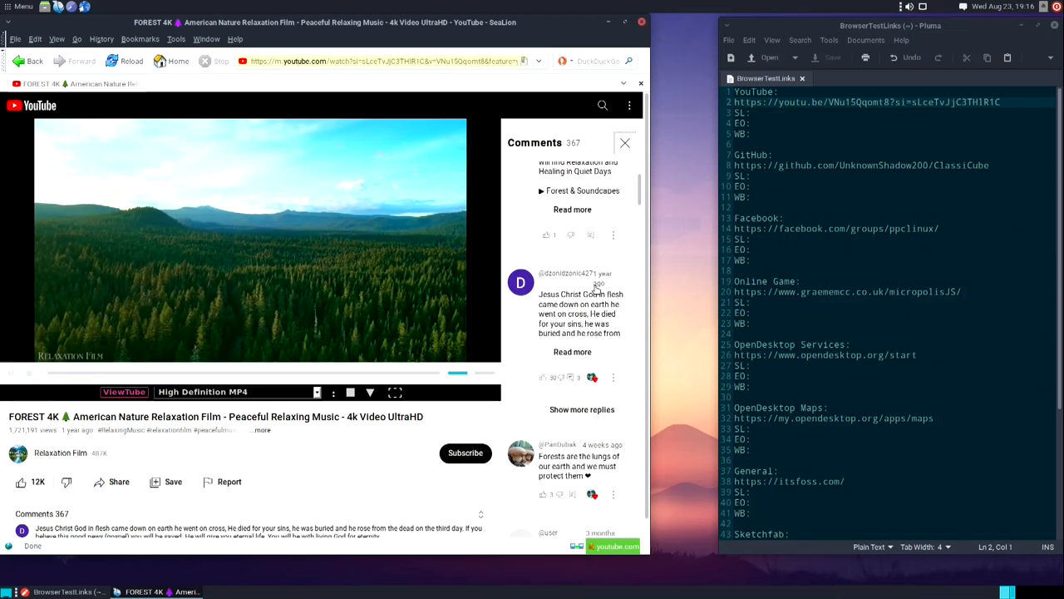
scroll("down", 3)
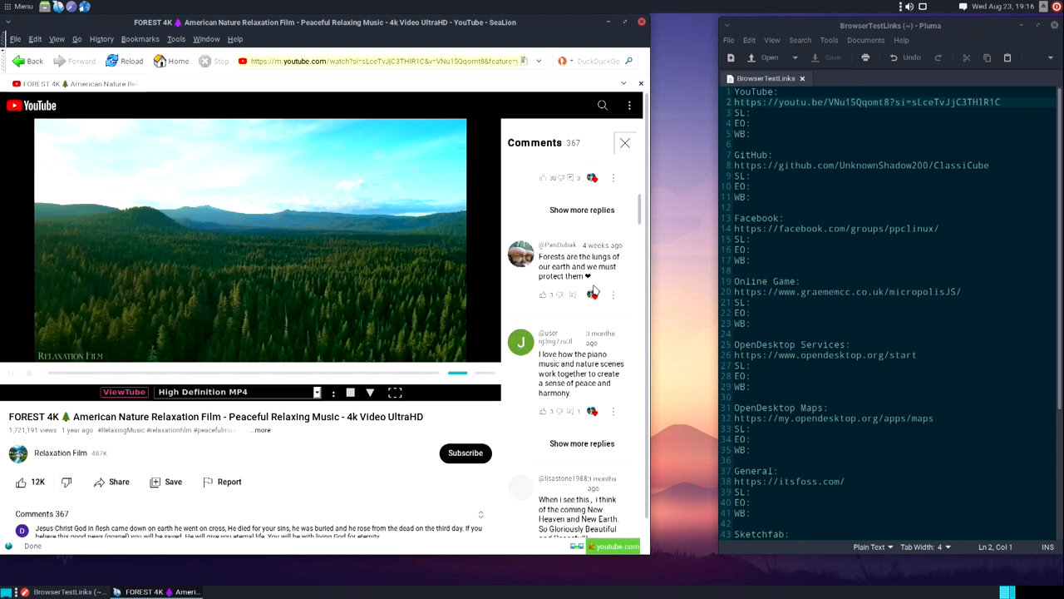
scroll("down", 3)
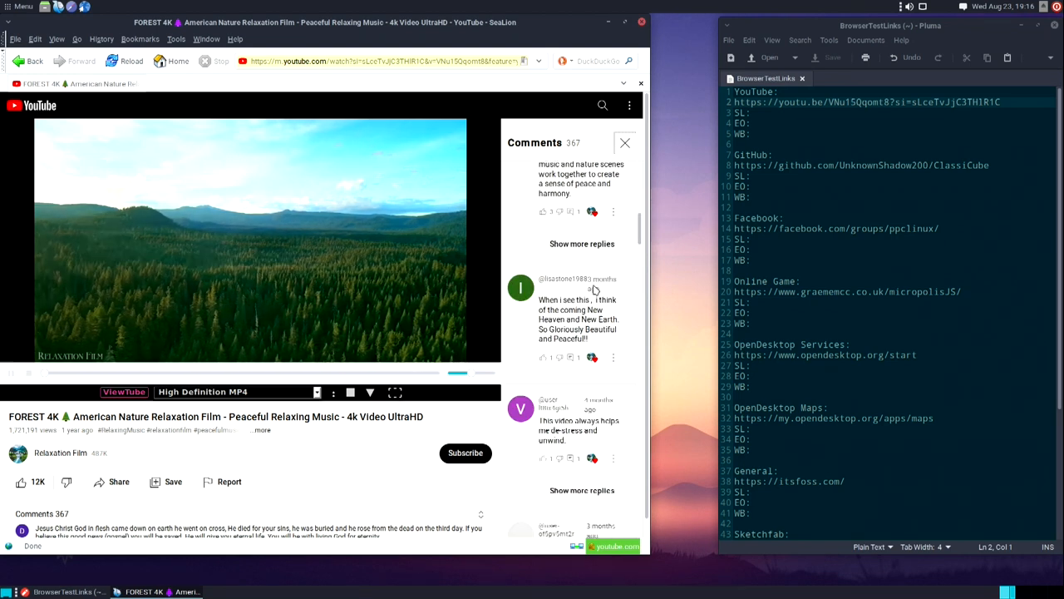
scroll("down", 3)
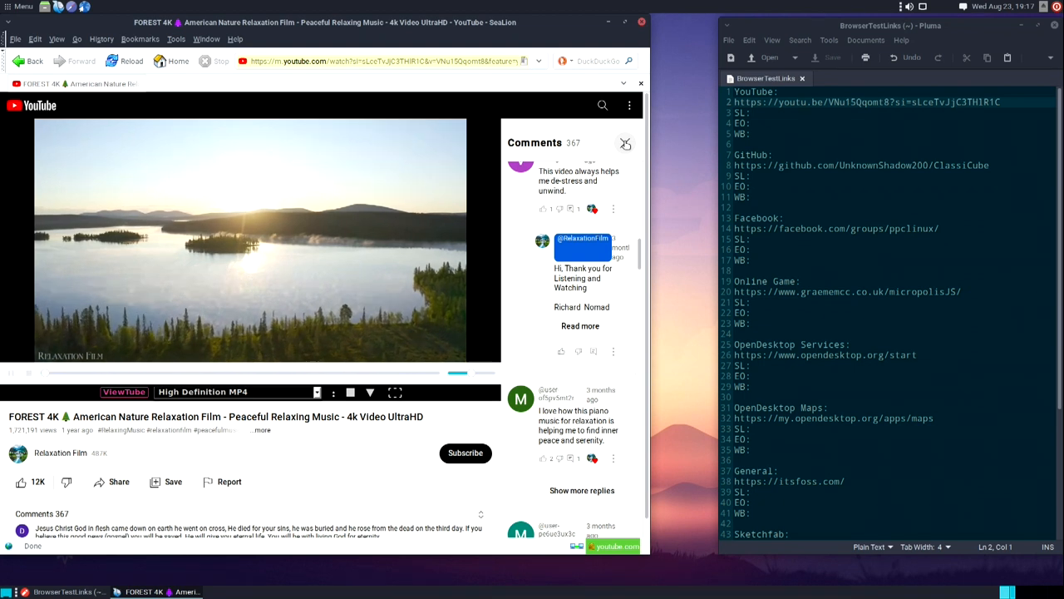
left_click(625, 143)
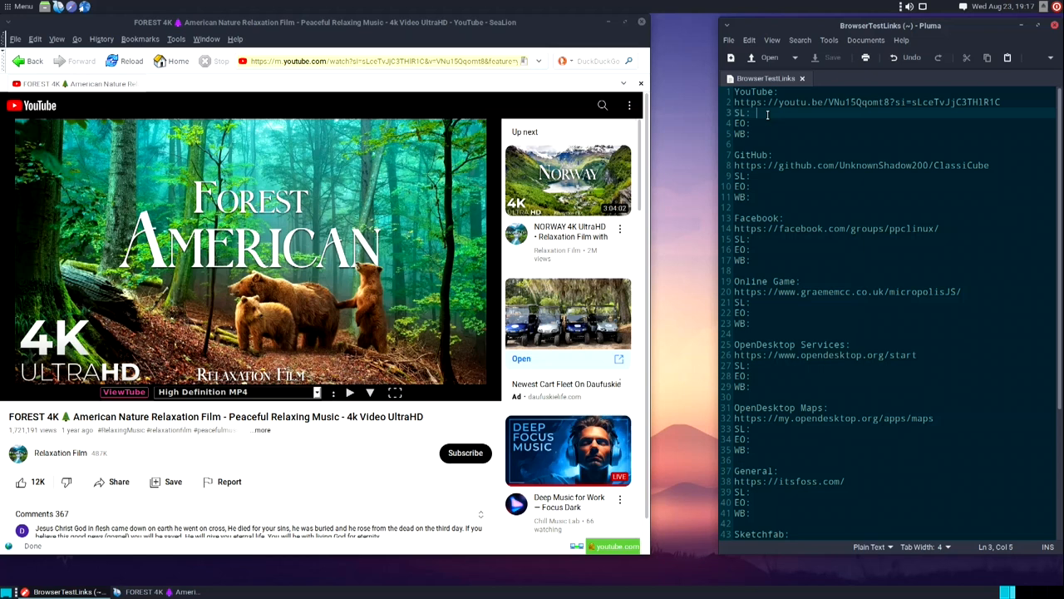
Record 'Good' after SL: under YouTube and select the GitHub link next.
type("Good")
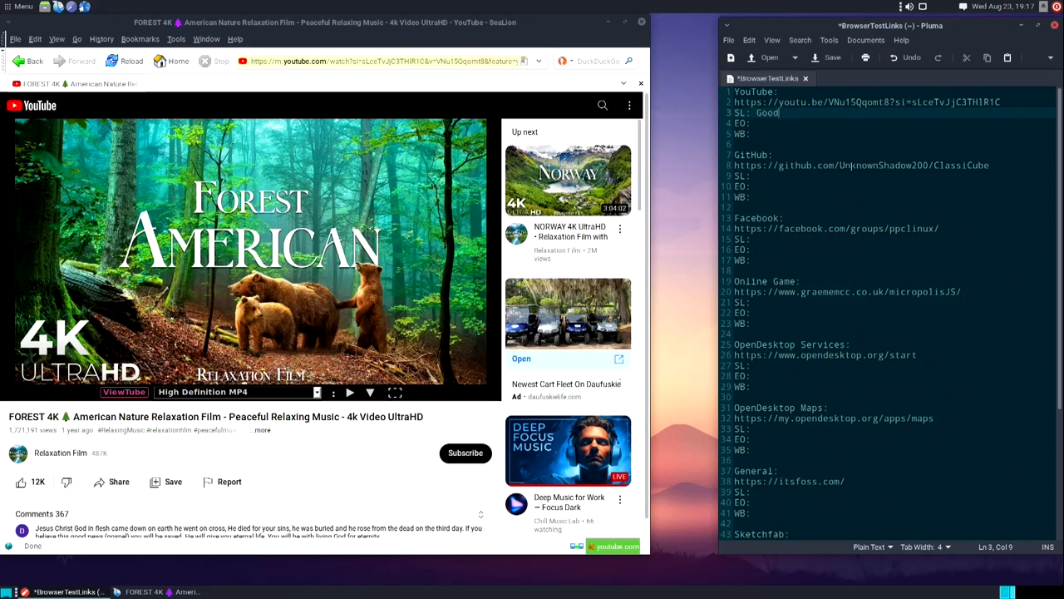
left_click(852, 165)
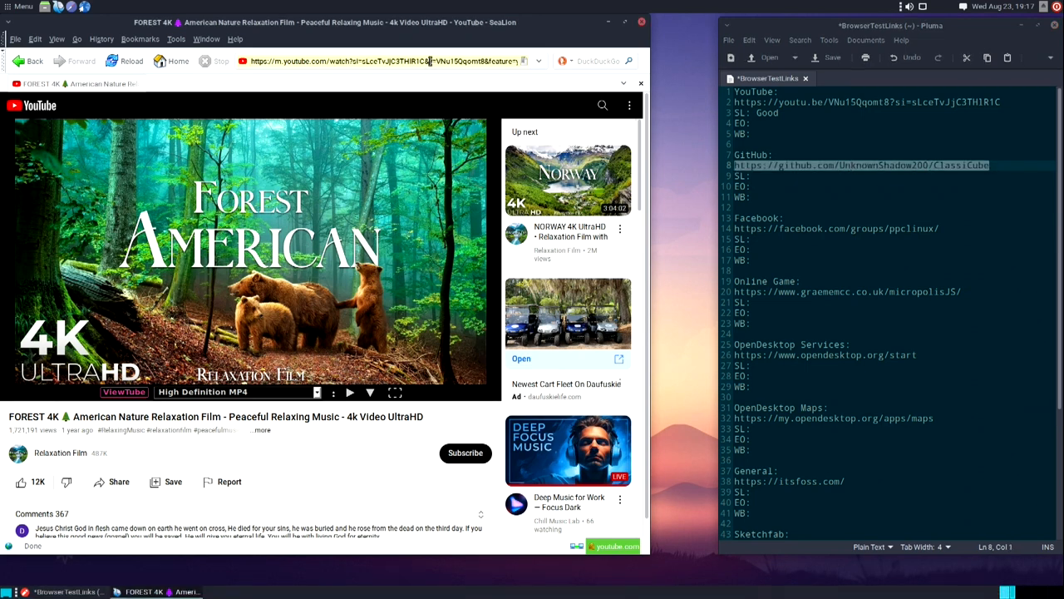
Load github.com/UnknownShadow200/ClassiCube, scroll its readme and check the Code clone dropdown.
type("https://github.com/UnknownShadow200/ClassiCube")
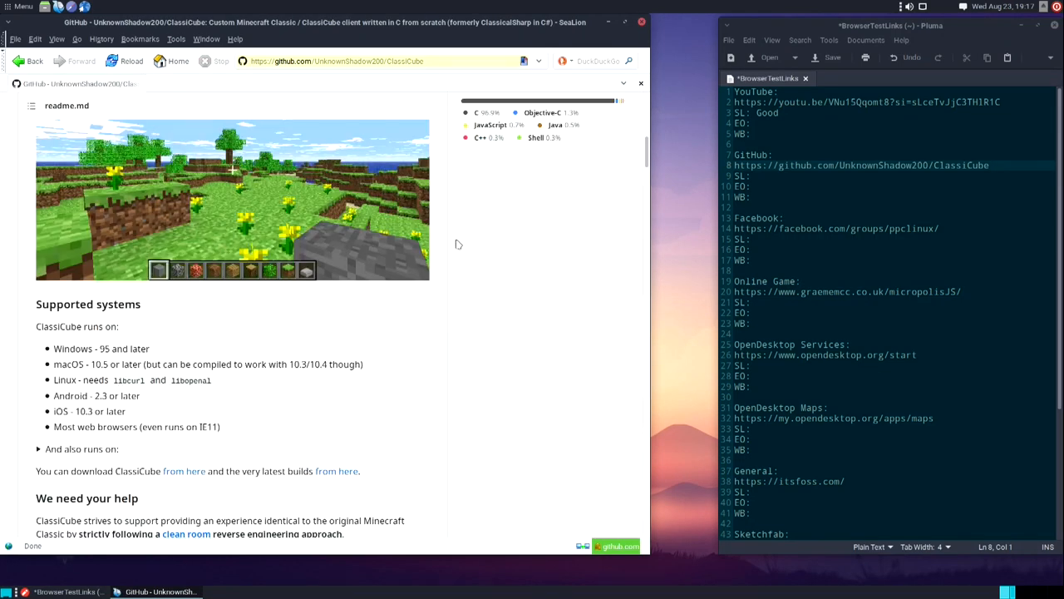
scroll("down", 3)
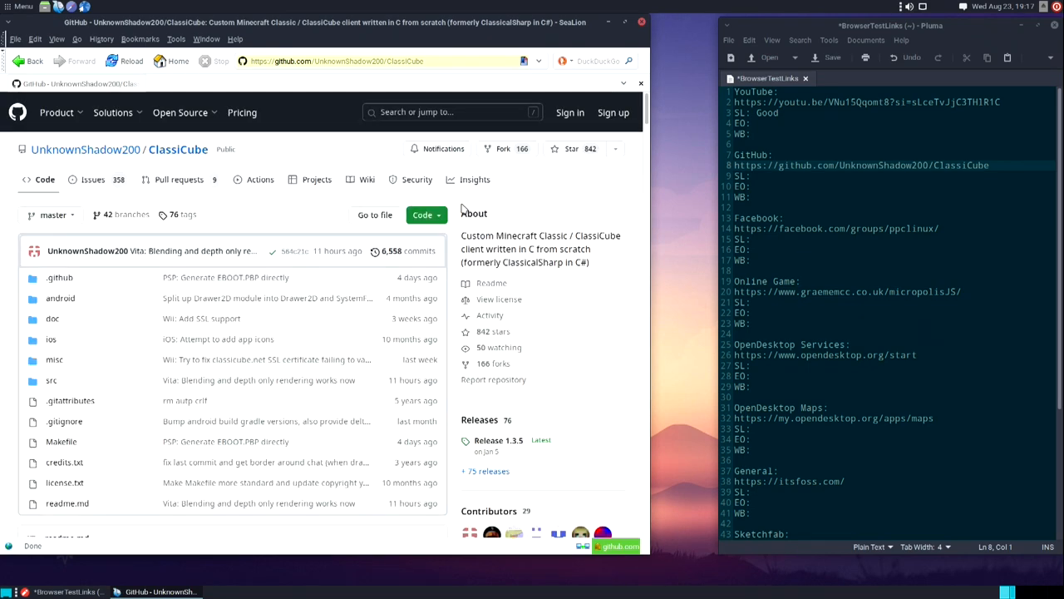
left_click(422, 215)
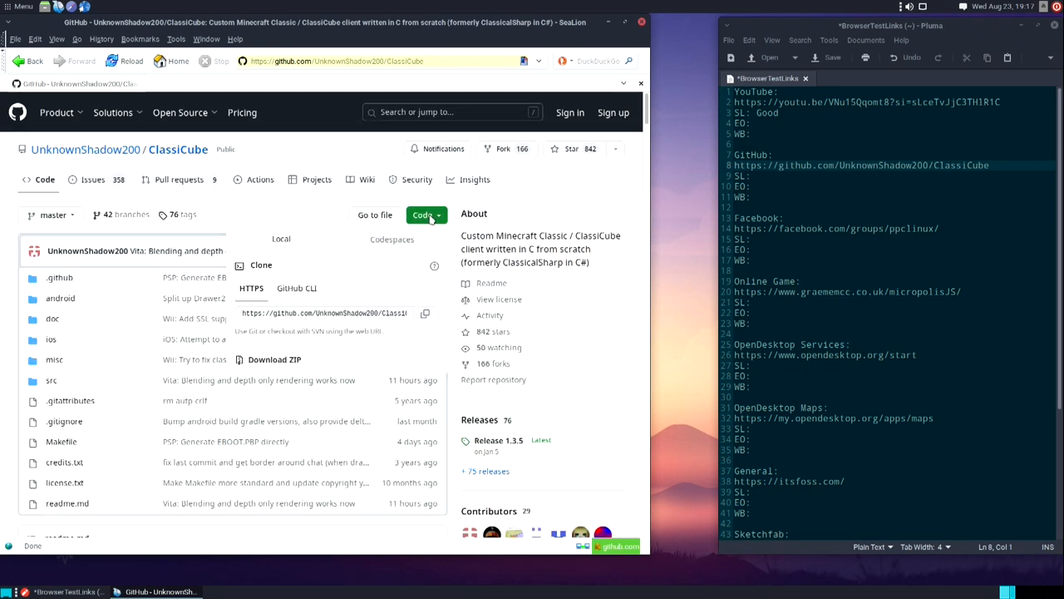
left_click(422, 215)
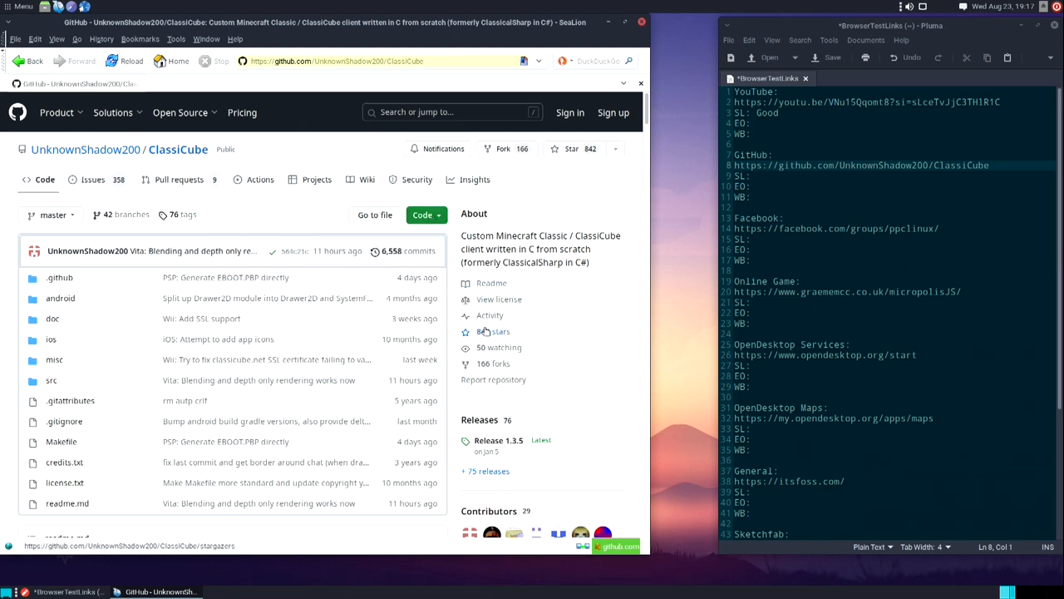
scroll("down", 3)
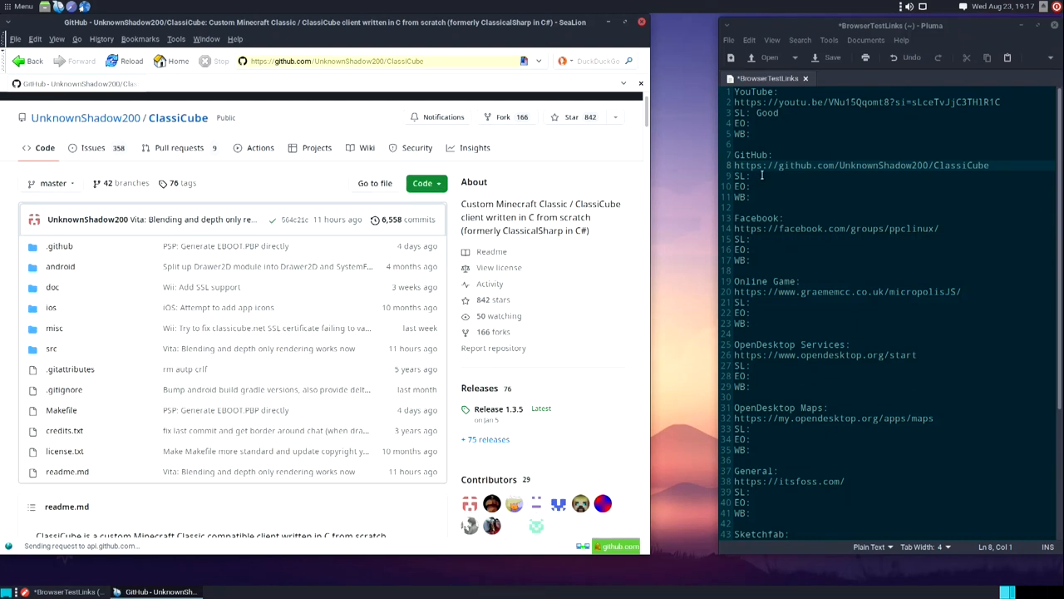
Record 'Good' after SL: under the GitHub entry.
type("G")
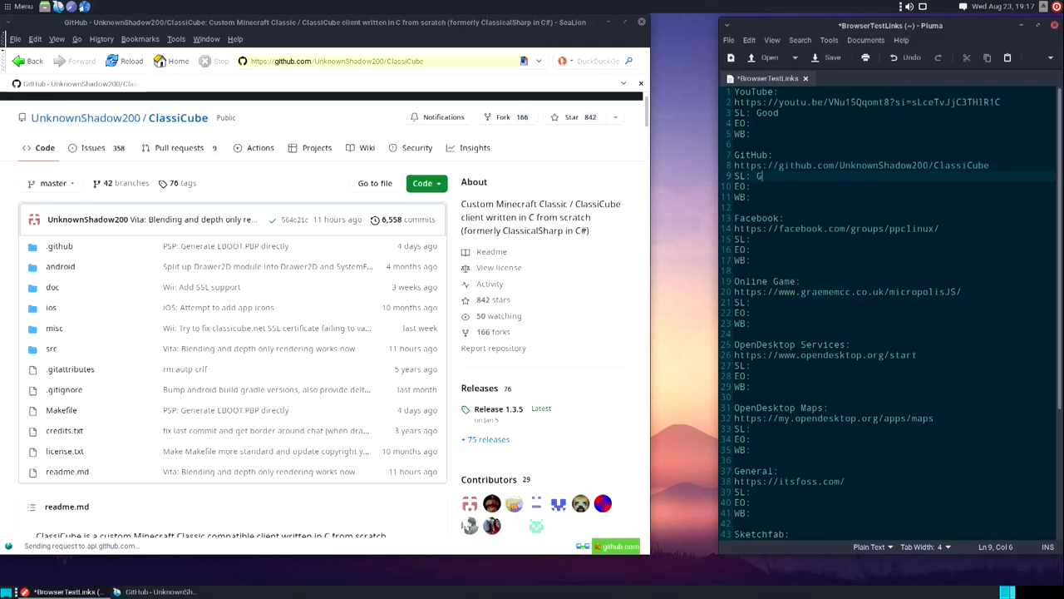
type("ood")
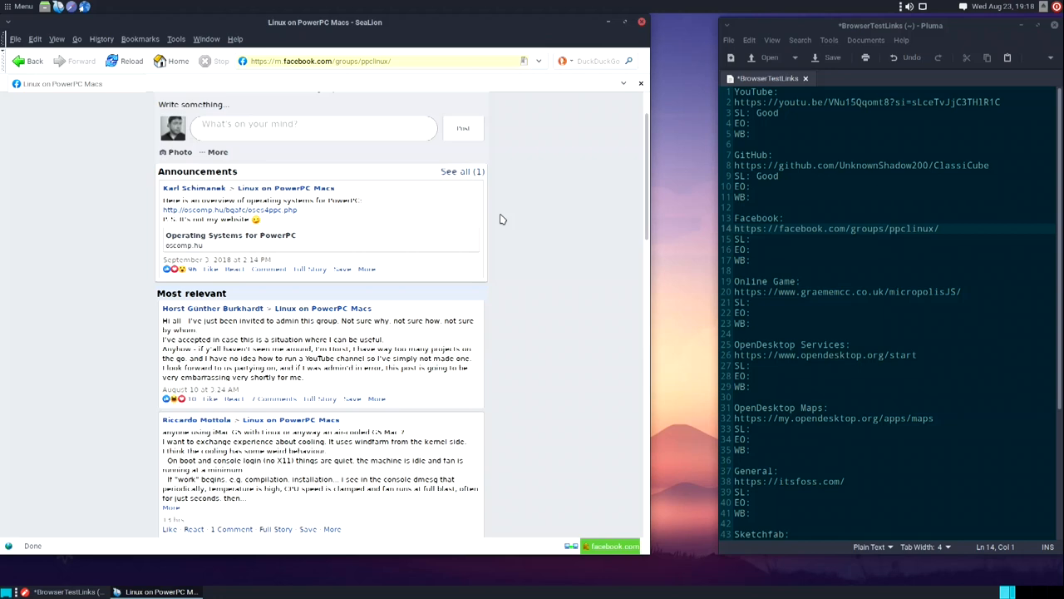
scroll("down", 3)
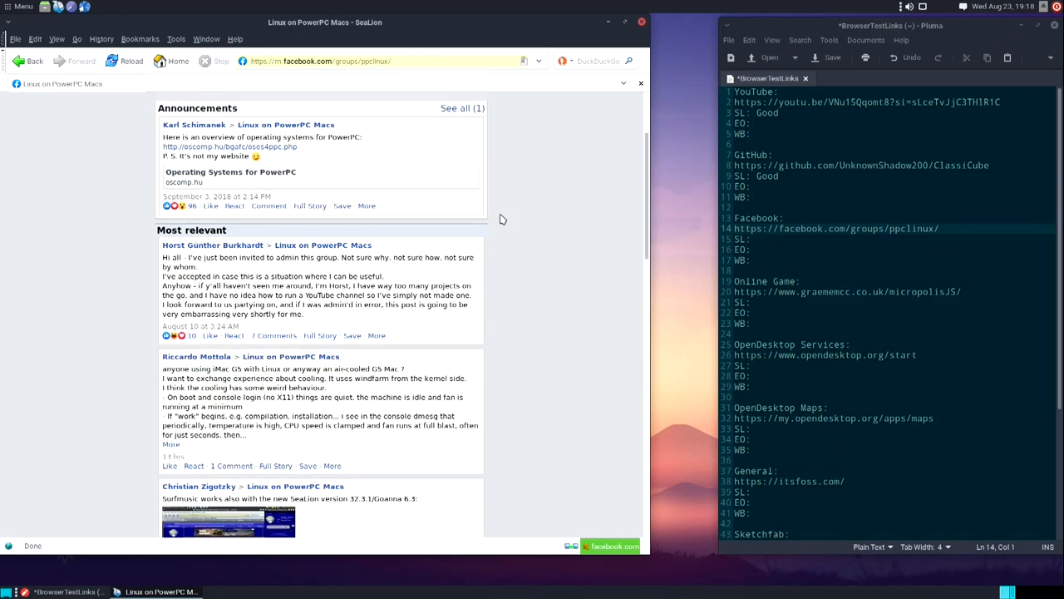
scroll("down", 3)
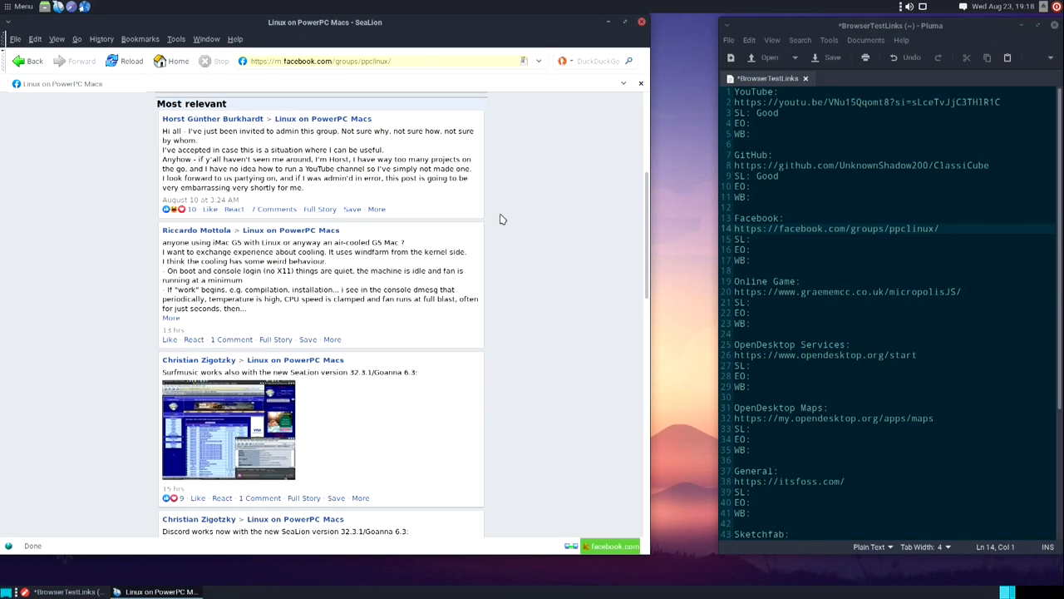
scroll("down", 3)
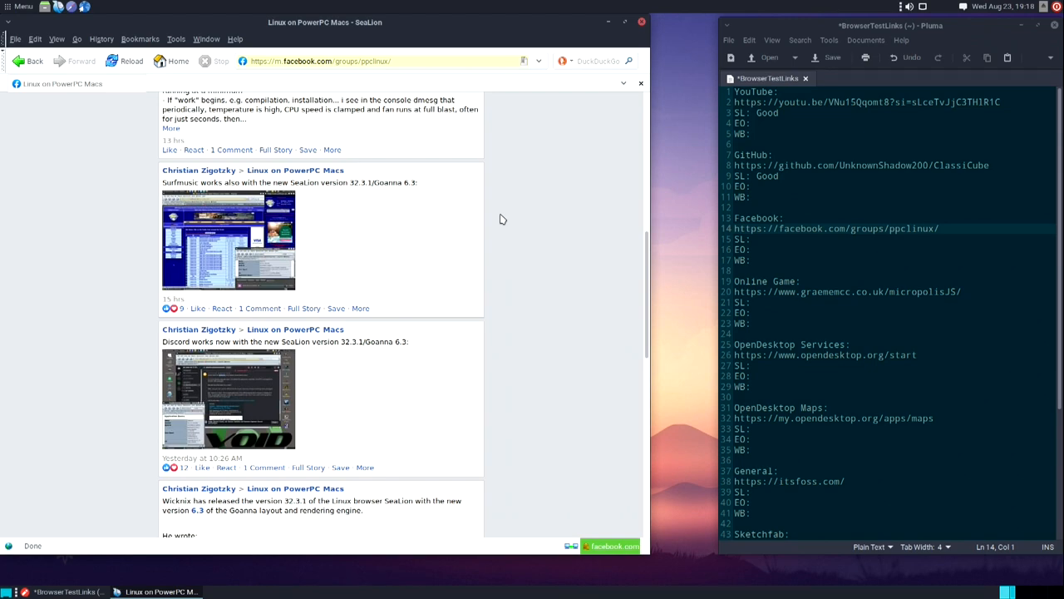
scroll("down", 3)
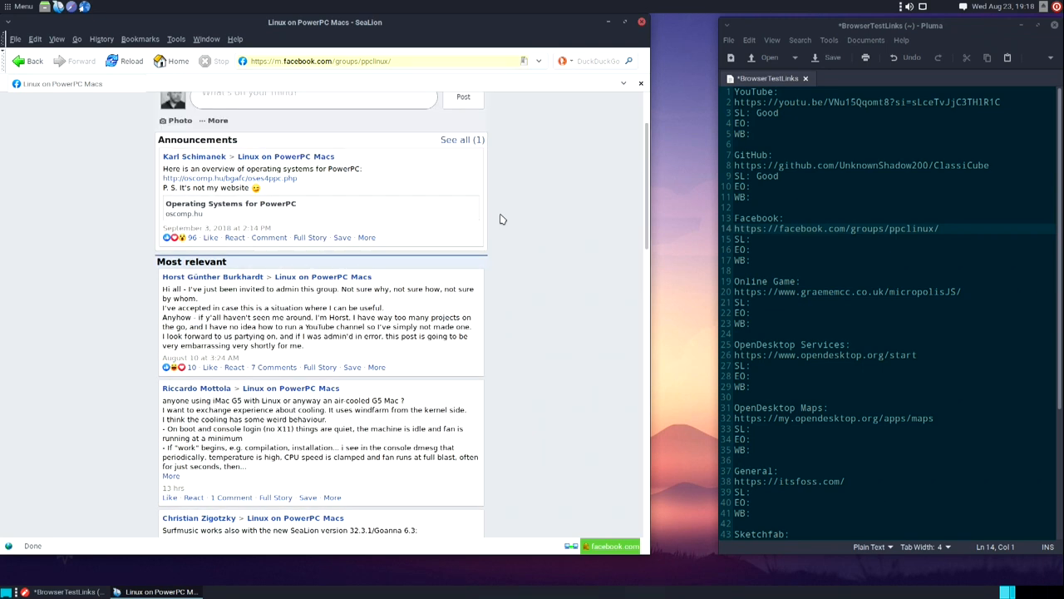
scroll("down", 3)
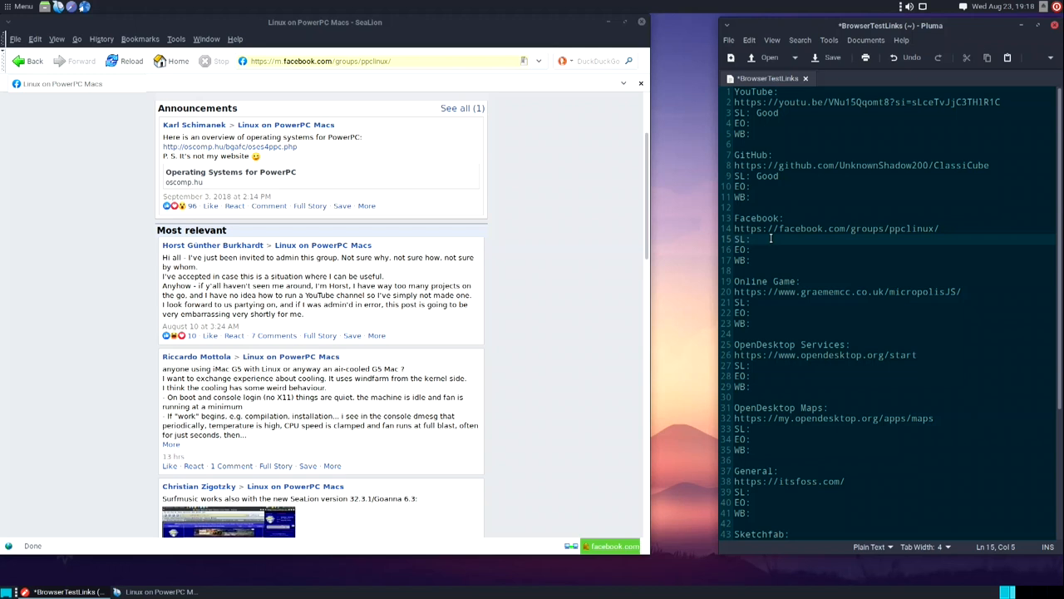
Record Facebook as 'Good', then load graememcc.co.uk/micropolisJS in SeaLion.
type("Good")
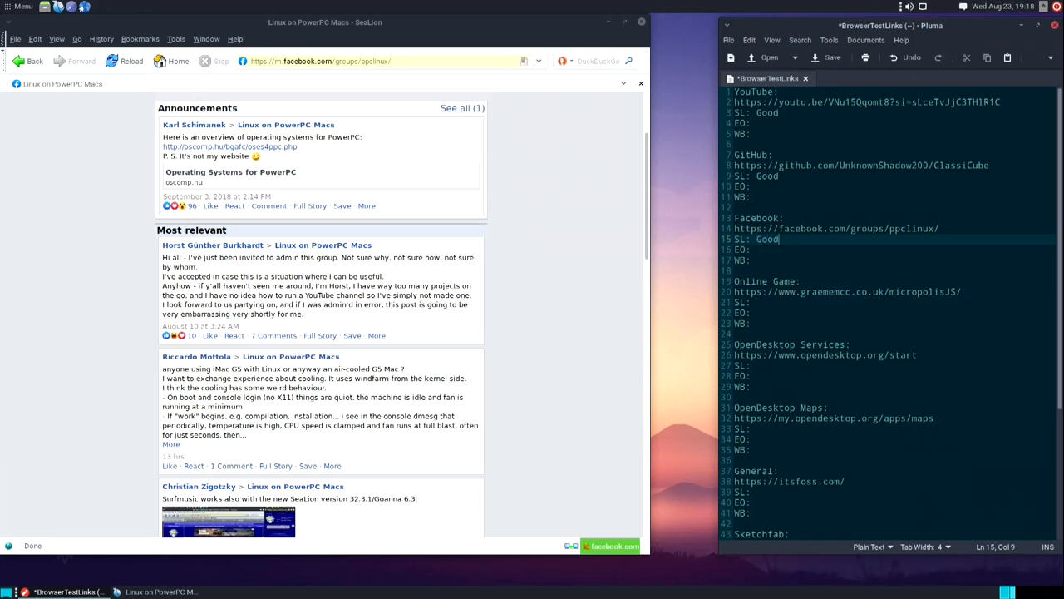
left_click(882, 291)
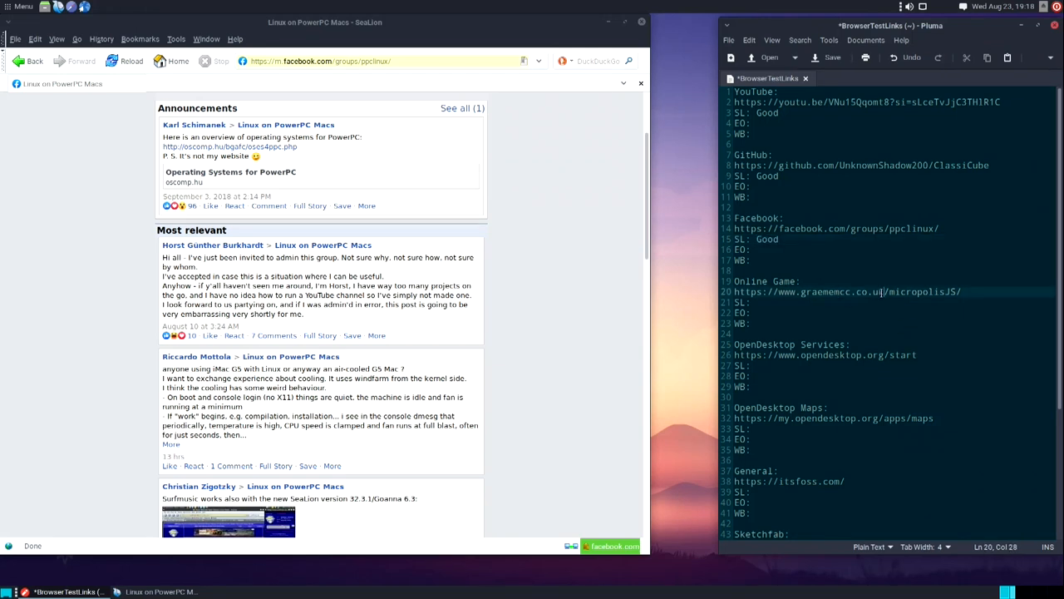
triple_click(847, 291)
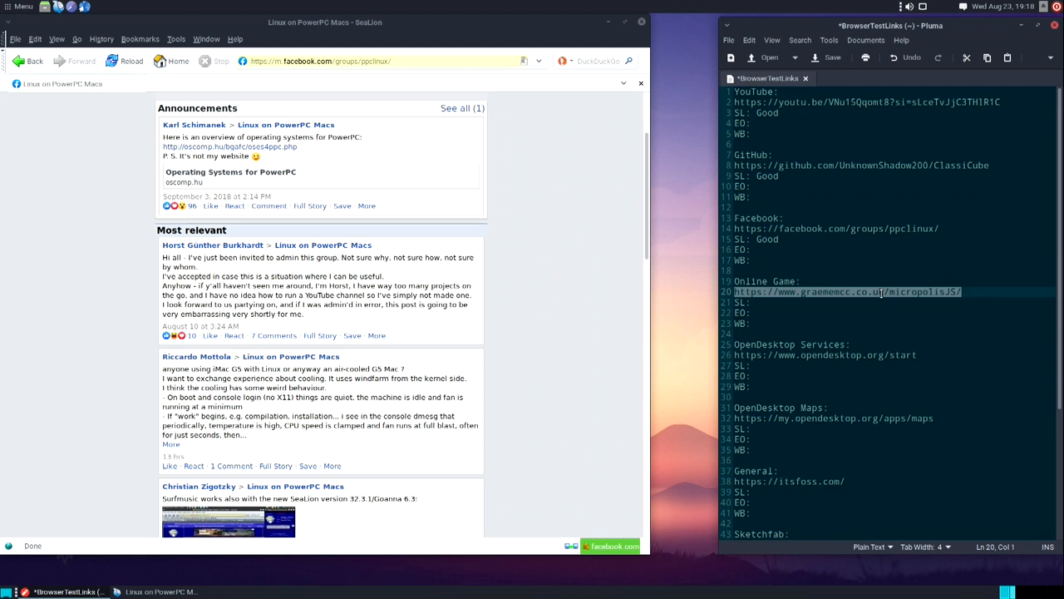
left_click(391, 60)
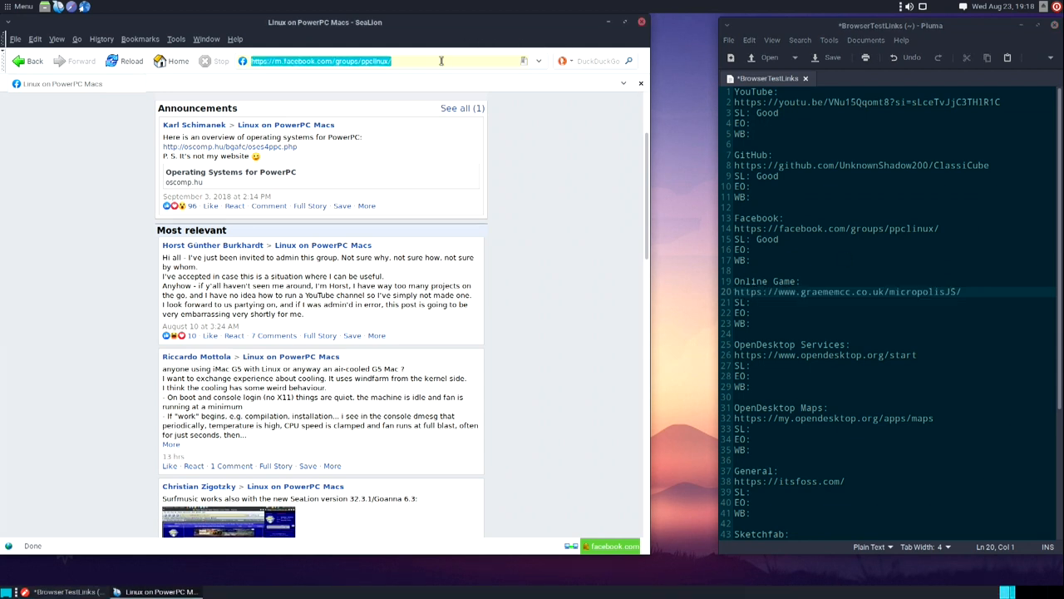
type("https://www.graememcc.co.uk/micropolisJS/")
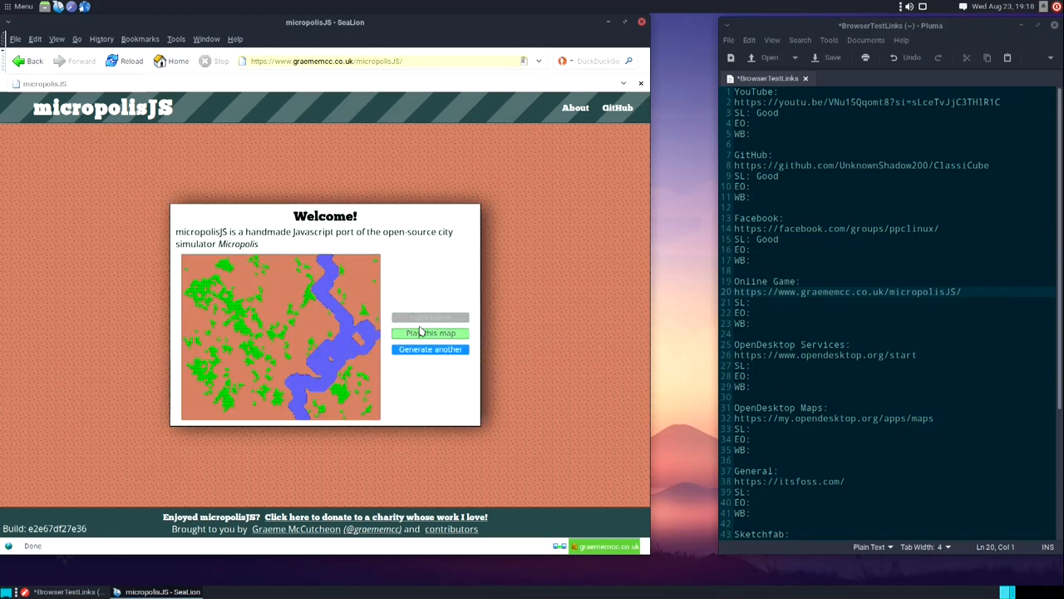
Start a new micropolisJS game with the city named 'Fienix City'.
left_click(429, 333)
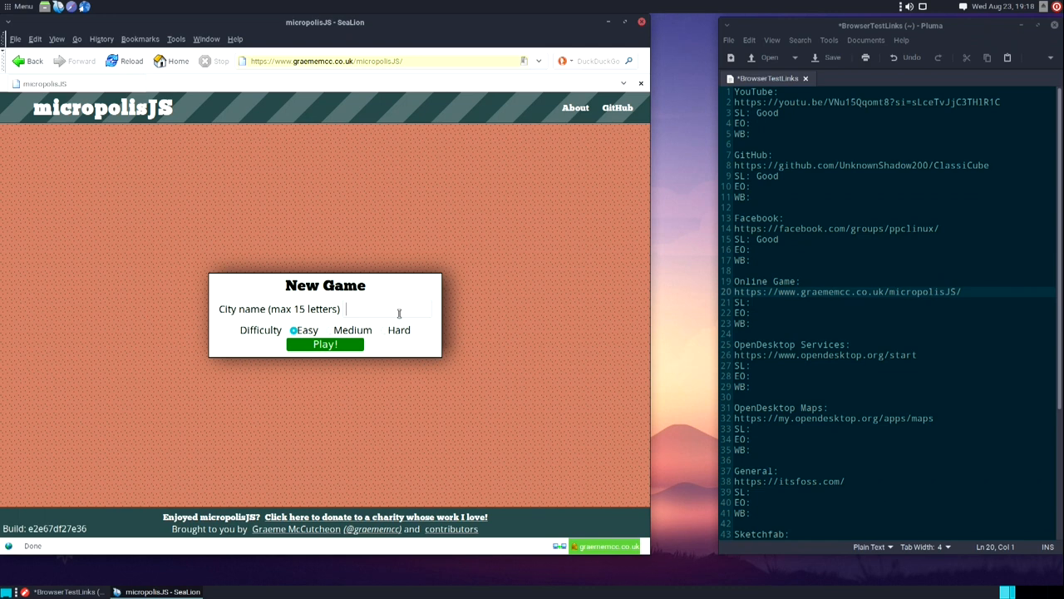
type("Fienix")
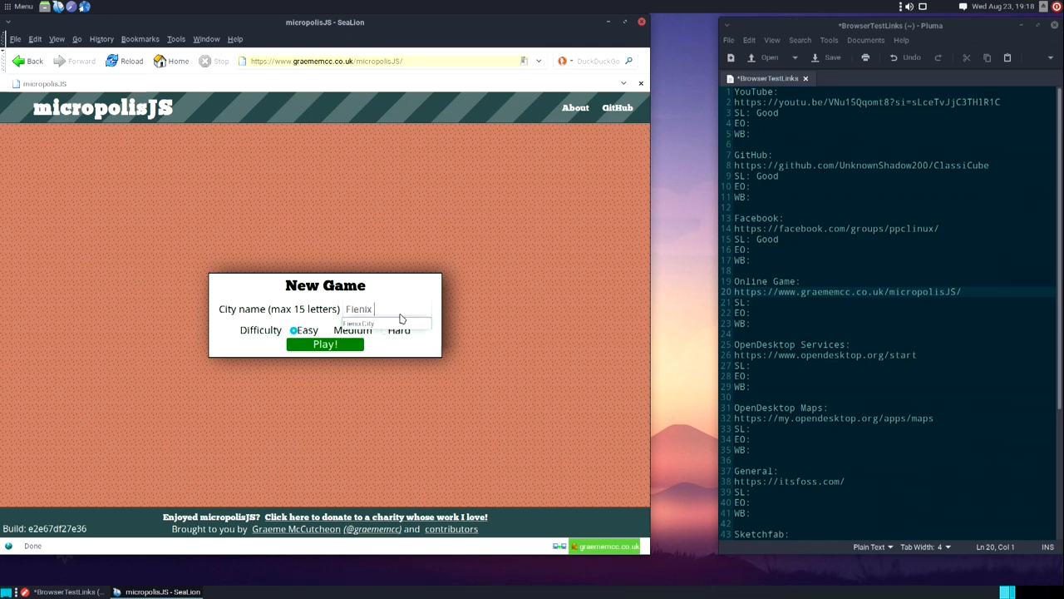
type("City")
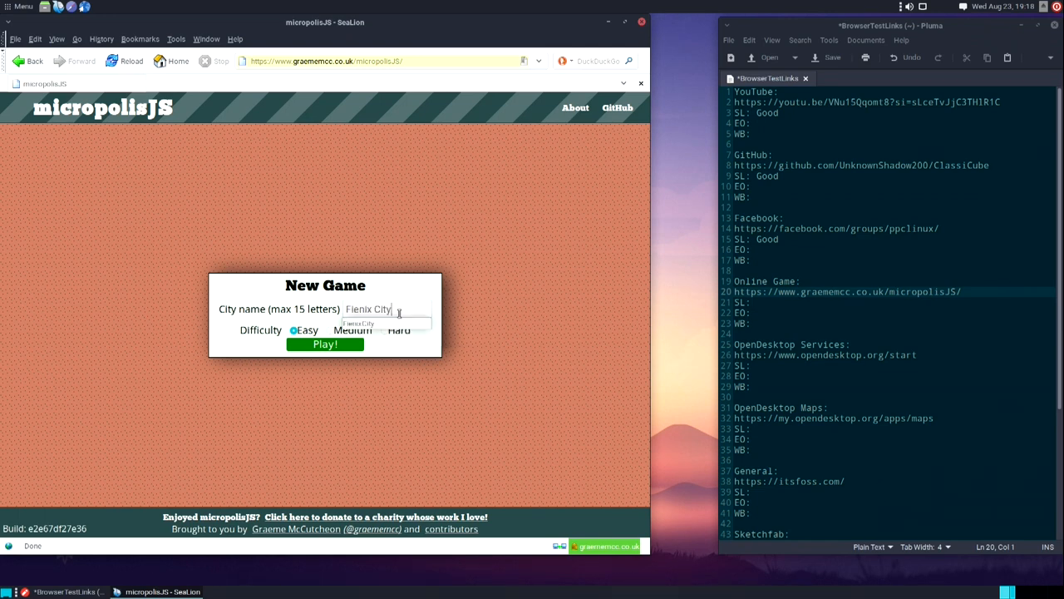
left_click(324, 342)
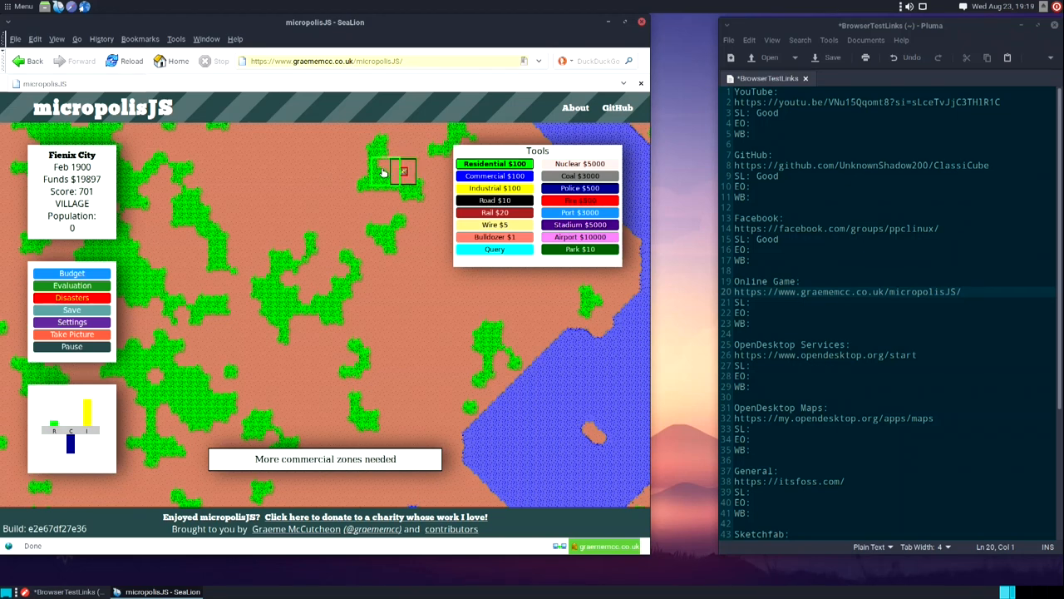
Place a block of residential zones, then a commercial zone near the houses.
left_click(376, 170)
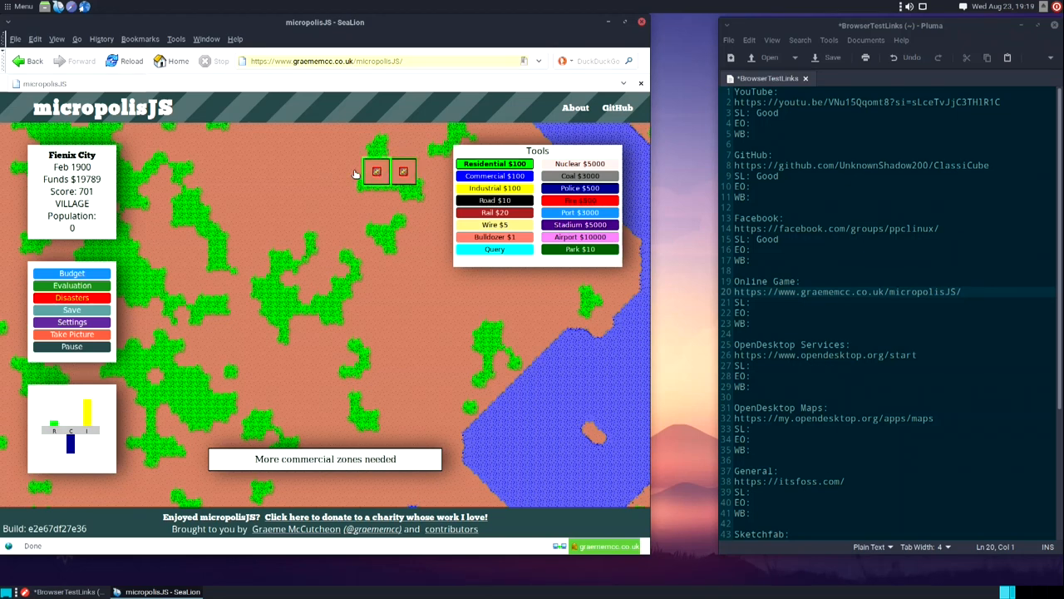
left_click(351, 200)
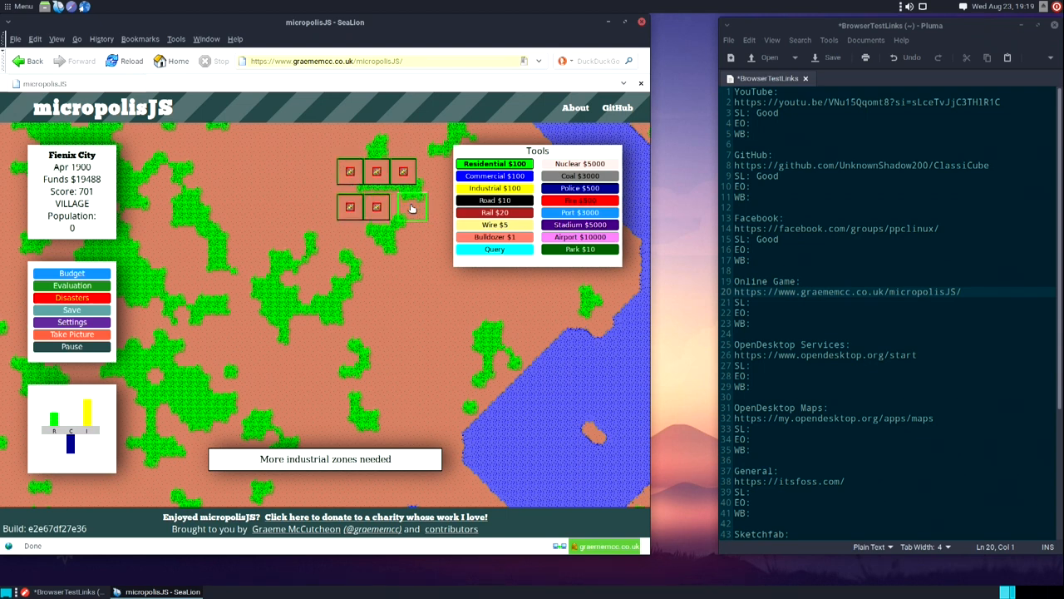
left_click(403, 206)
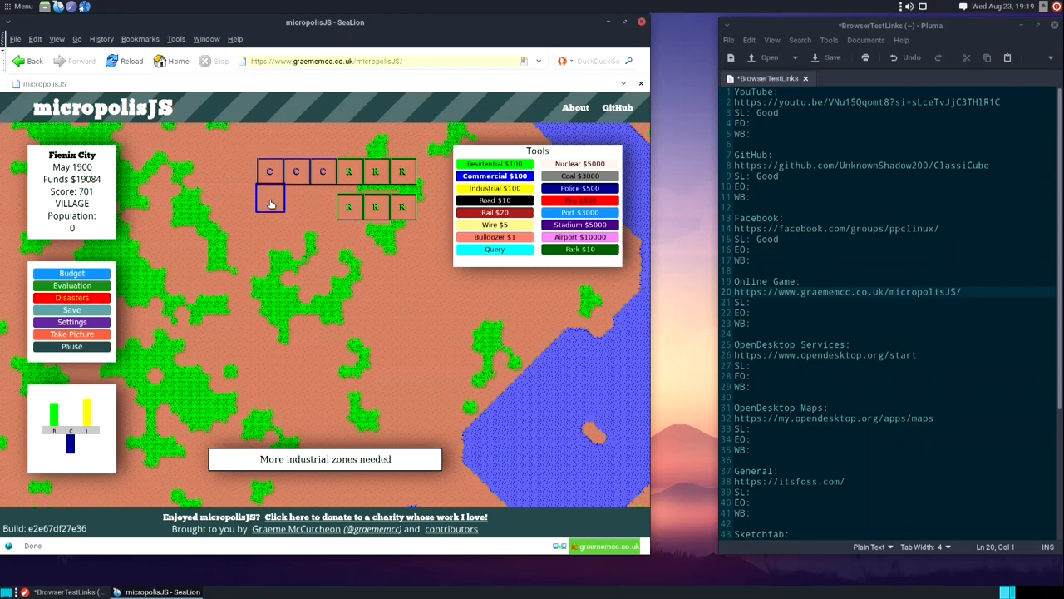
left_click(269, 206)
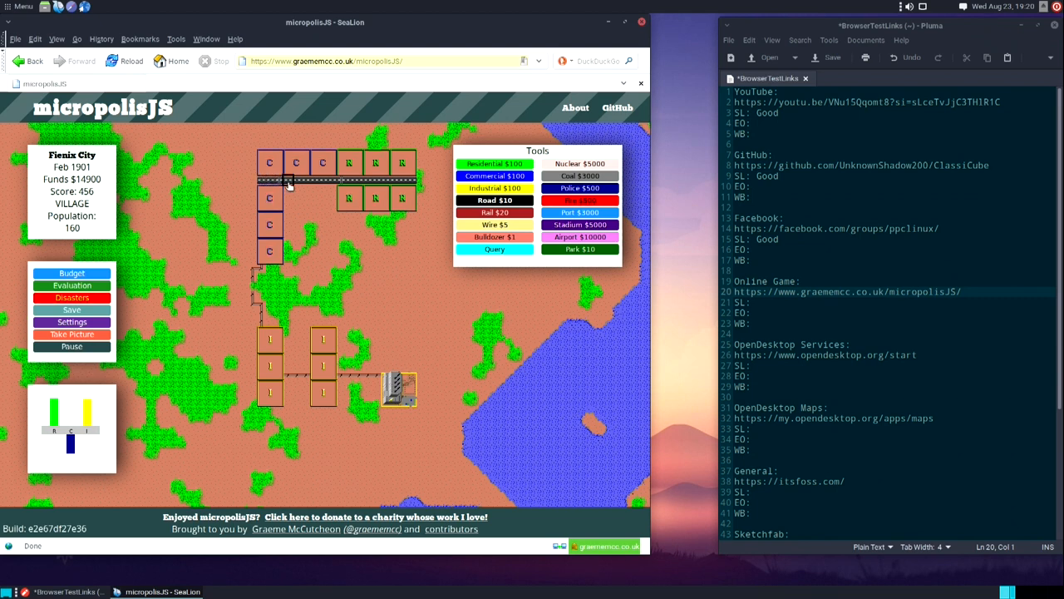
Lay more road, add a police station along it, and bring up the city budget.
left_click(286, 199)
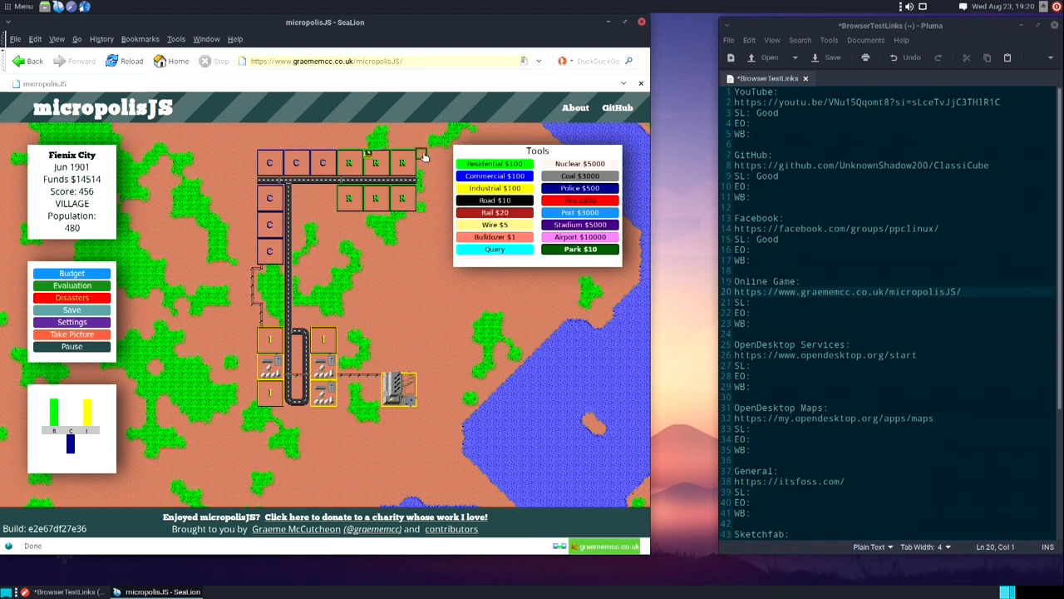
left_click(343, 150)
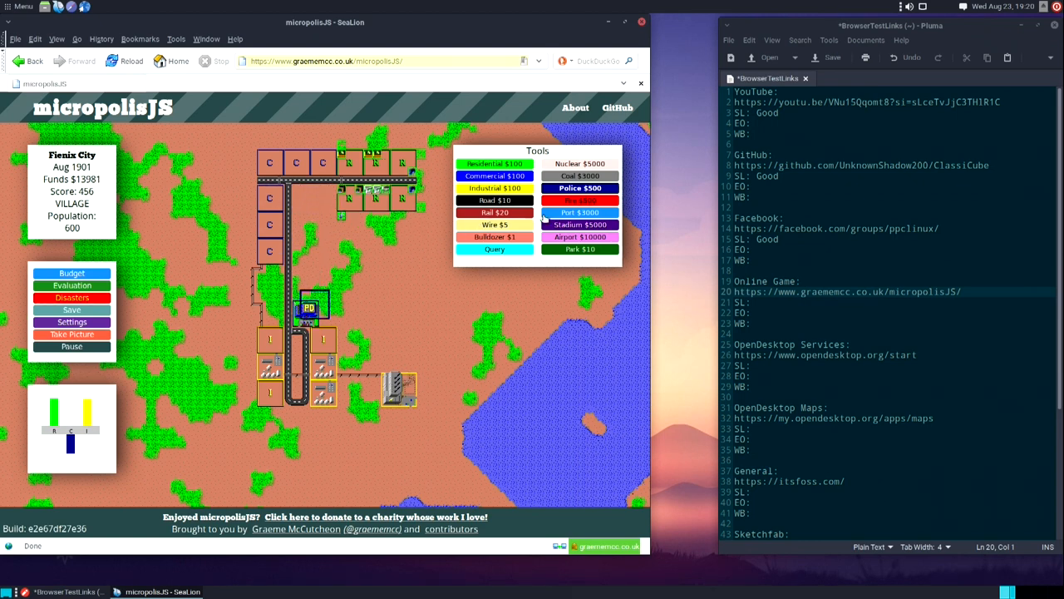
left_click(304, 200)
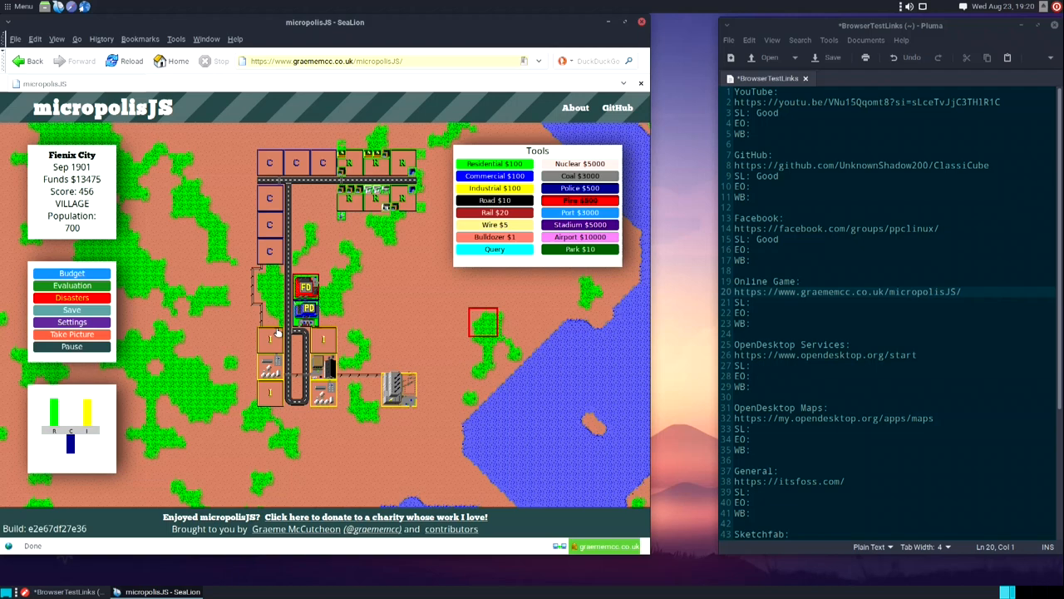
left_click(71, 273)
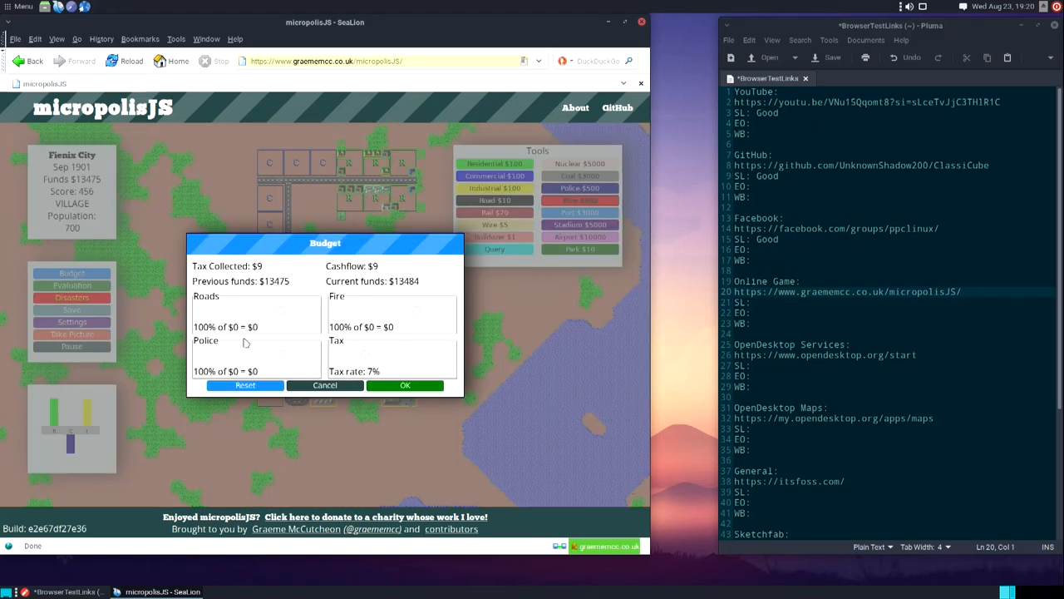
Review the budget and evaluation reports, then record micropolisJS as 'Good' in Pluma.
left_click(406, 386)
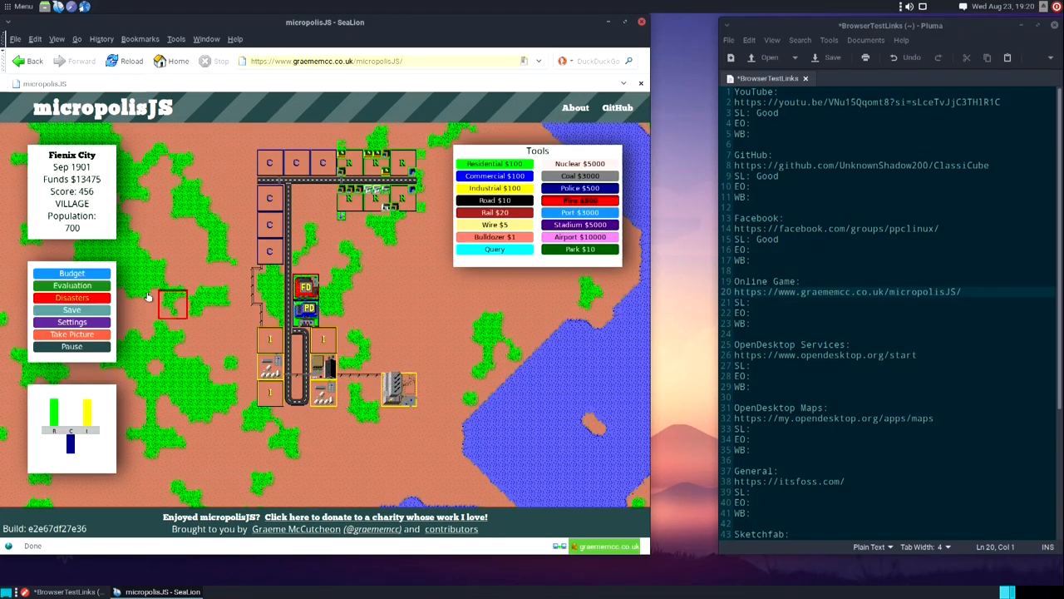
left_click(71, 286)
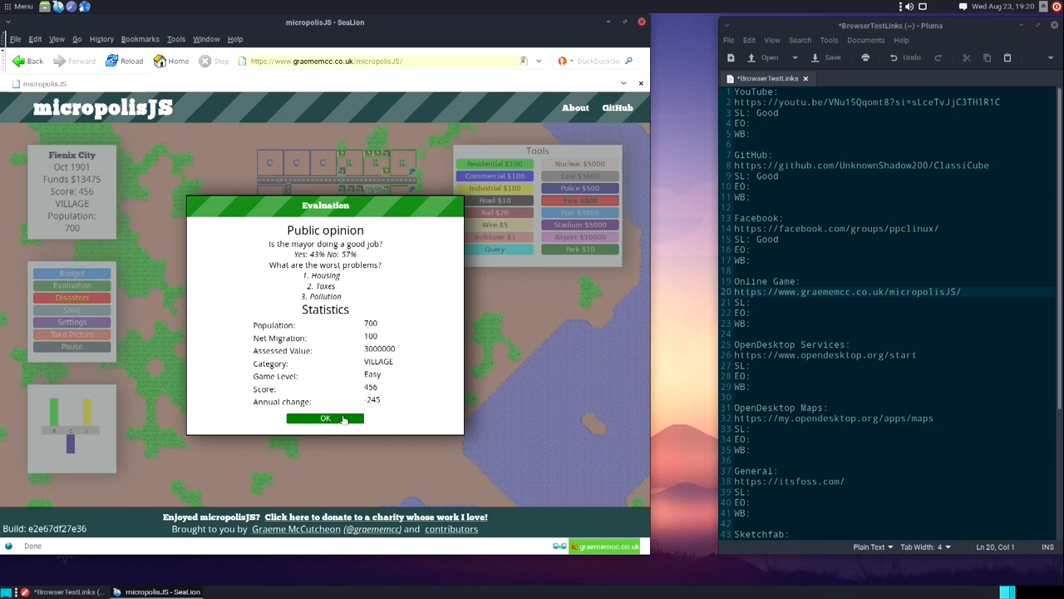
left_click(326, 419)
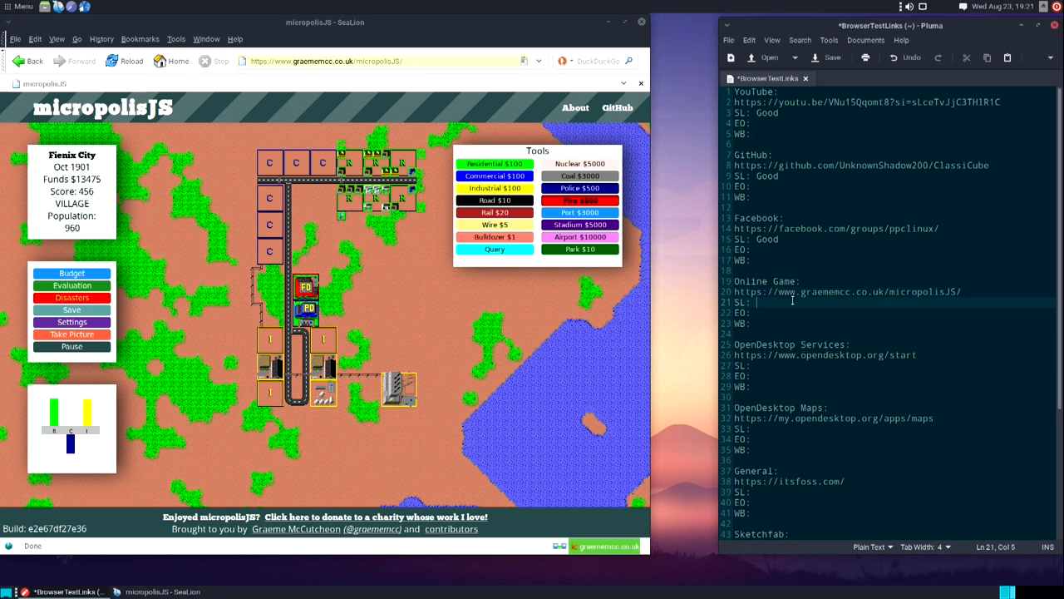
type("Good")
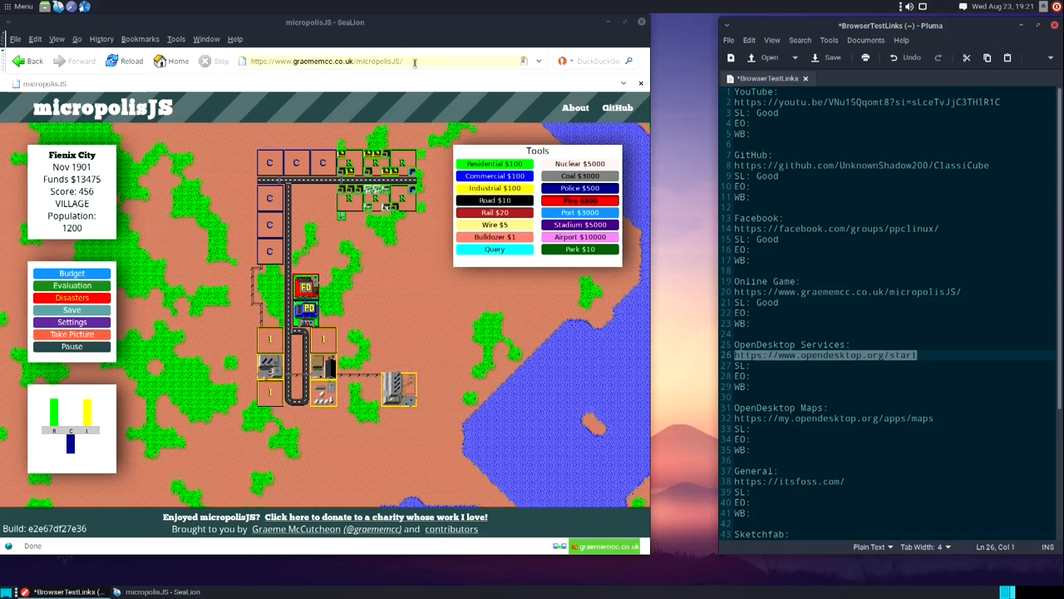
Load the OpenDesktop start page and launch its Files cloud app.
left_click(341, 60)
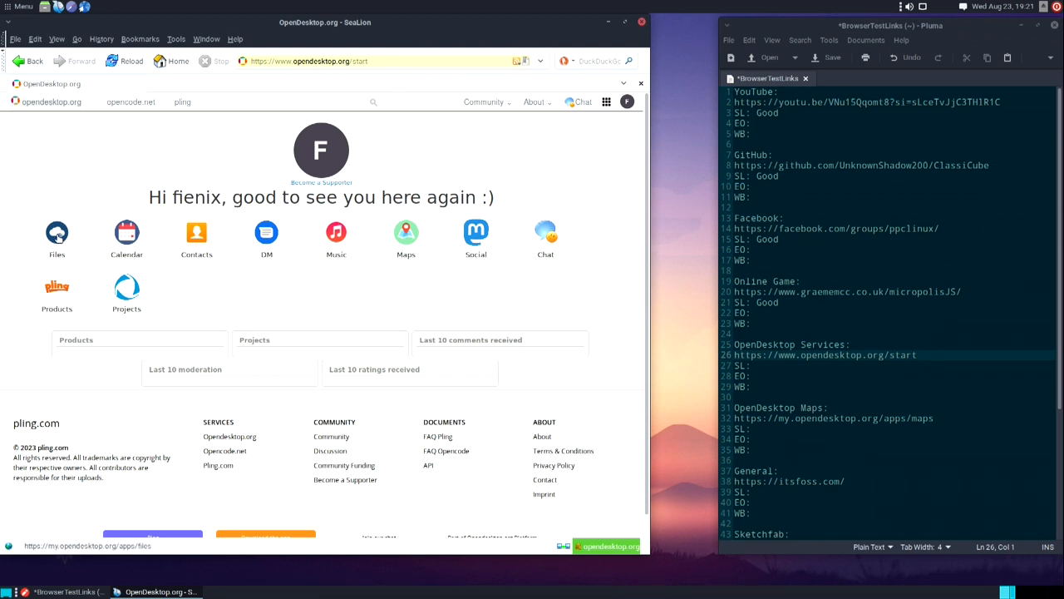
left_click(56, 231)
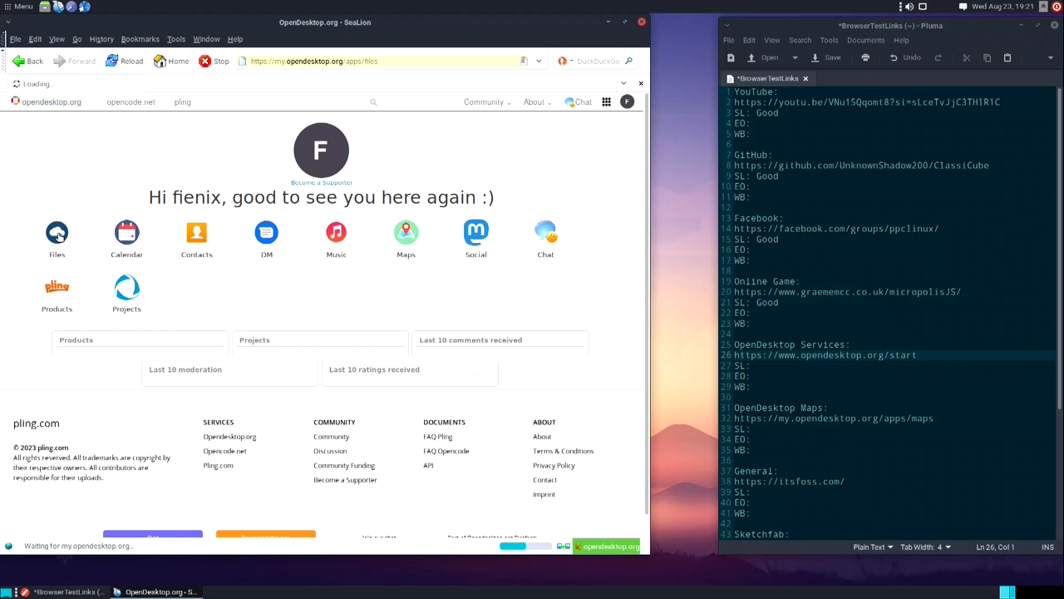
left_click(57, 233)
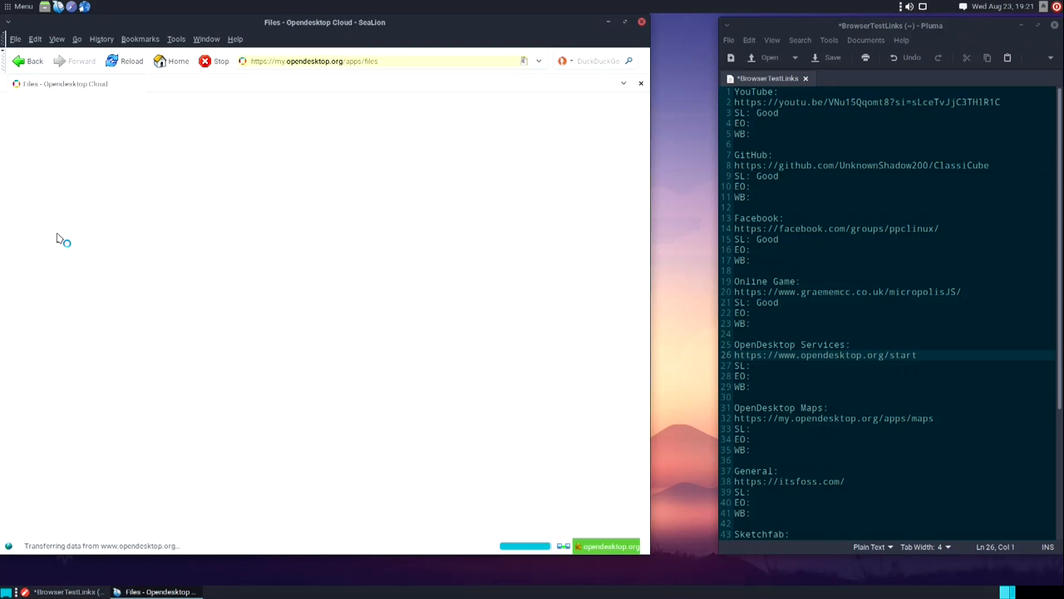
mouse_move(253, 359)
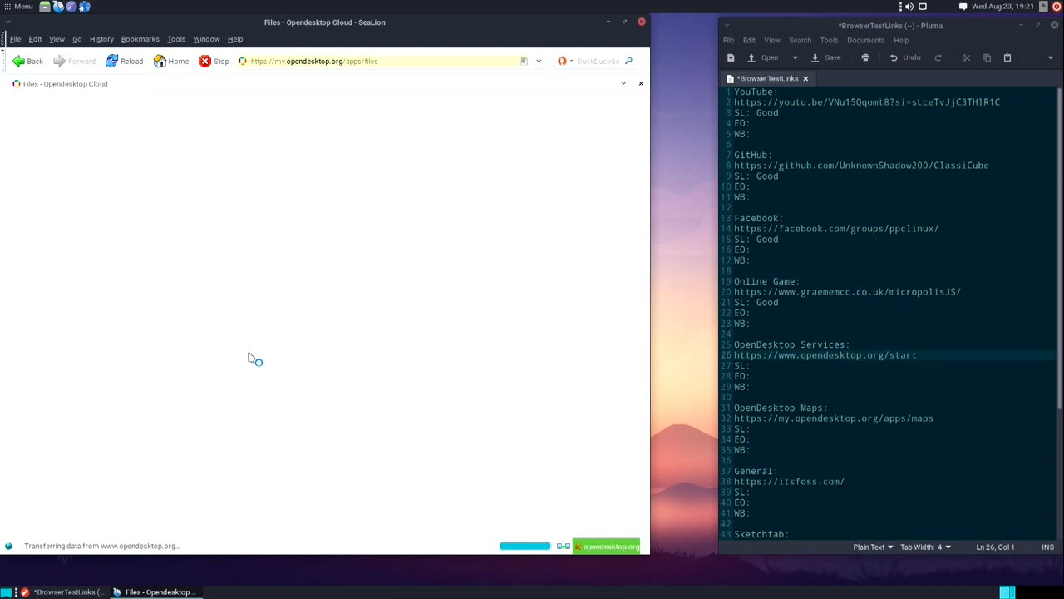
mouse_move(248, 363)
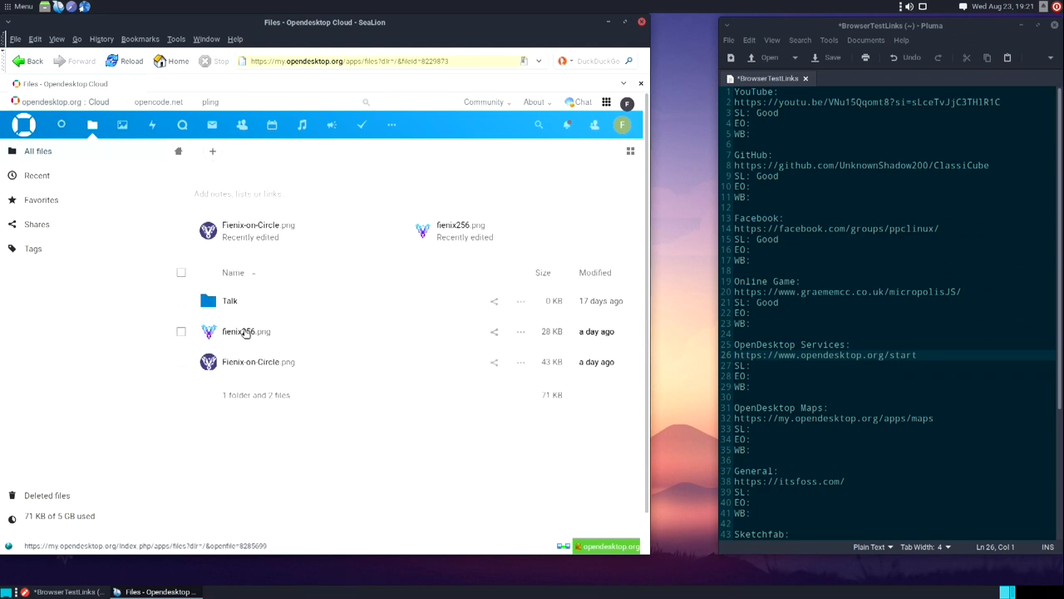
Delete fienix256.png and Fienix-on-Circle.png from OpenDesktop Files via their action menus.
left_click(523, 331)
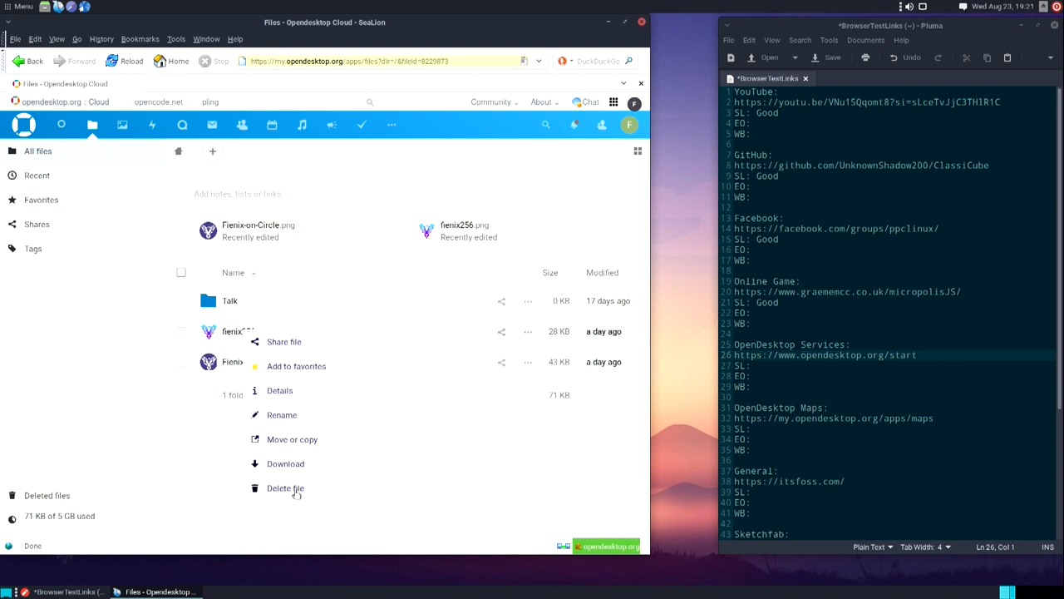
left_click(286, 489)
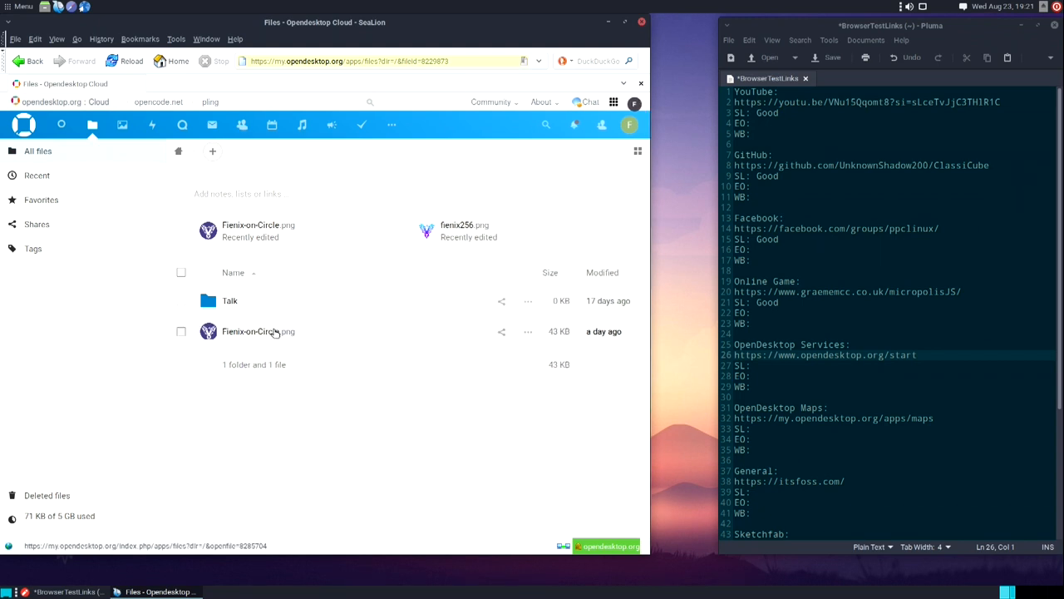
left_click(529, 331)
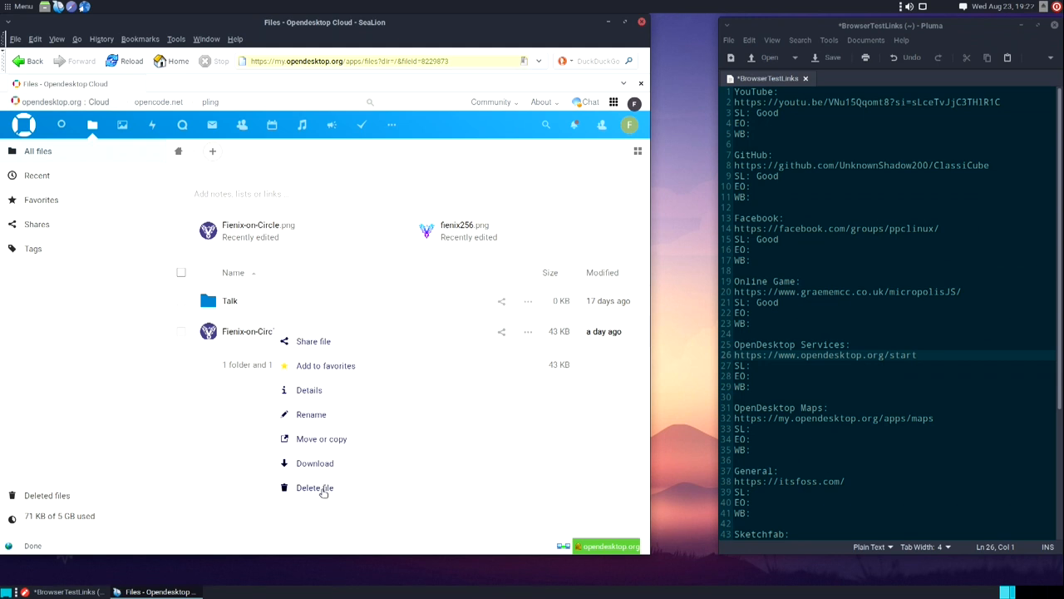
left_click(315, 489)
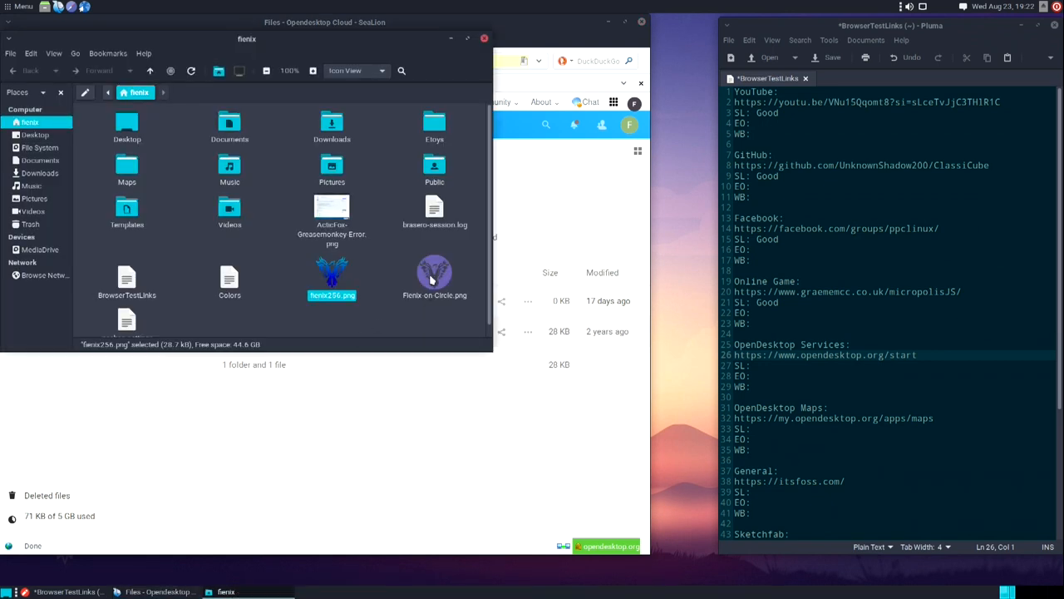
Re-upload the two Fienix images from the home folder and note OpenDesktop Services as Good.
left_click(434, 273)
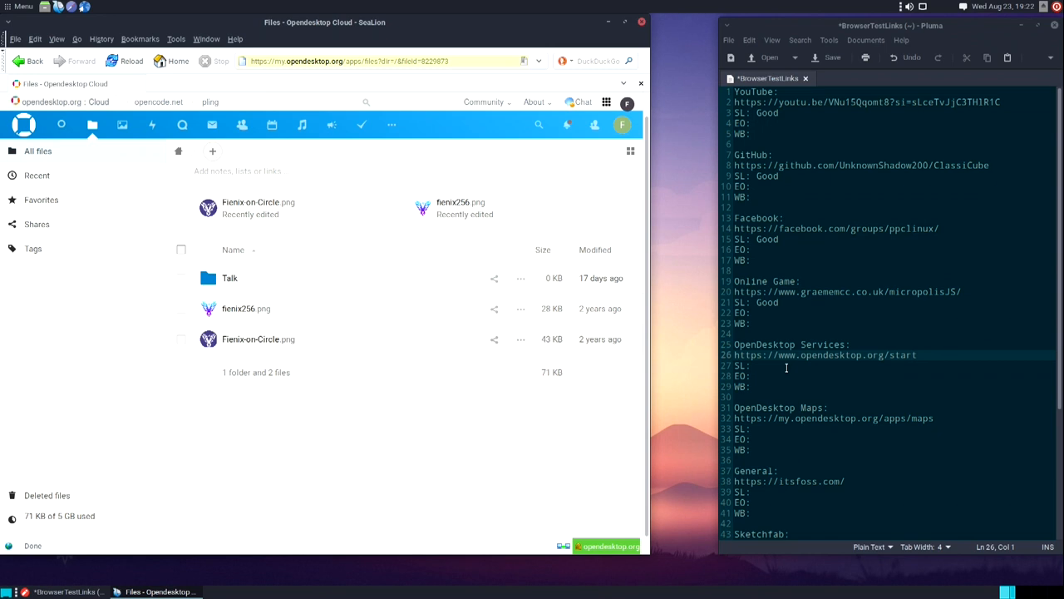
type("Go")
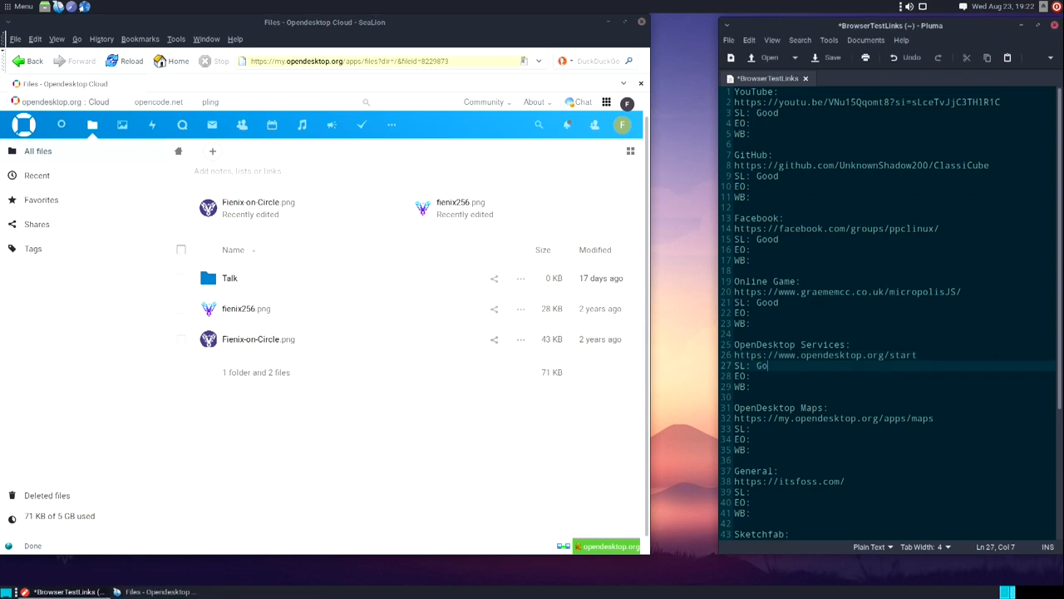
left_click(847, 419)
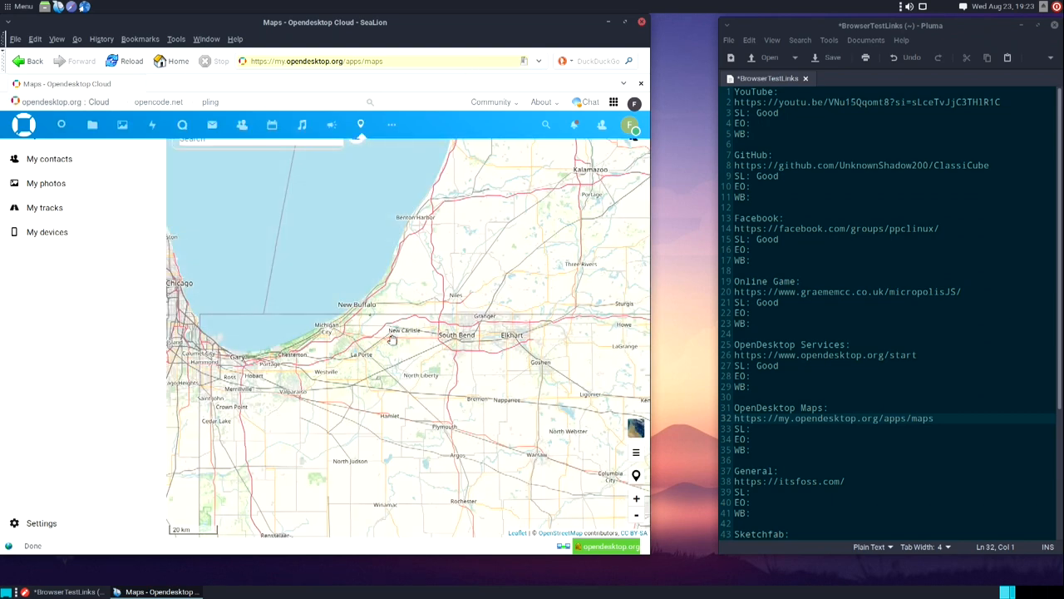
Scroll the OpenDesktop Maps page in SeaLion.
scroll("down", 3)
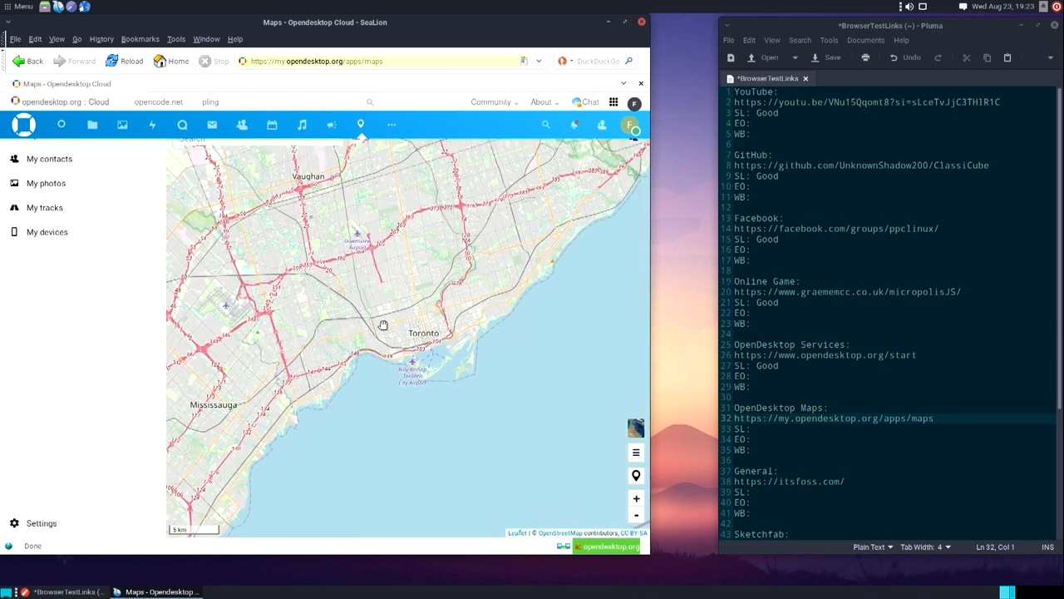
Zoom the map out to Lake Ontario and pan to another lakeside city.
left_click(636, 516)
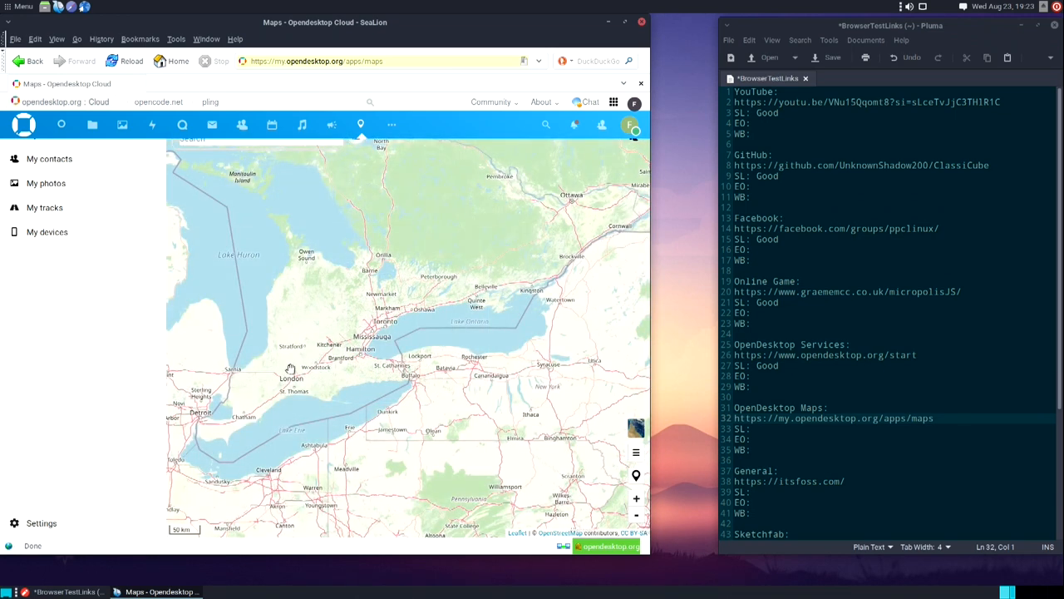
left_click_drag(291, 369, 408, 289)
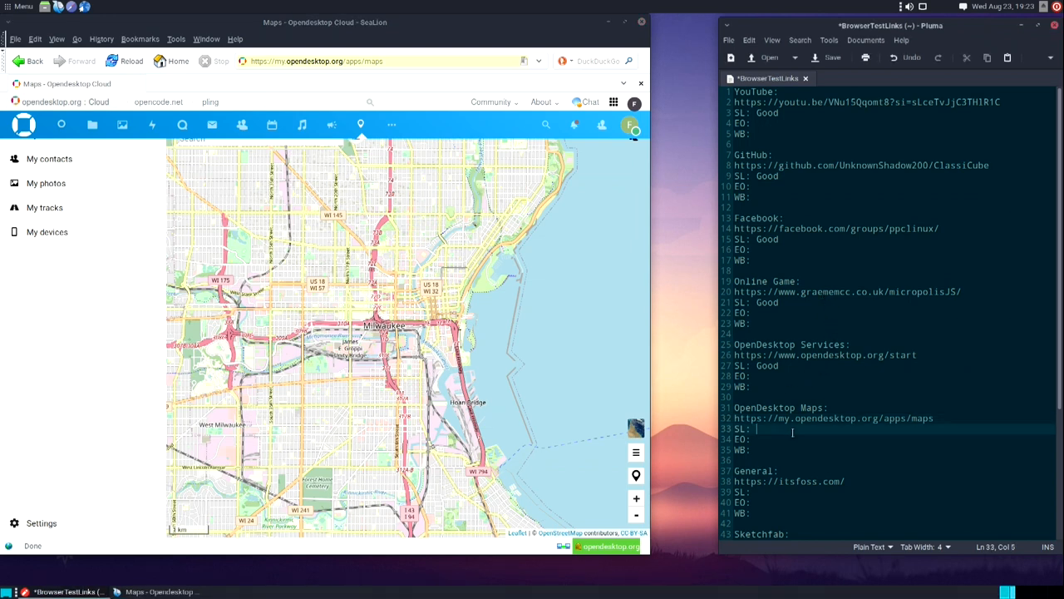
Rate OpenDesktop Maps 'Good' in Pluma and select the itsfoss.com address.
type("Good")
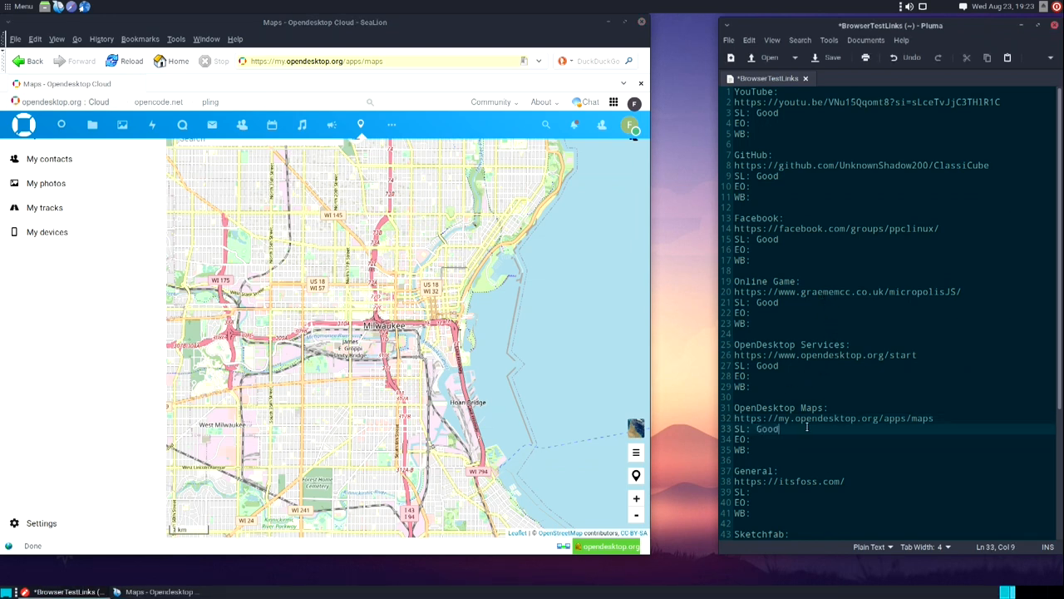
scroll("down", 3)
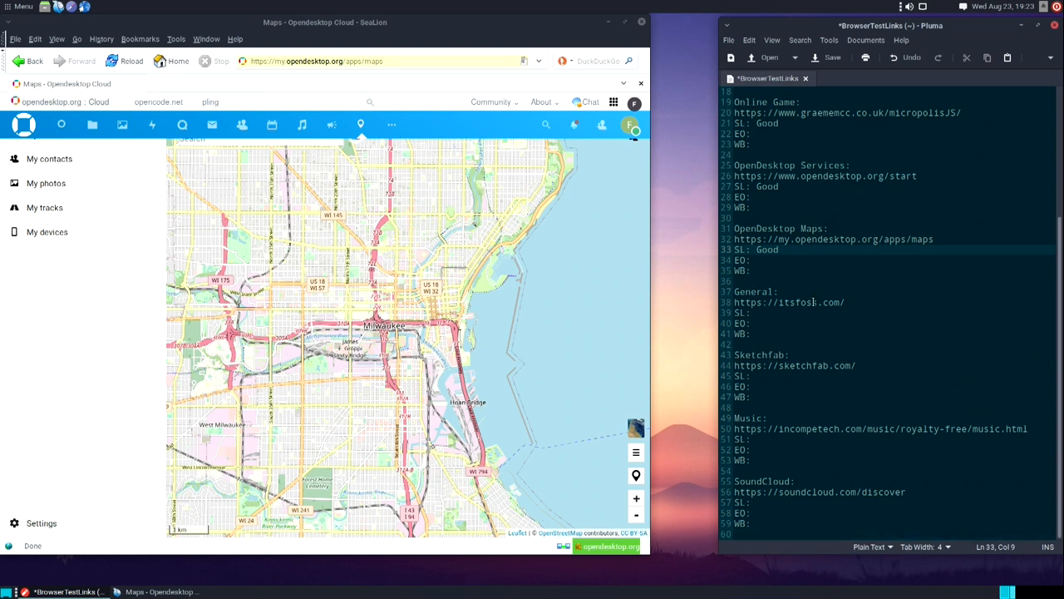
double_click(788, 303)
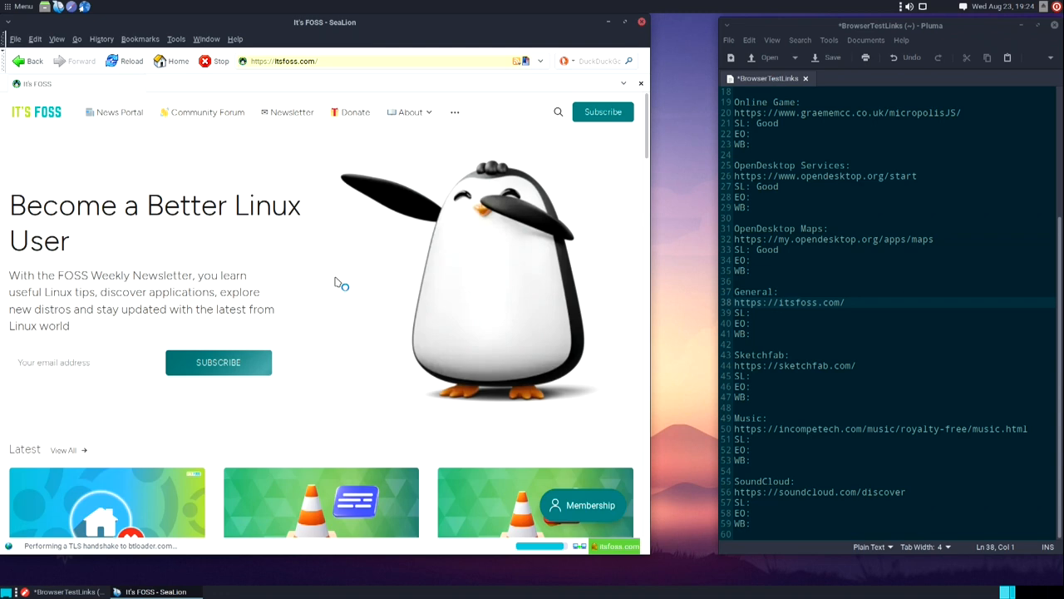
Scroll down through the It's FOSS homepage article listings and images.
scroll("down", 3)
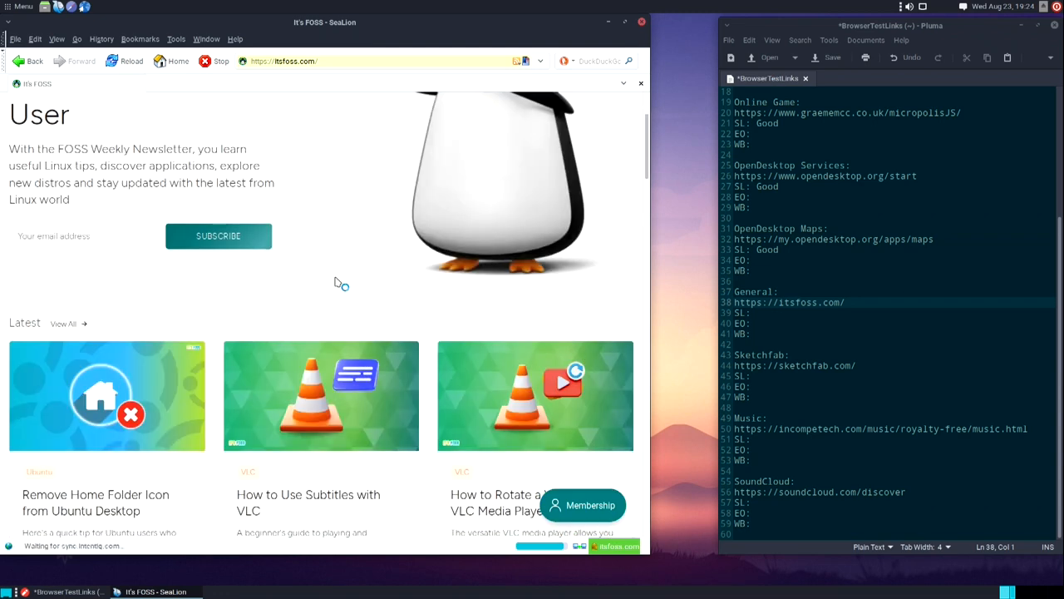
scroll("down", 3)
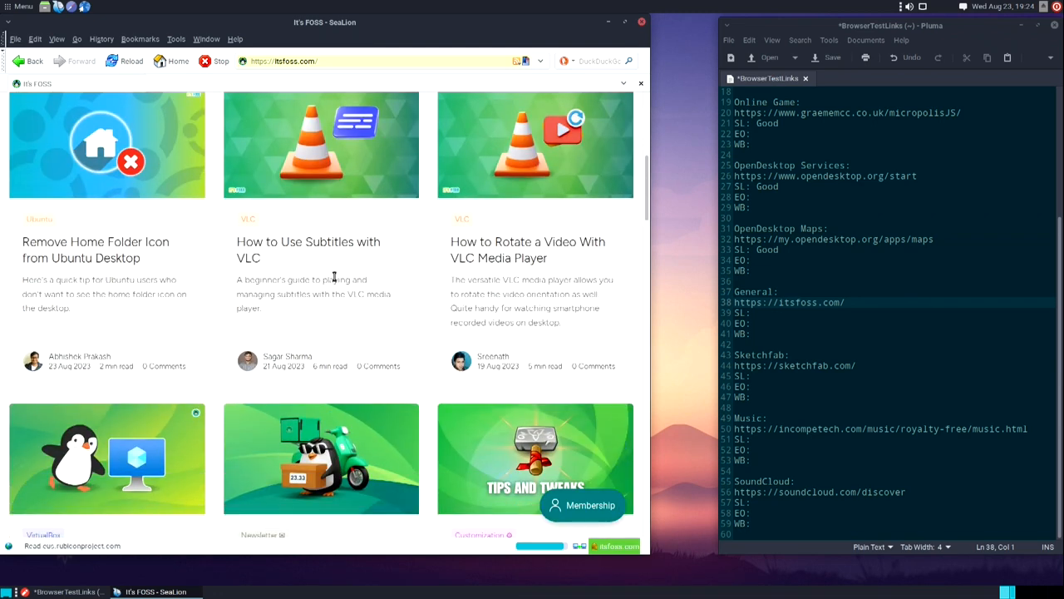
scroll("down", 3)
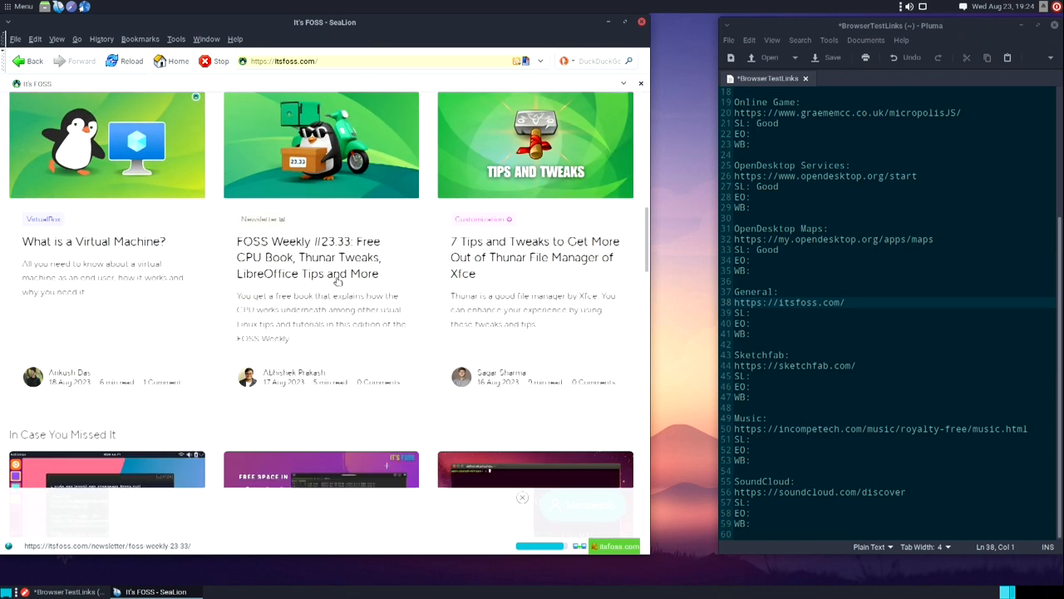
scroll("down", 3)
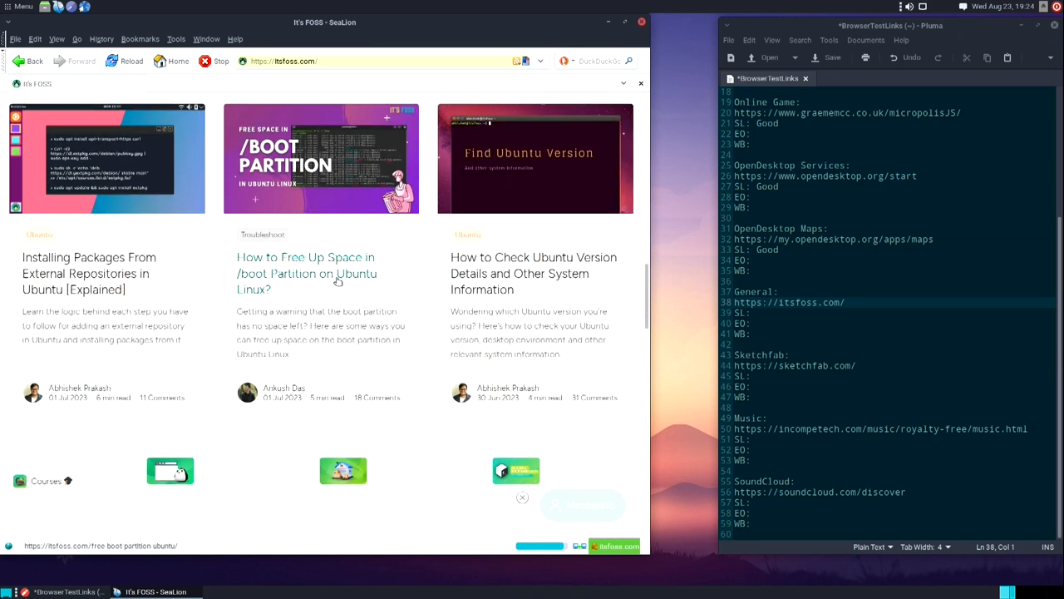
scroll("down", 3)
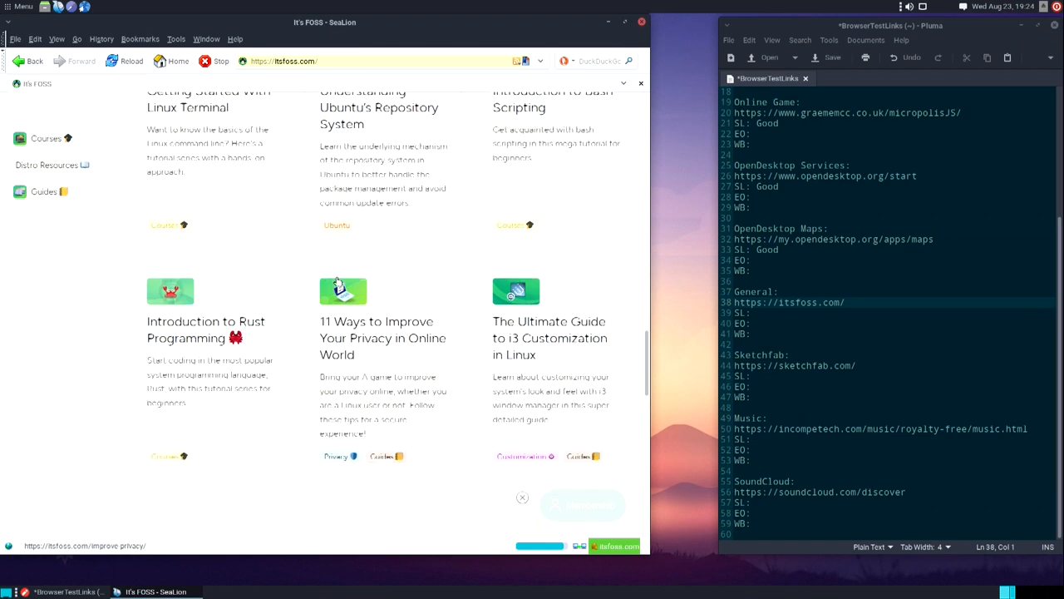
scroll("down", 3)
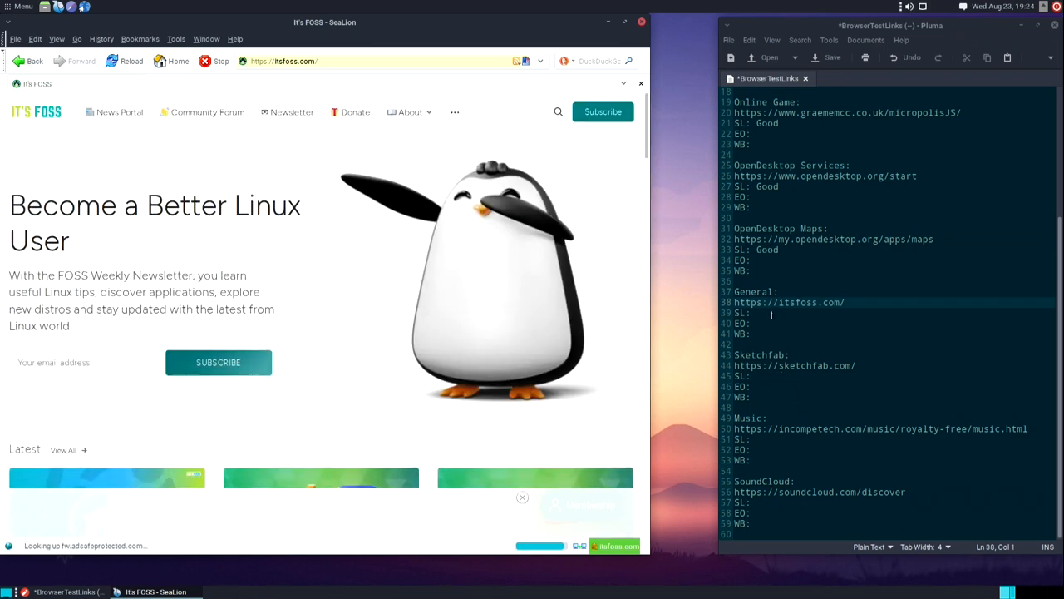
Rate It's FOSS 'Good' in Pluma and scroll Sketchfab down to its 3D model grid.
type("Good")
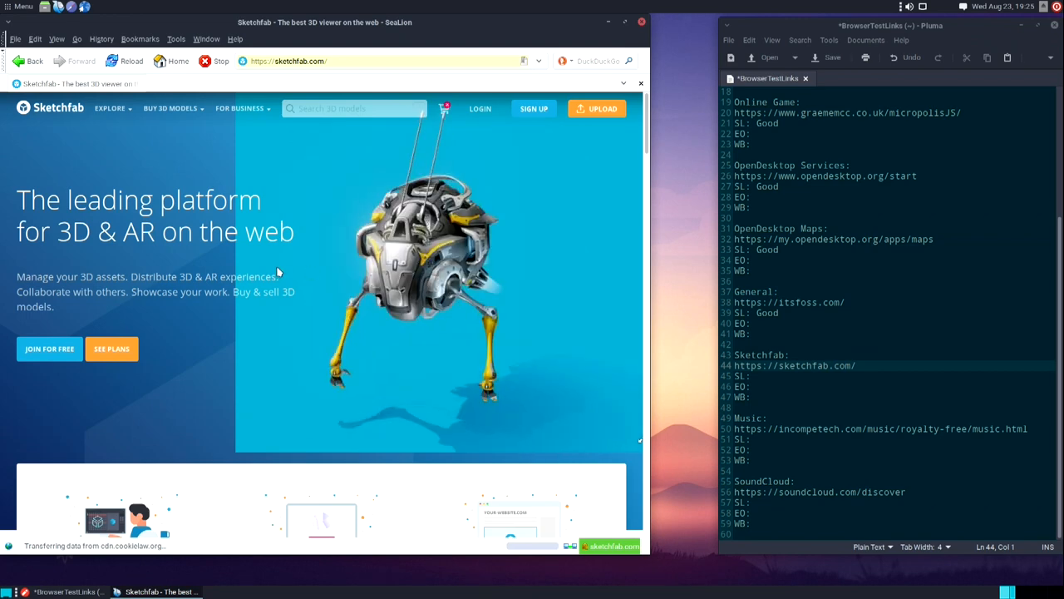
scroll("down", 3)
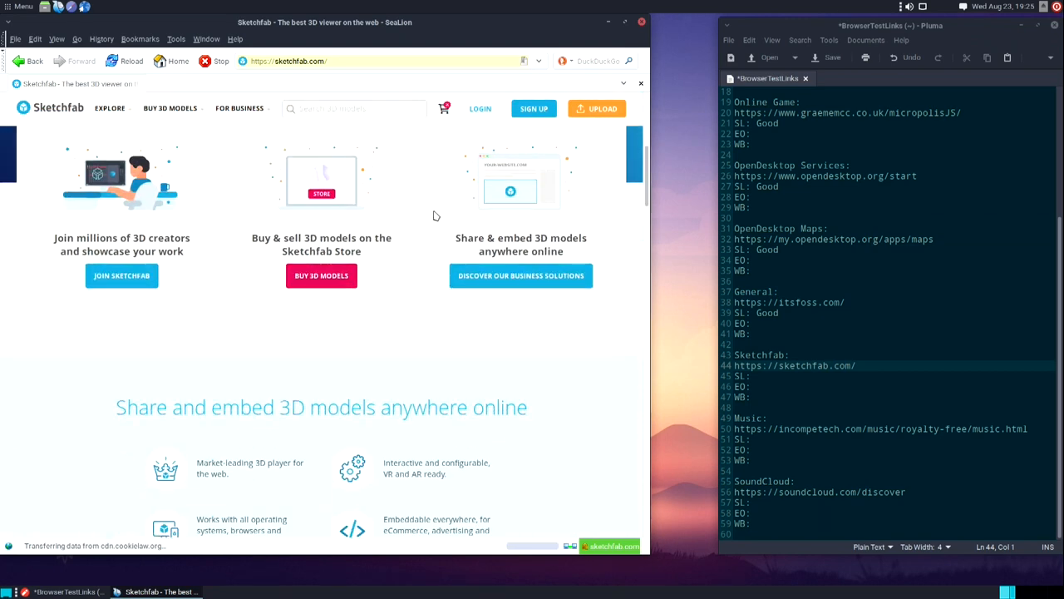
scroll("down", 3)
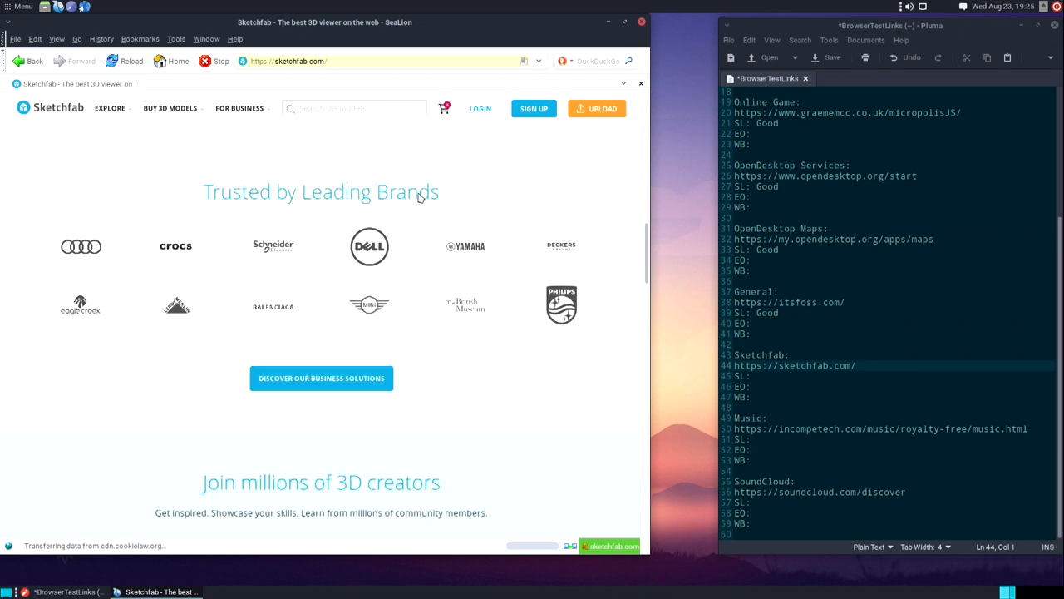
scroll("down", 3)
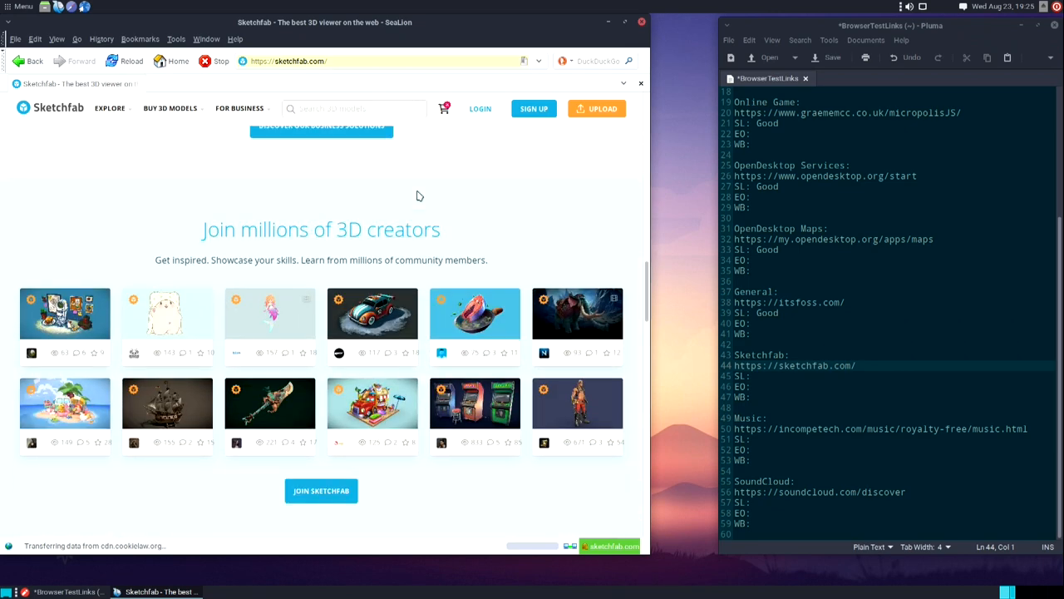
mouse_move(377, 321)
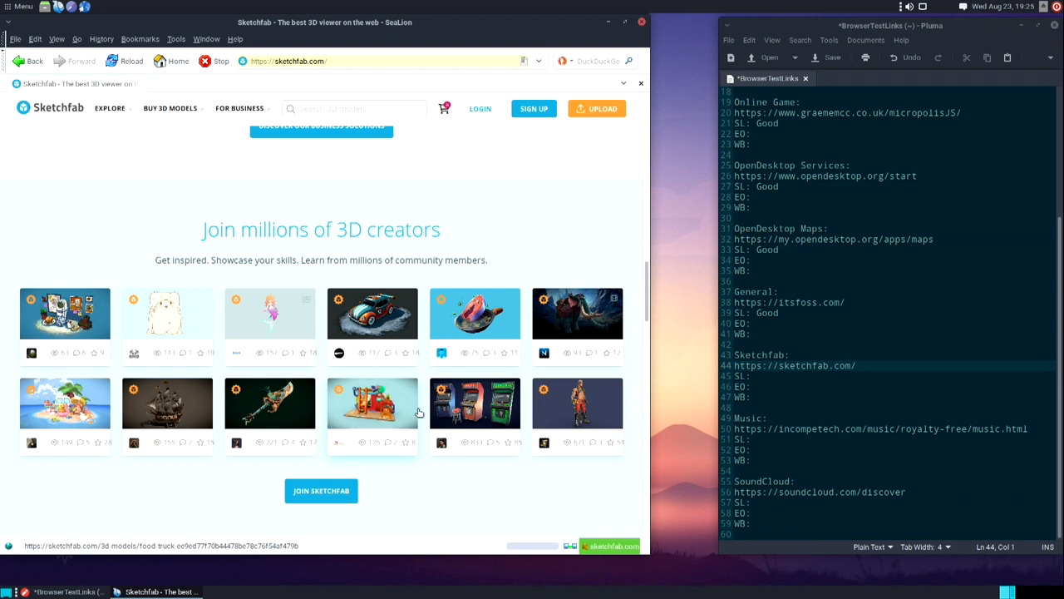
mouse_move(559, 399)
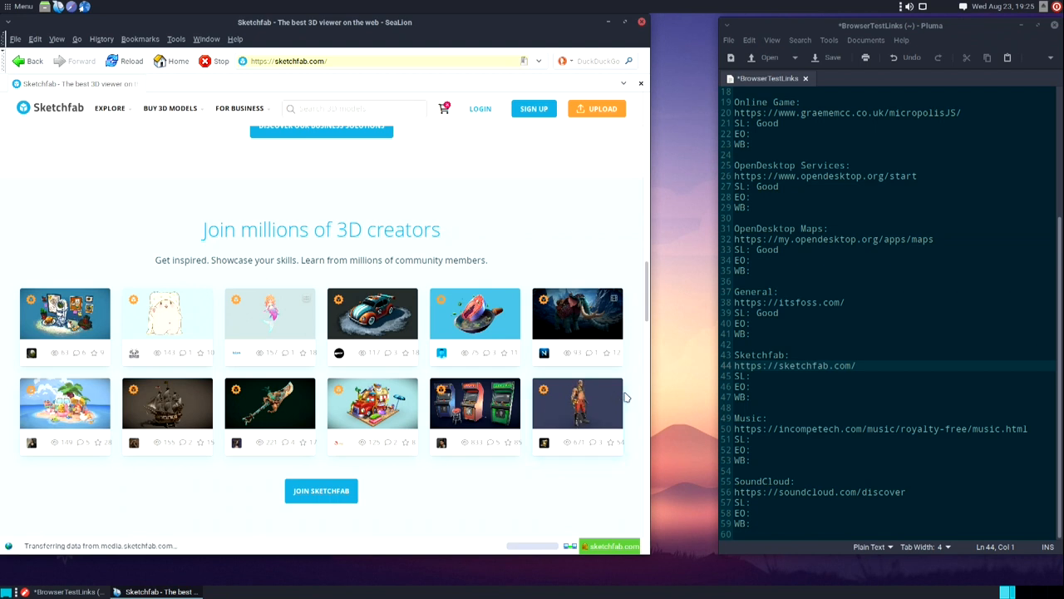
left_click(775, 376)
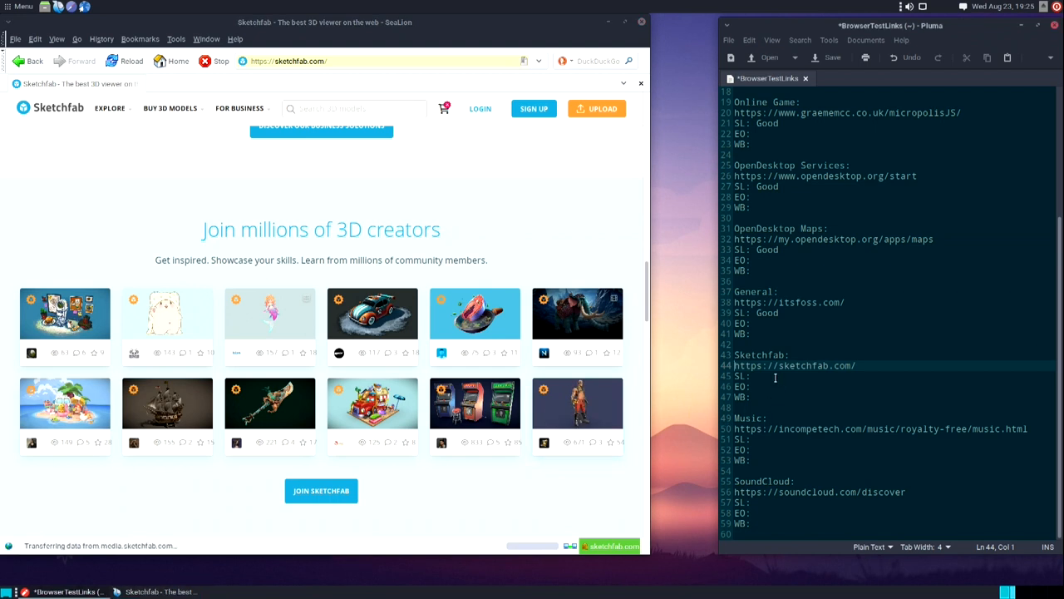
Rate Sketchfab 'Good', load incompetech's royalty-free music page and play Vibing Over Venus.
type("Good")
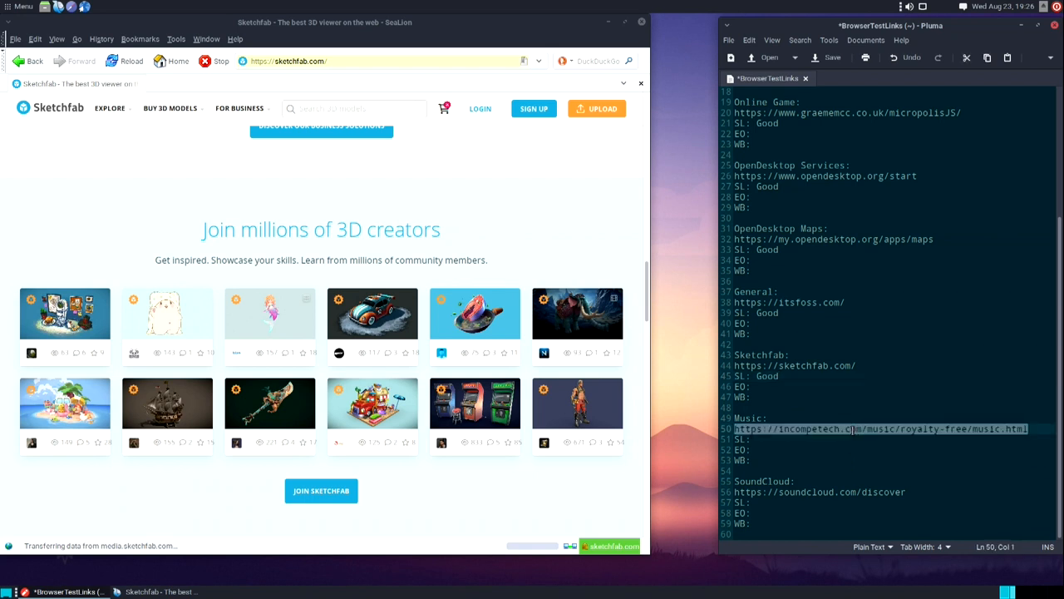
mouse_move(579, 93)
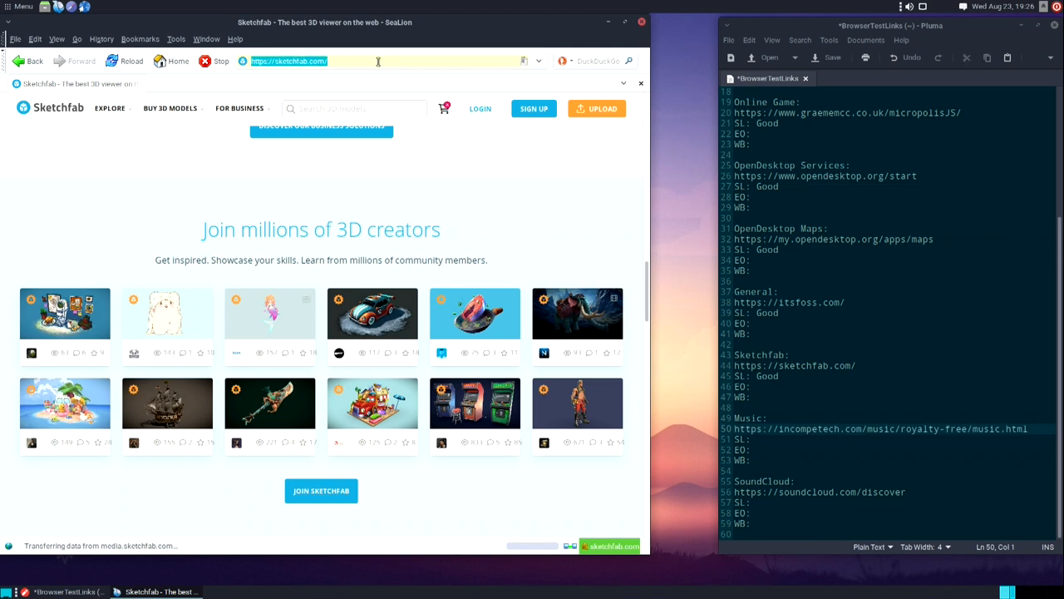
type("https://incompetech.com/music/royalty-free/music.html")
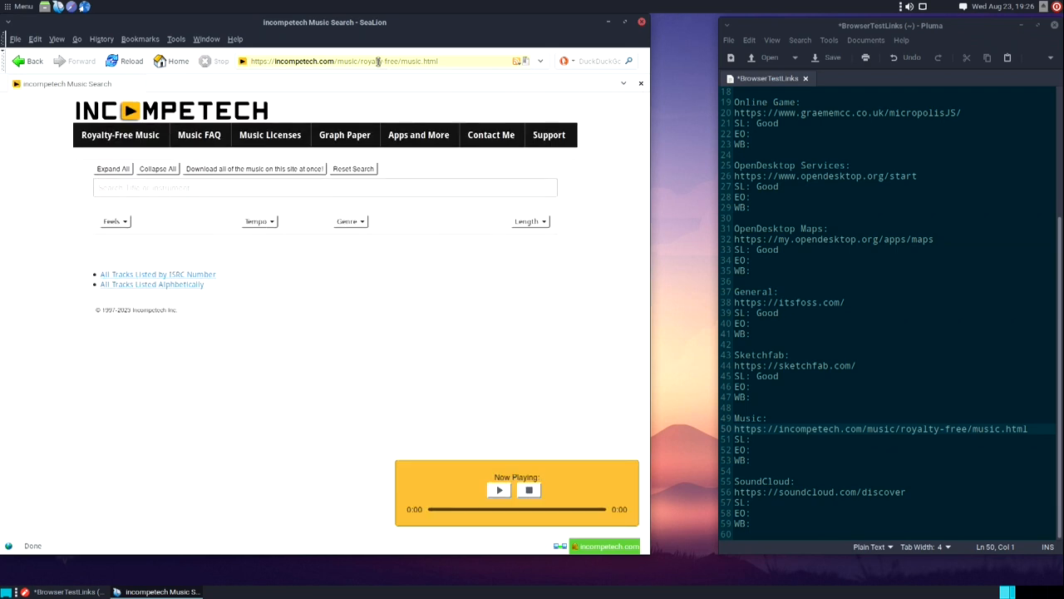
left_click(109, 168)
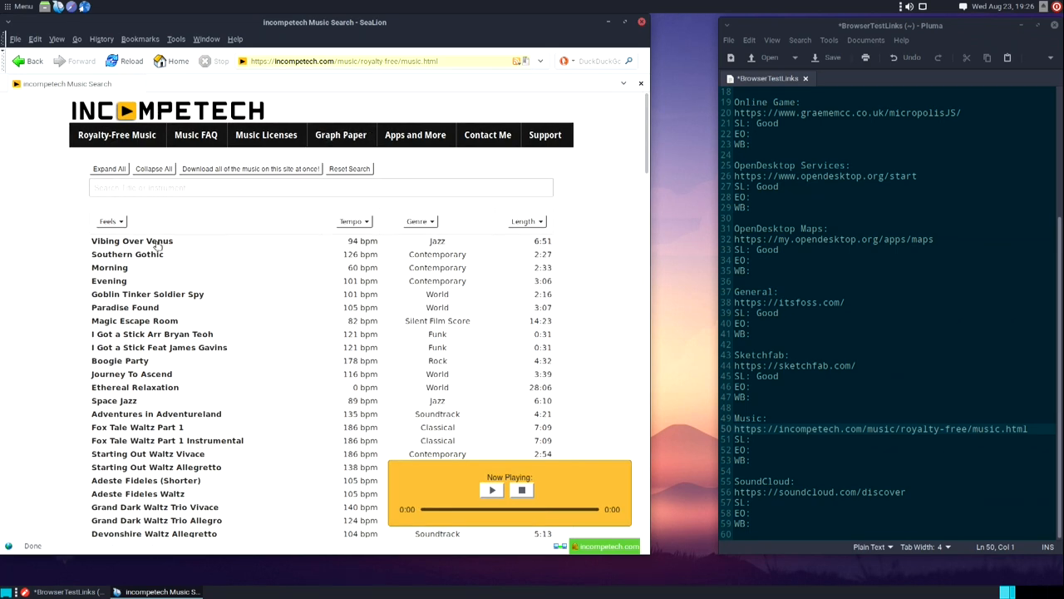
left_click(131, 240)
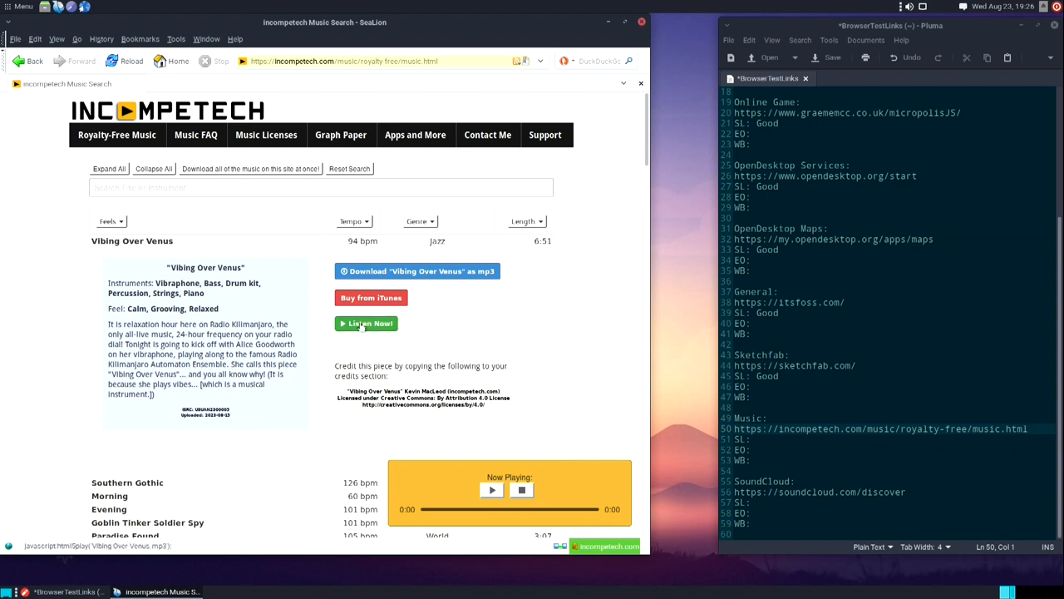
left_click(366, 322)
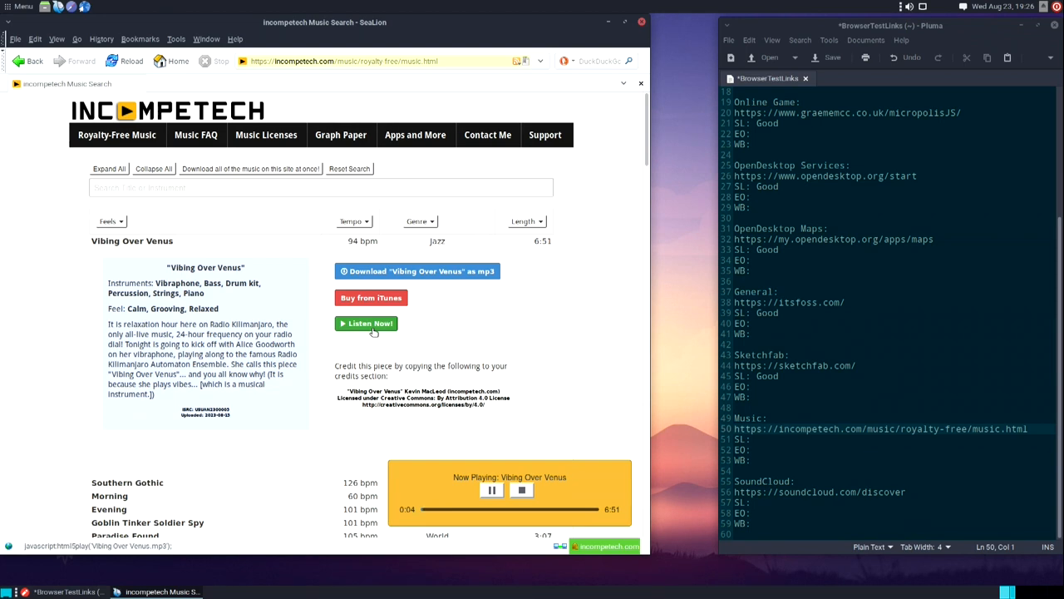
Scroll down the track list and play Canon In D for Two Harps.
scroll("down", 3)
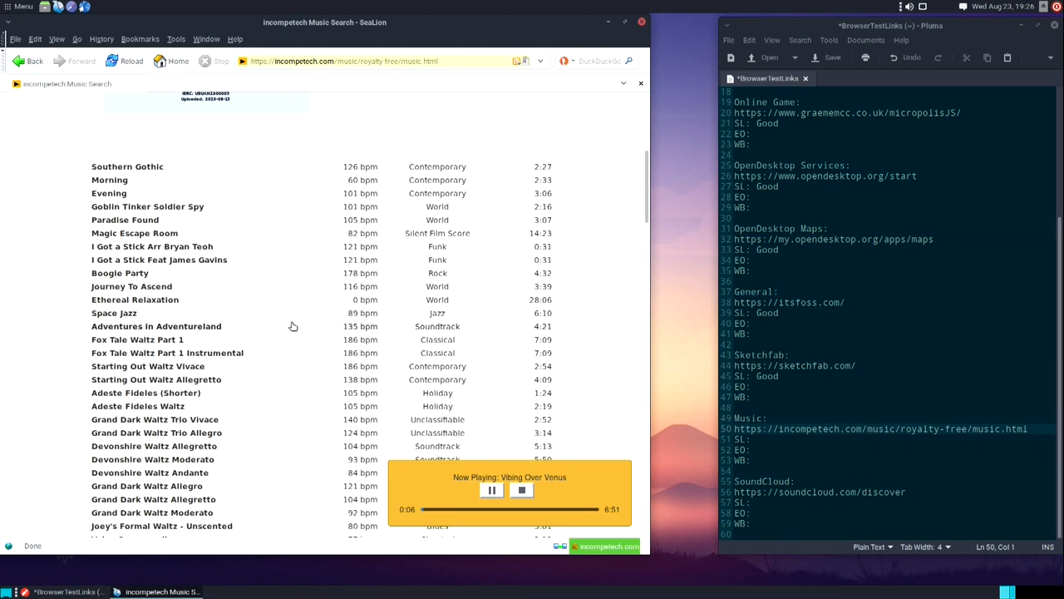
scroll("down", 3)
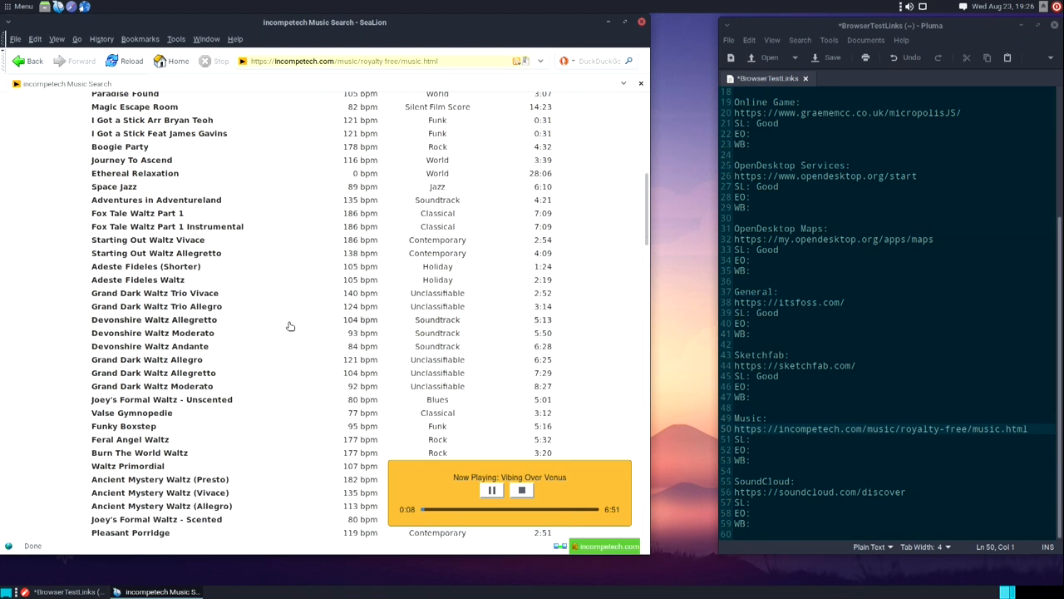
scroll("down", 3)
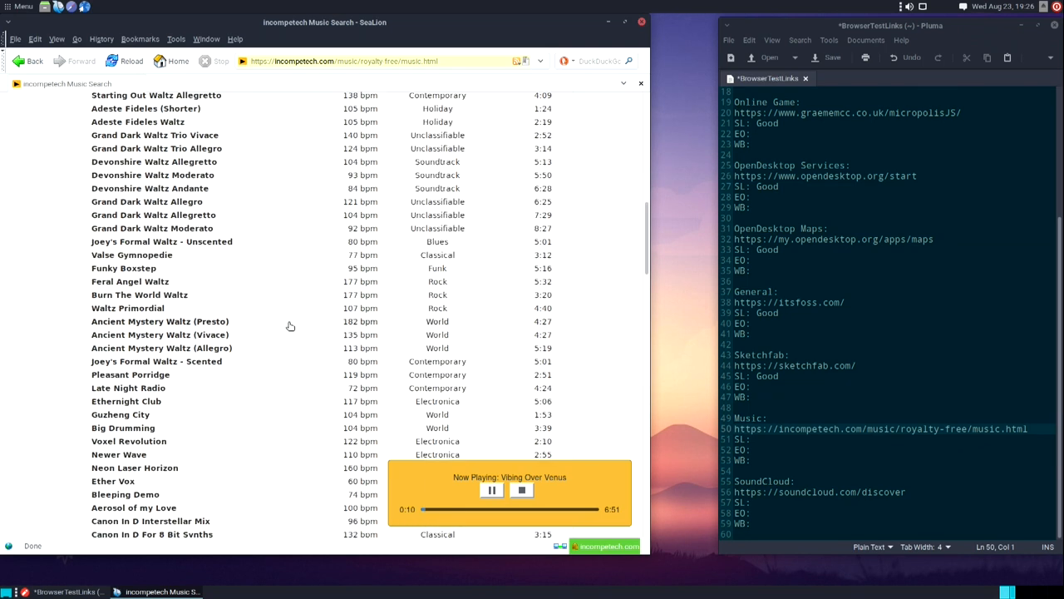
scroll("down", 3)
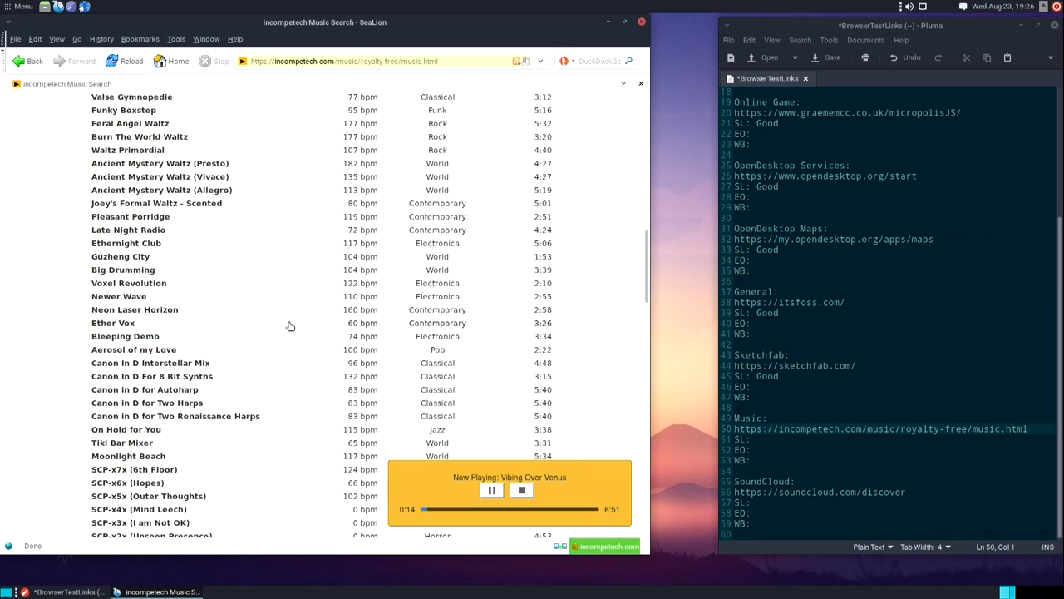
scroll("down", 3)
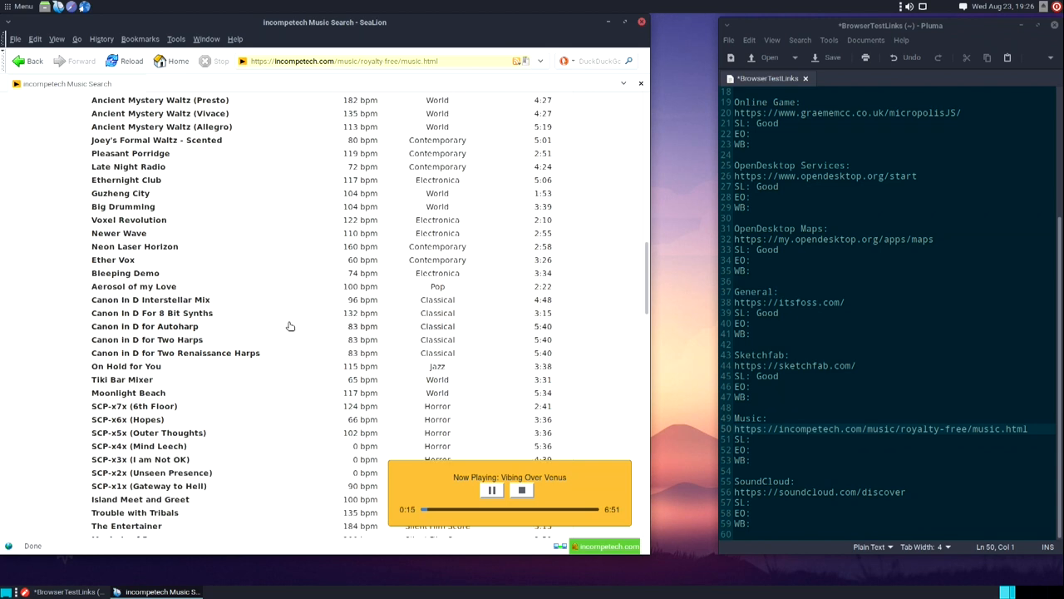
mouse_move(229, 327)
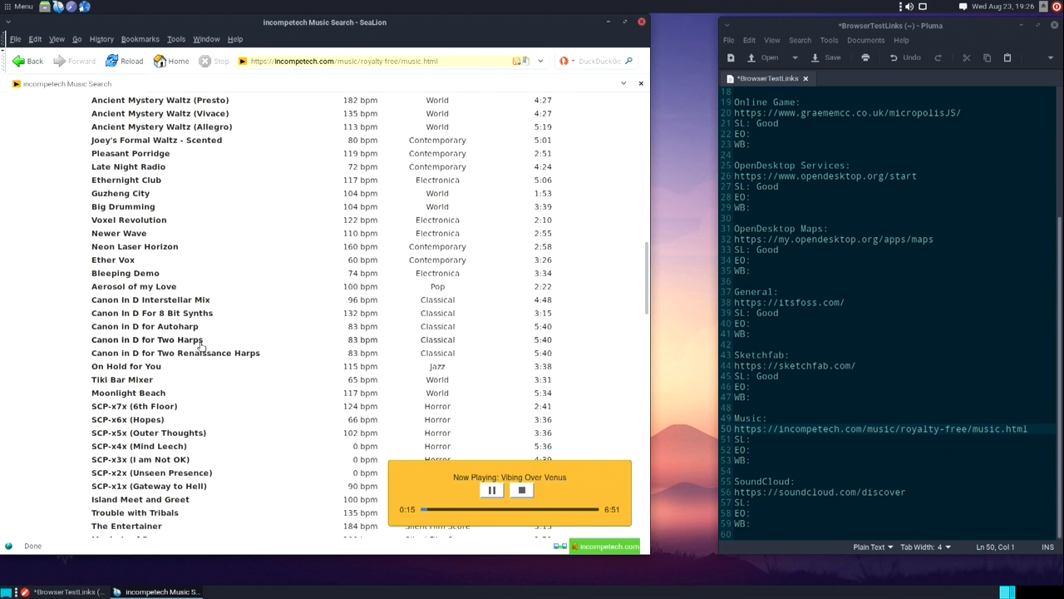
left_click(147, 339)
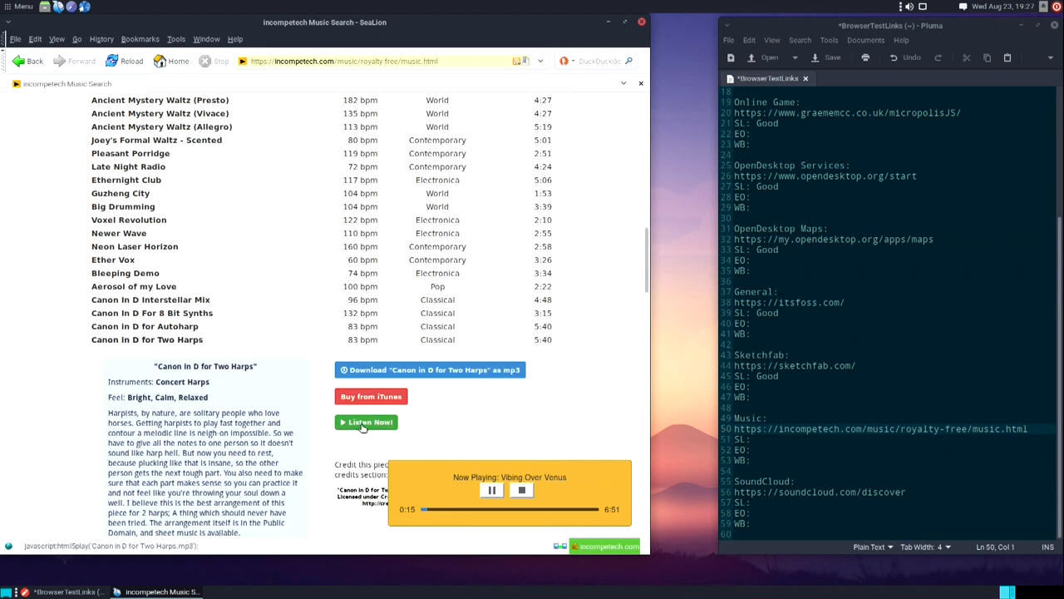
left_click(366, 422)
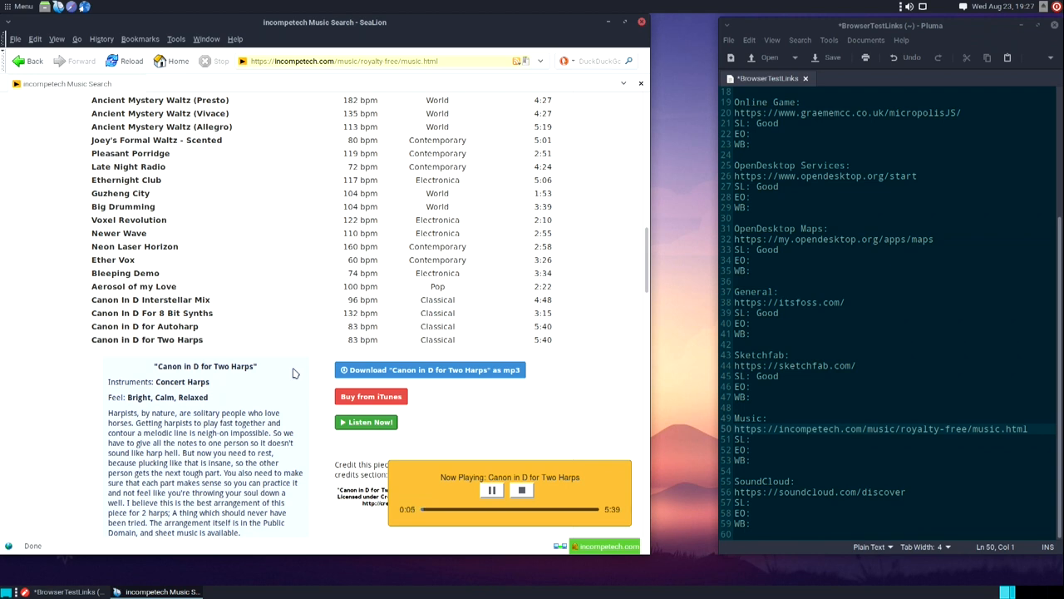
scroll("down", 3)
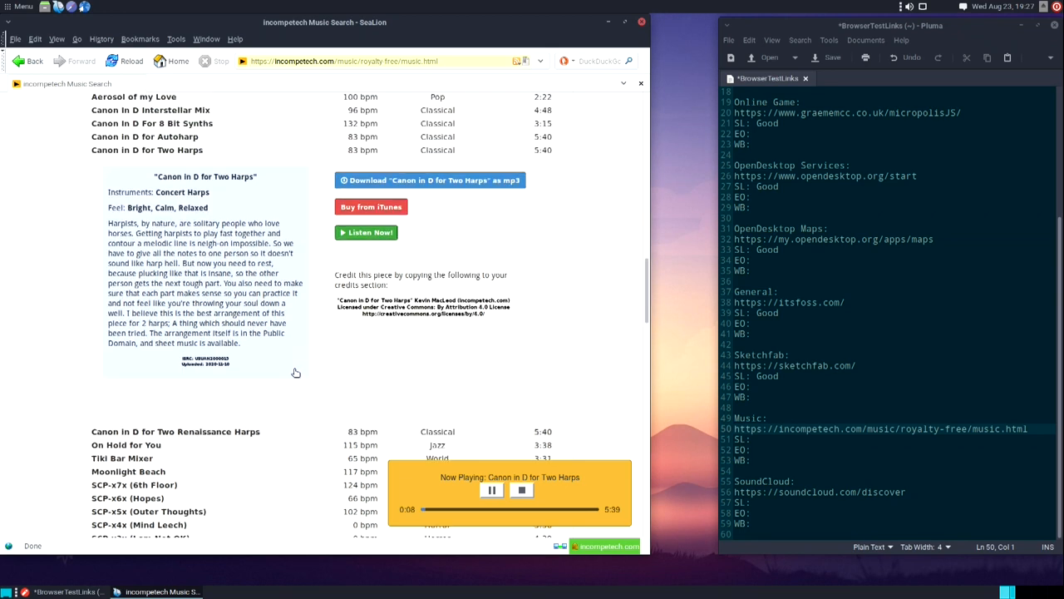
scroll("up", 3)
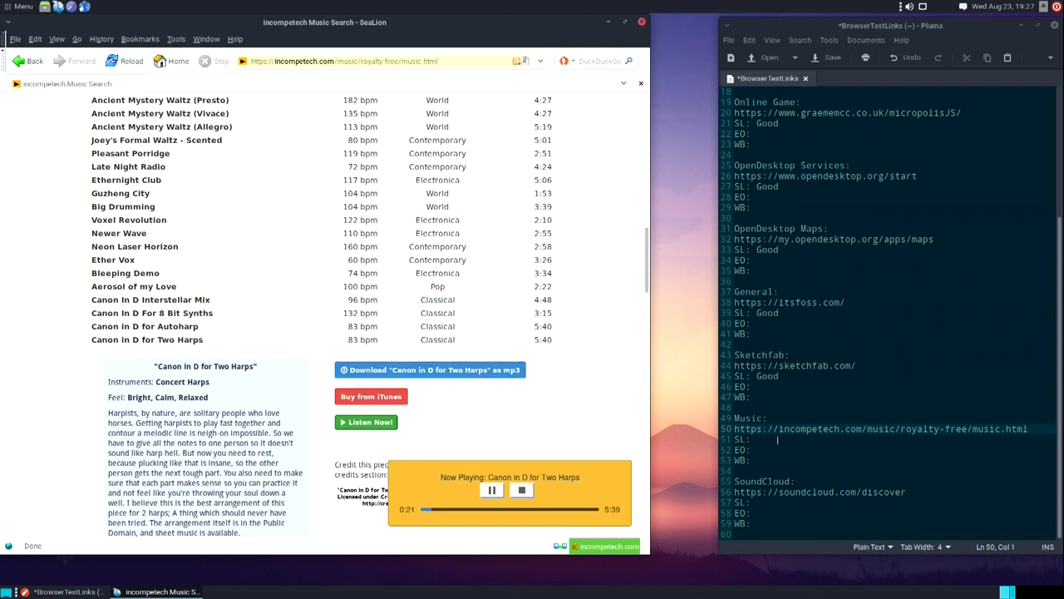
Start typing the Good rating for the incompetech music page in Pluma.
type("Good")
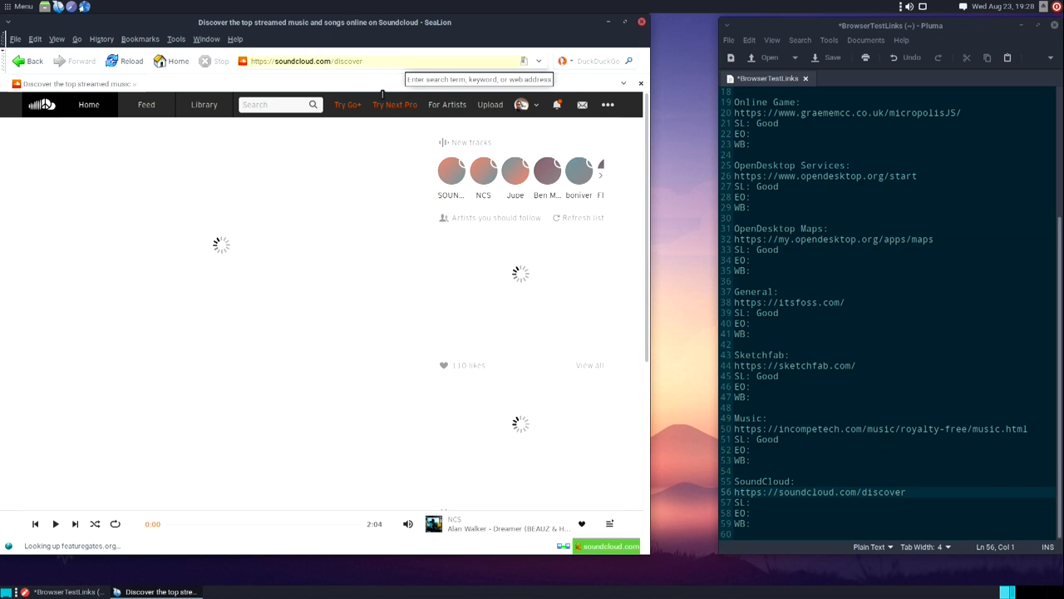
mouse_move(396, 217)
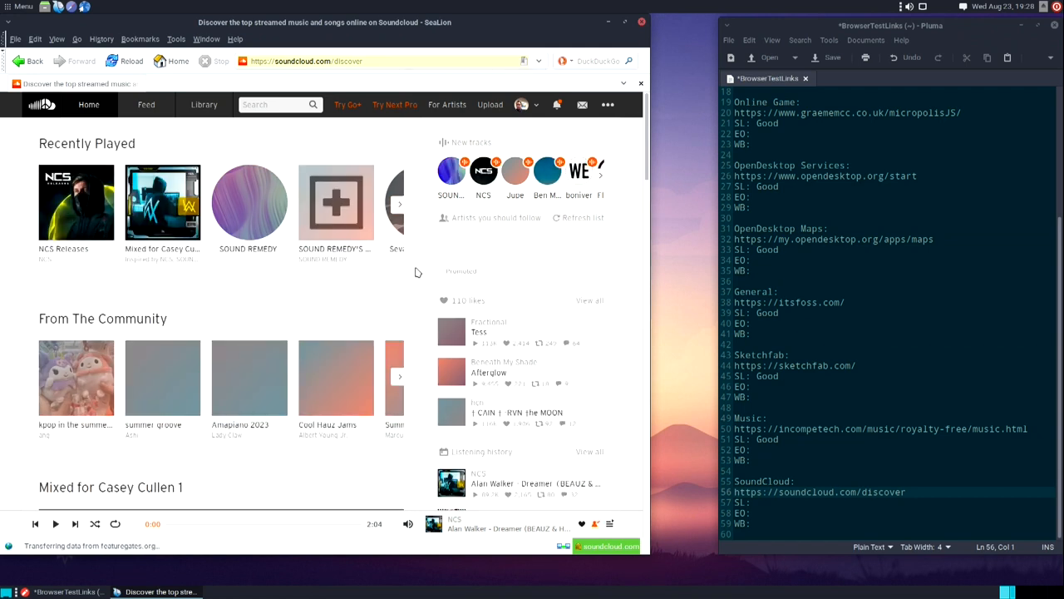
Open Alan Walker's Dreamer (BEAUZ & Heleen Remix) from Recently Played and start it playing.
scroll("down", 3)
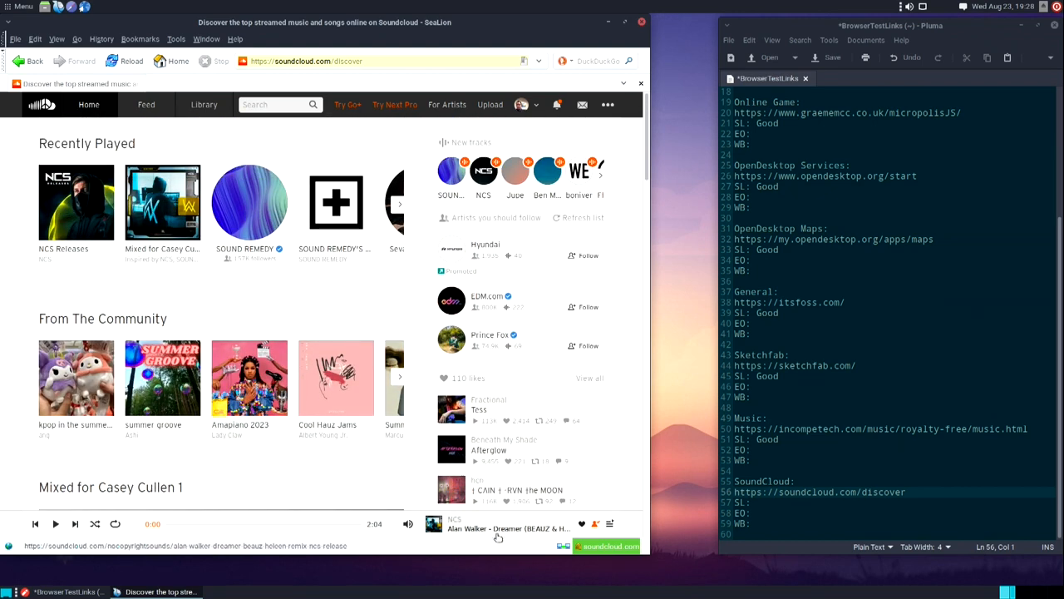
left_click(509, 529)
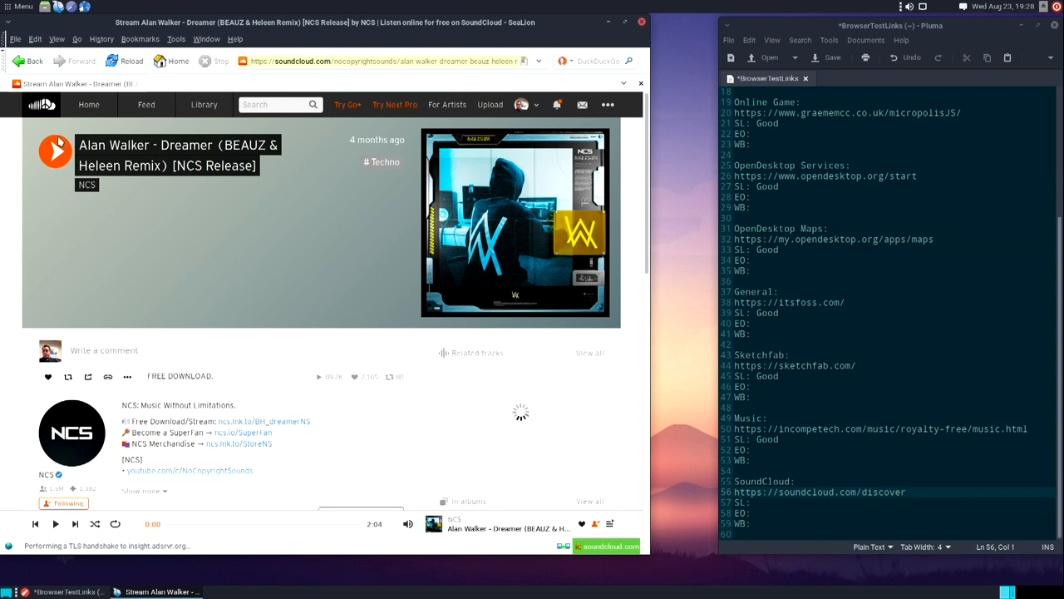
left_click(55, 149)
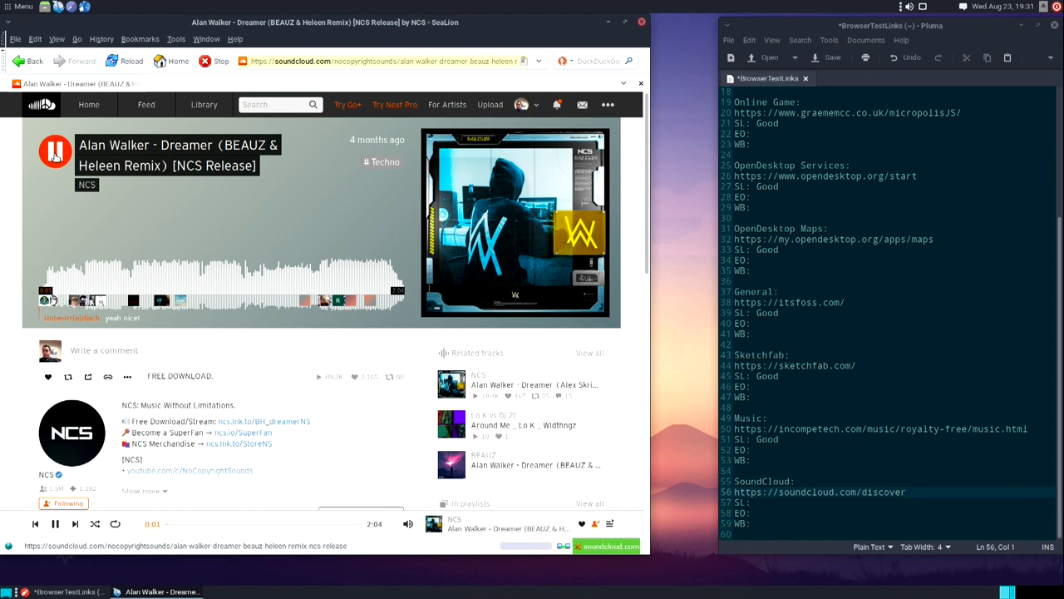
left_click(55, 151)
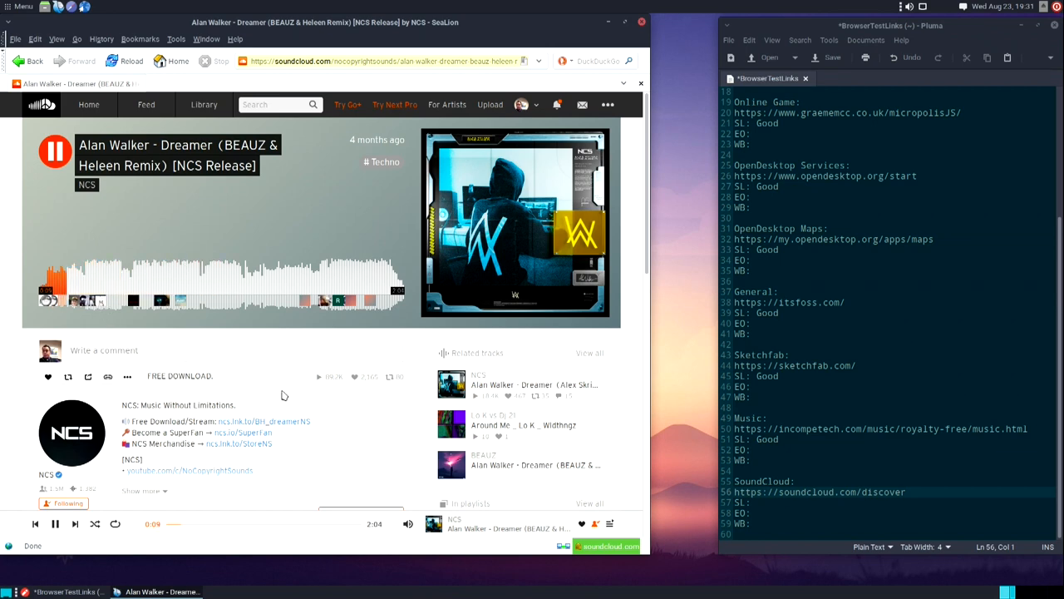
Scroll down through the track's comments.
scroll("down", 3)
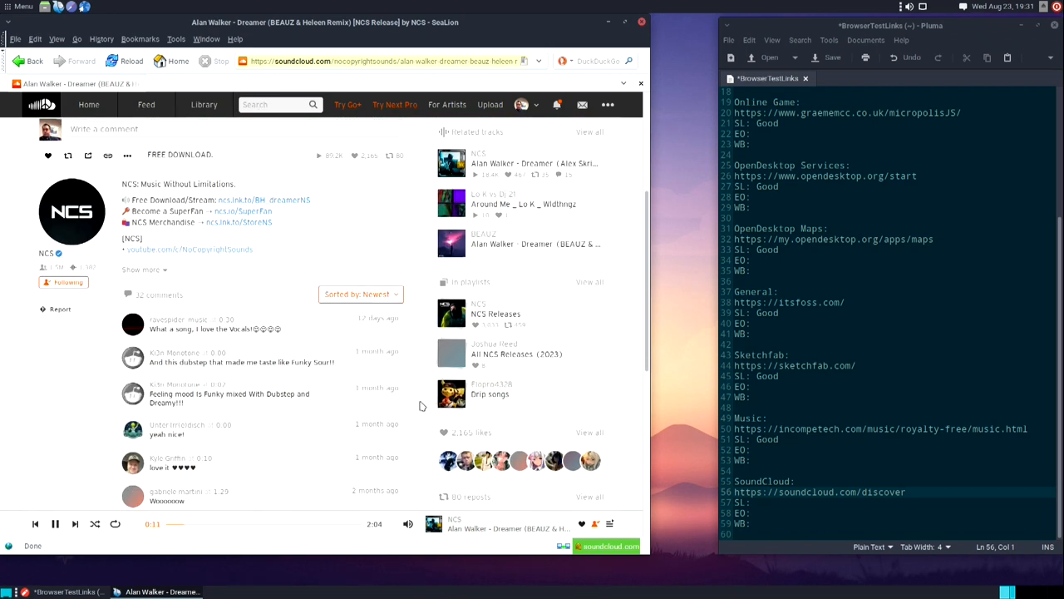
scroll("down", 3)
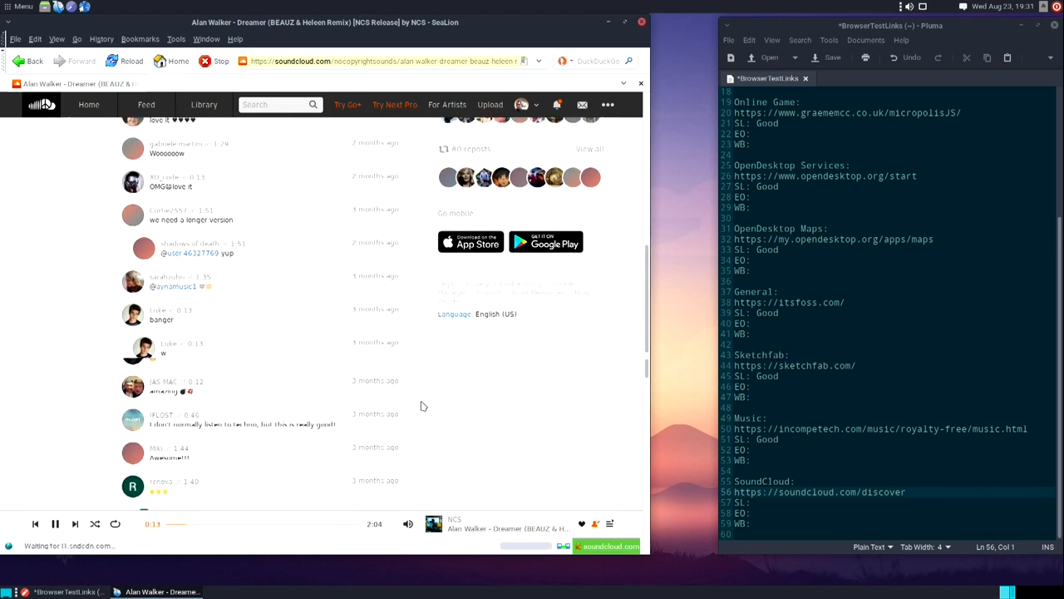
scroll("down", 3)
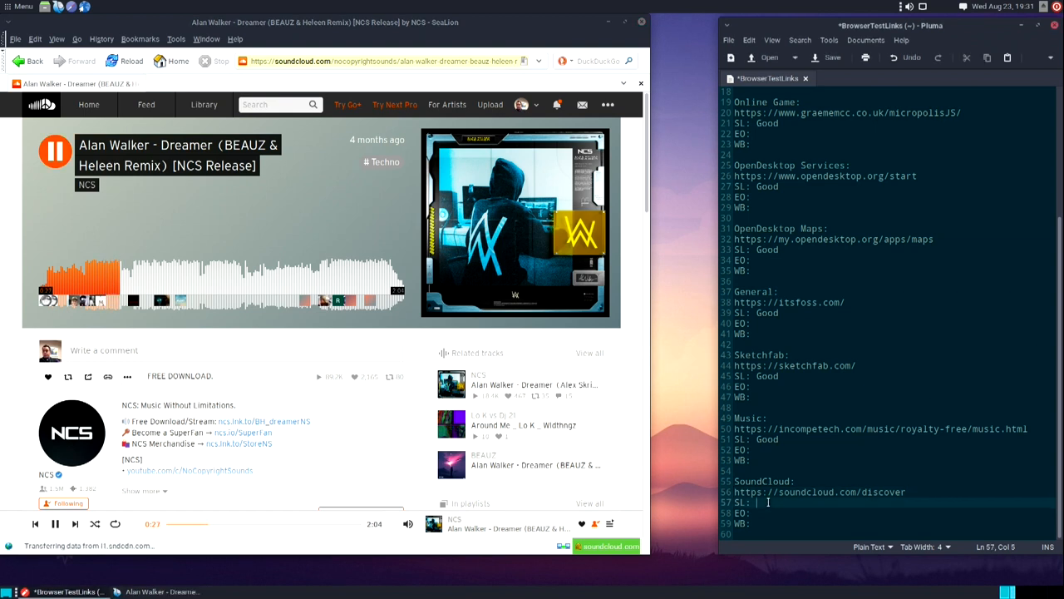
Rate SoundCloud 'Good' in Pluma and open fienixppc.blogspot.com in a new tab.
type("Good")
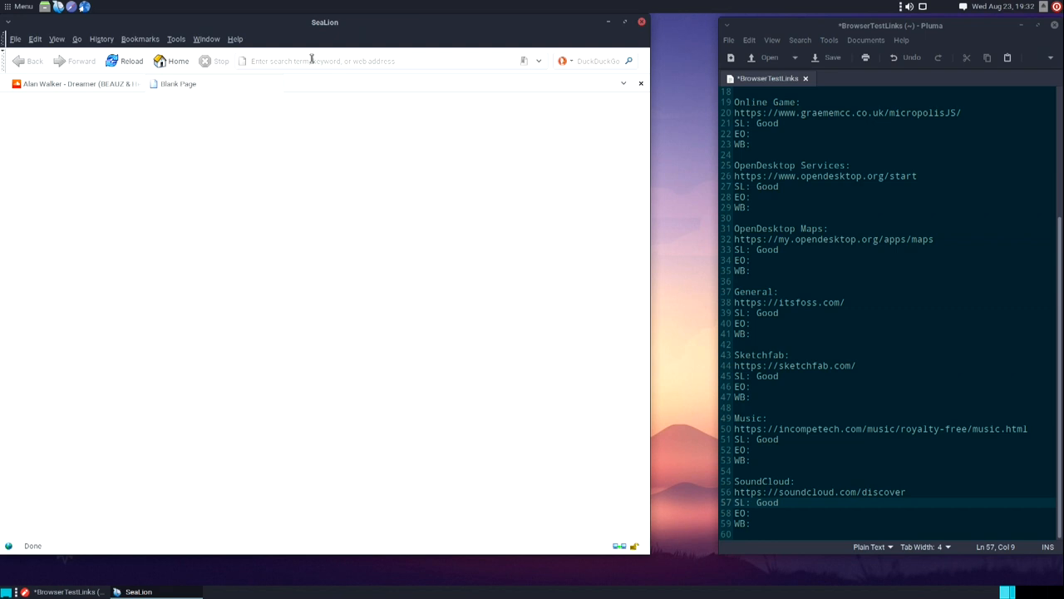
type("fienix")
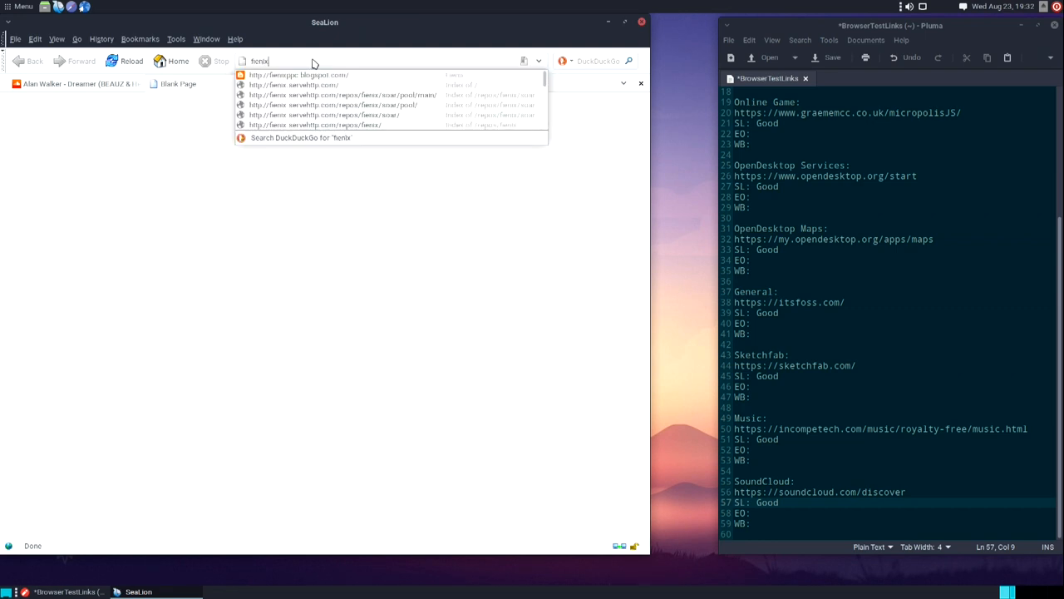
left_click(325, 75)
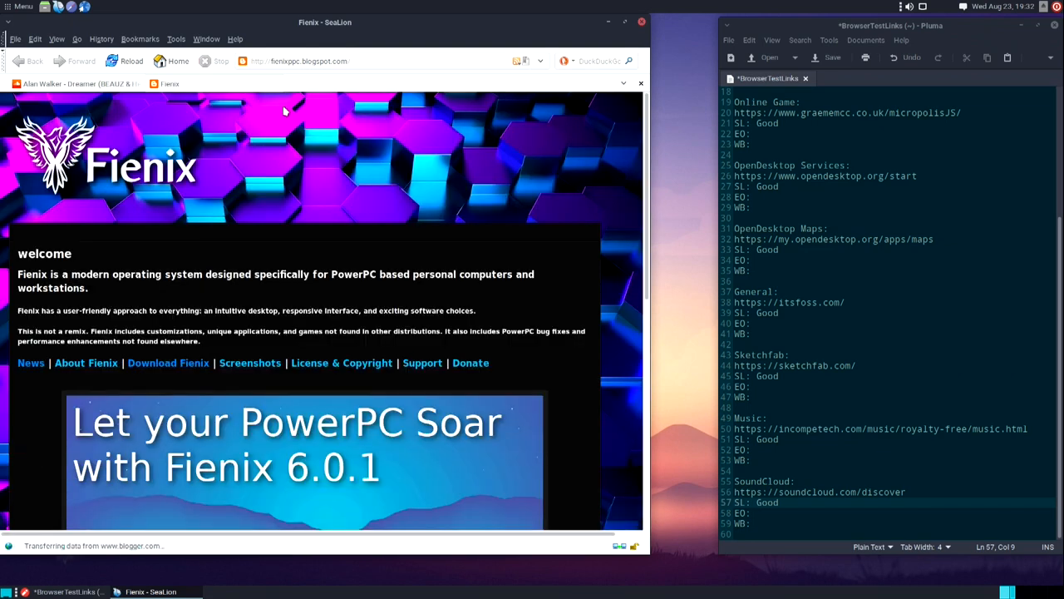
Open the Fienix News page and scroll through its posts.
left_click(30, 363)
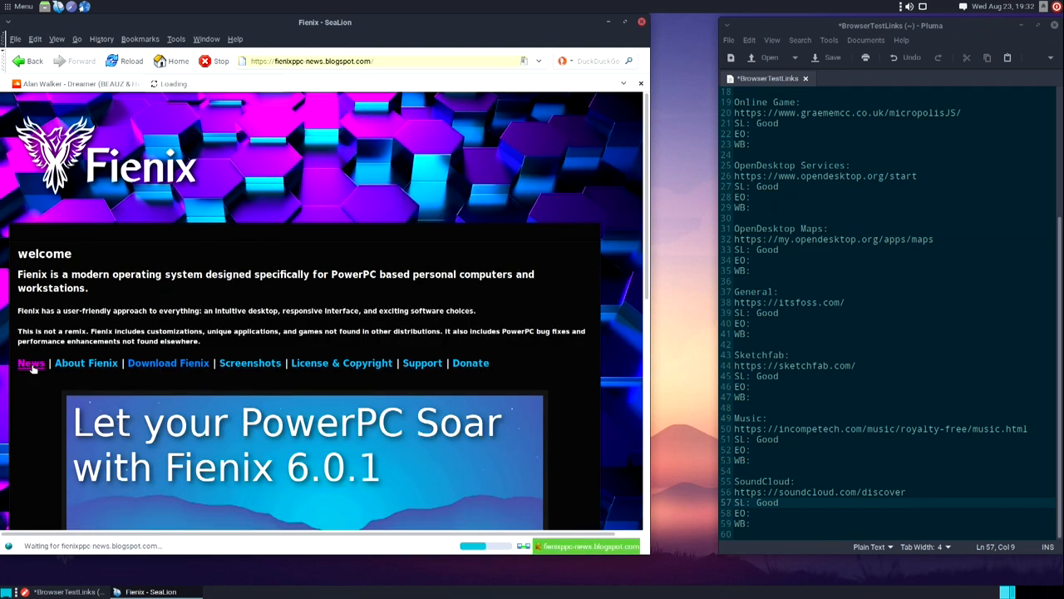
left_click(27, 362)
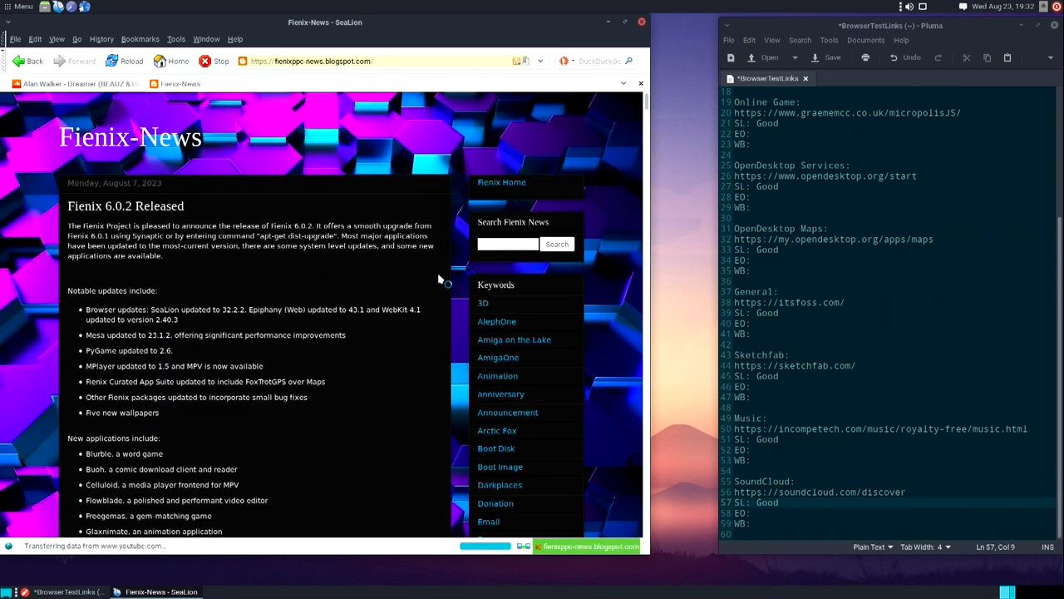
scroll("down", 3)
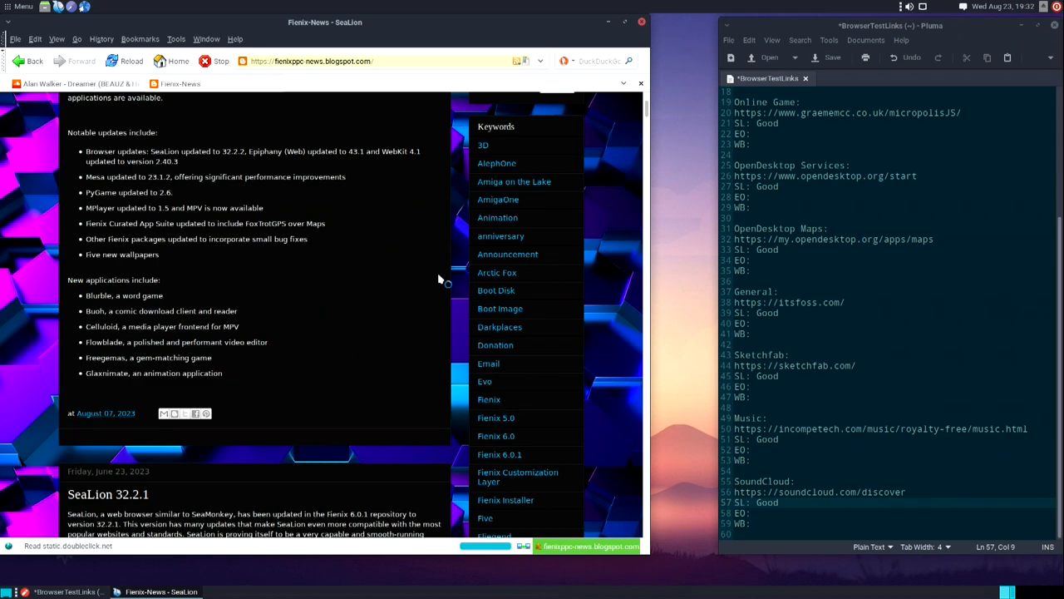
scroll("down", 3)
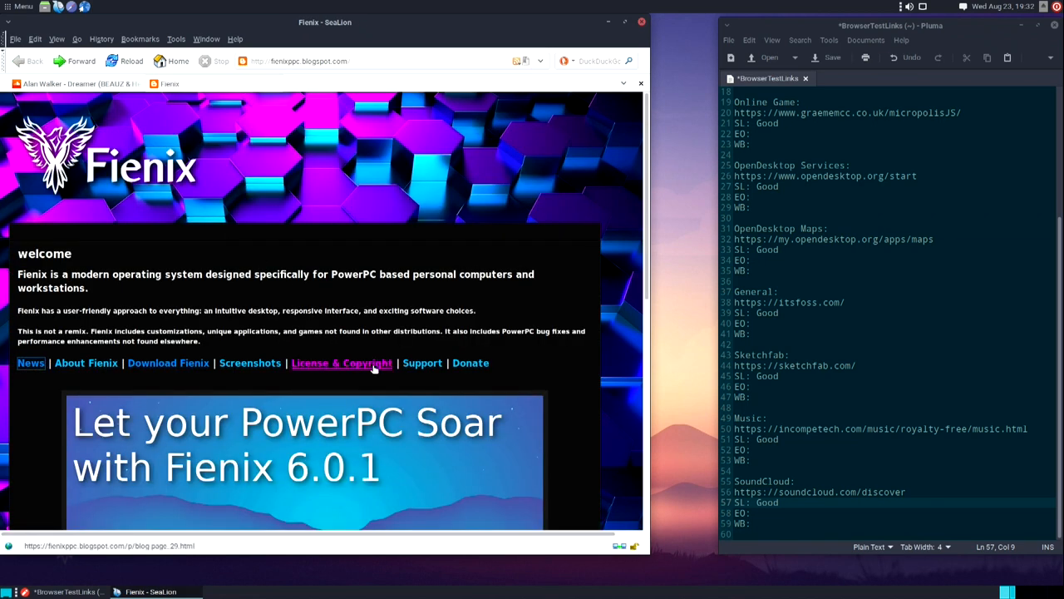
Browse the Fienix desktop and applications screenshots page, scrolling through the images.
left_click(250, 362)
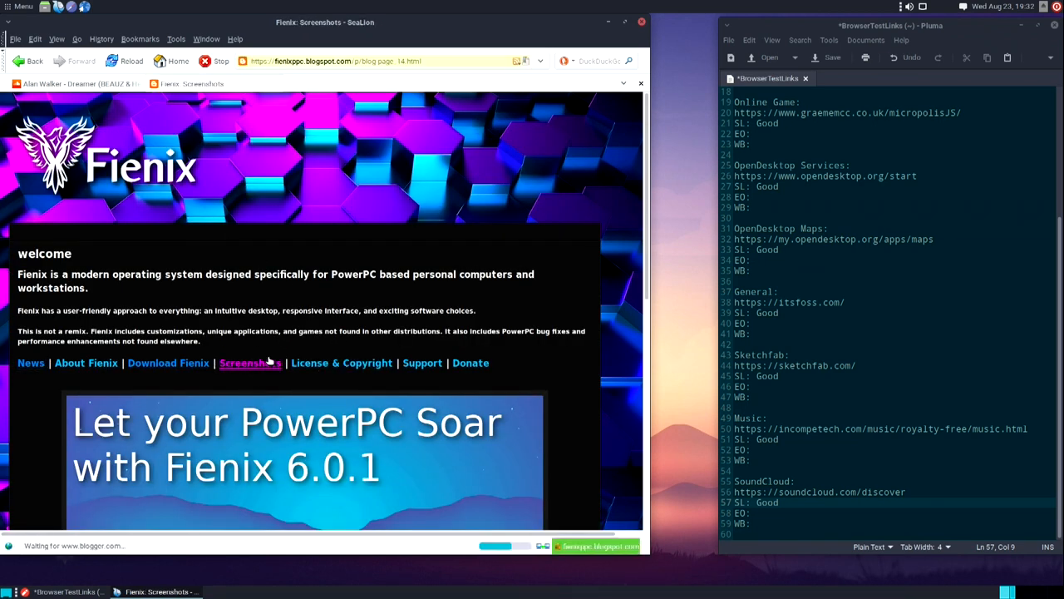
left_click(250, 363)
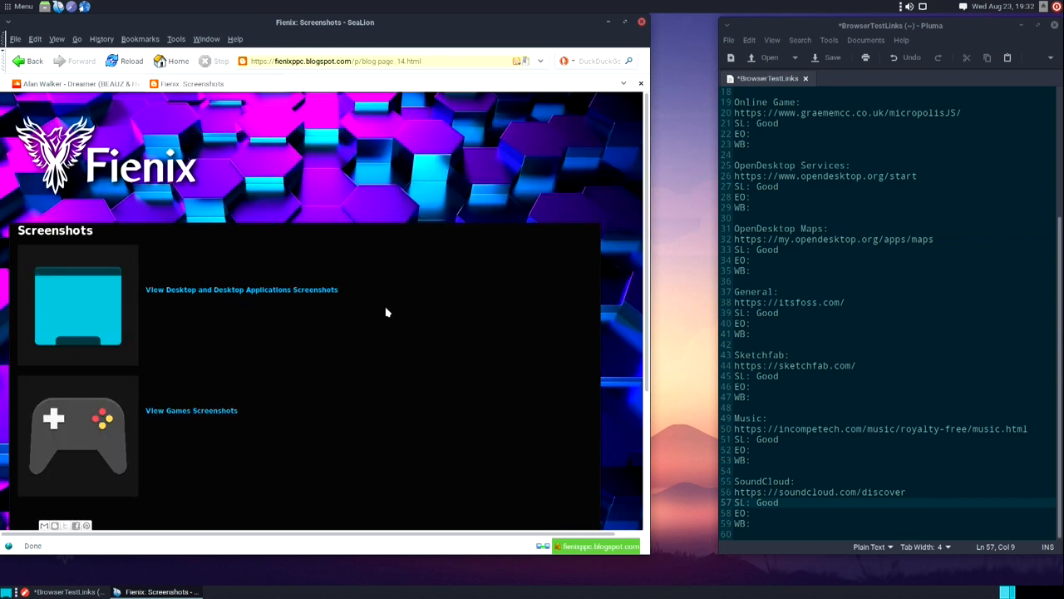
mouse_move(229, 296)
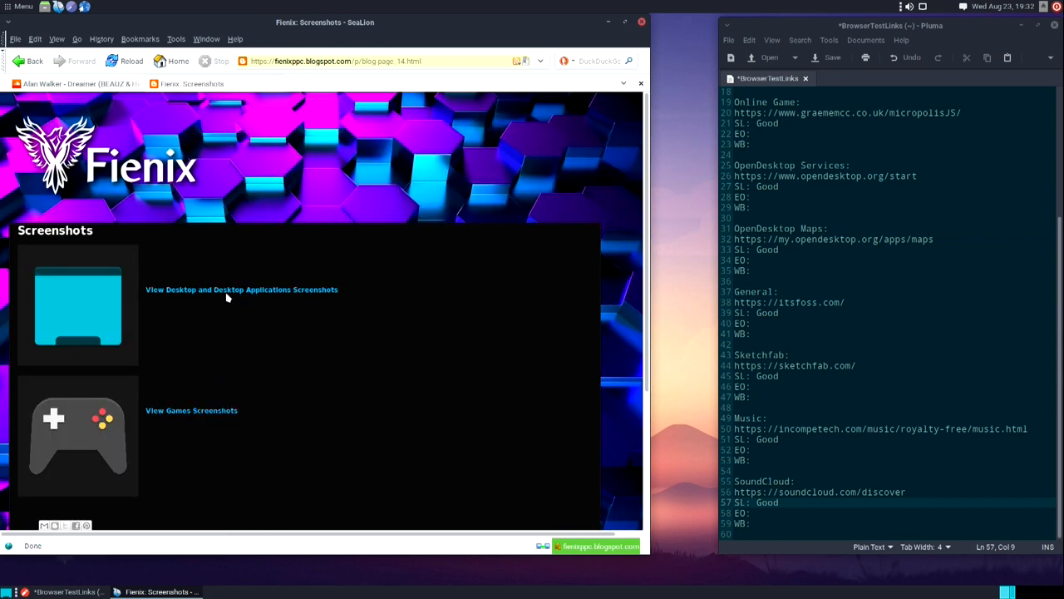
left_click(241, 289)
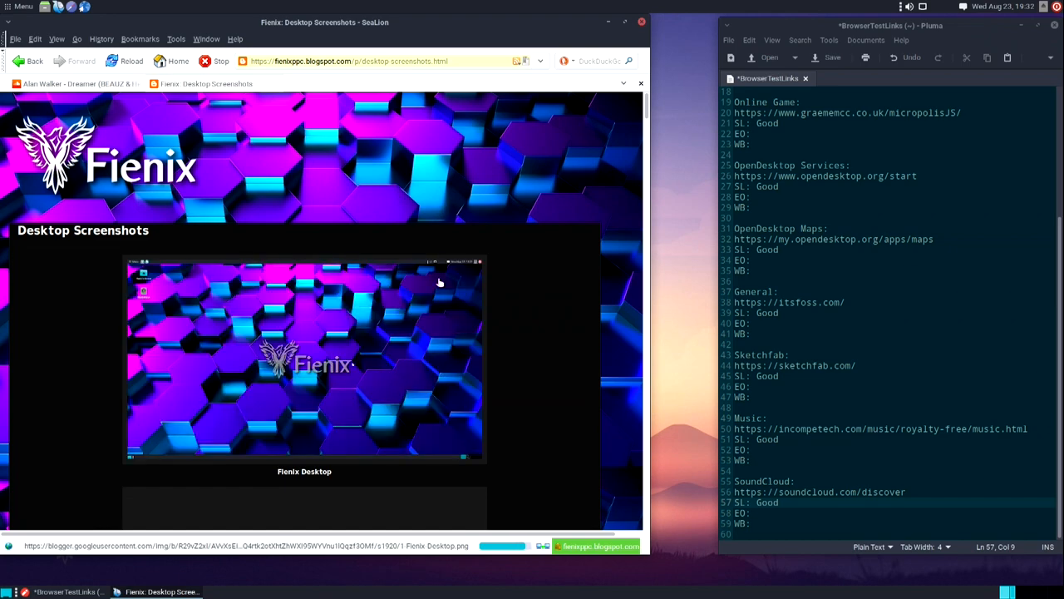
scroll("down", 3)
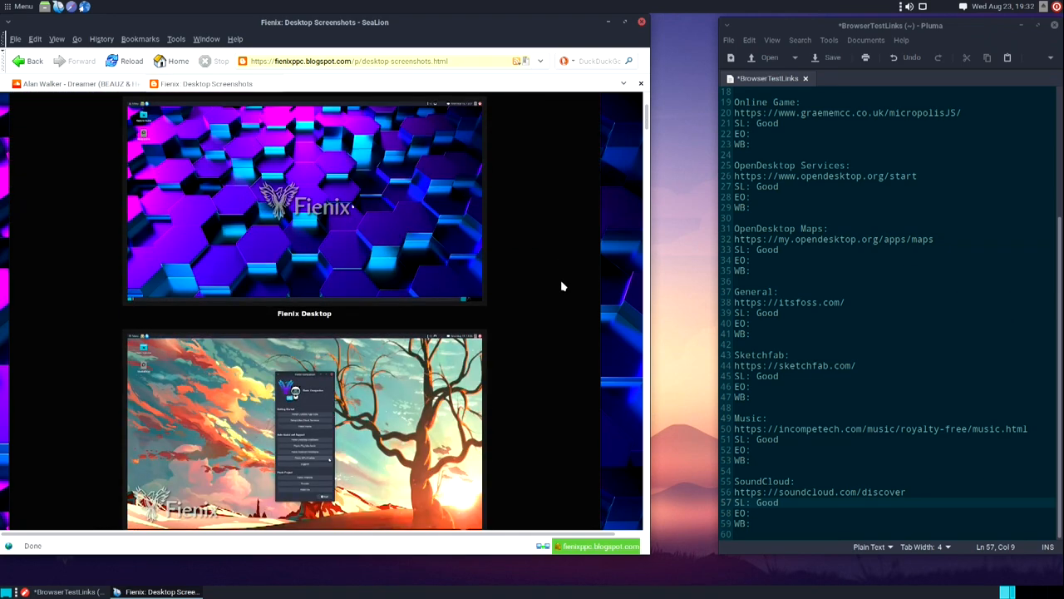
scroll("down", 3)
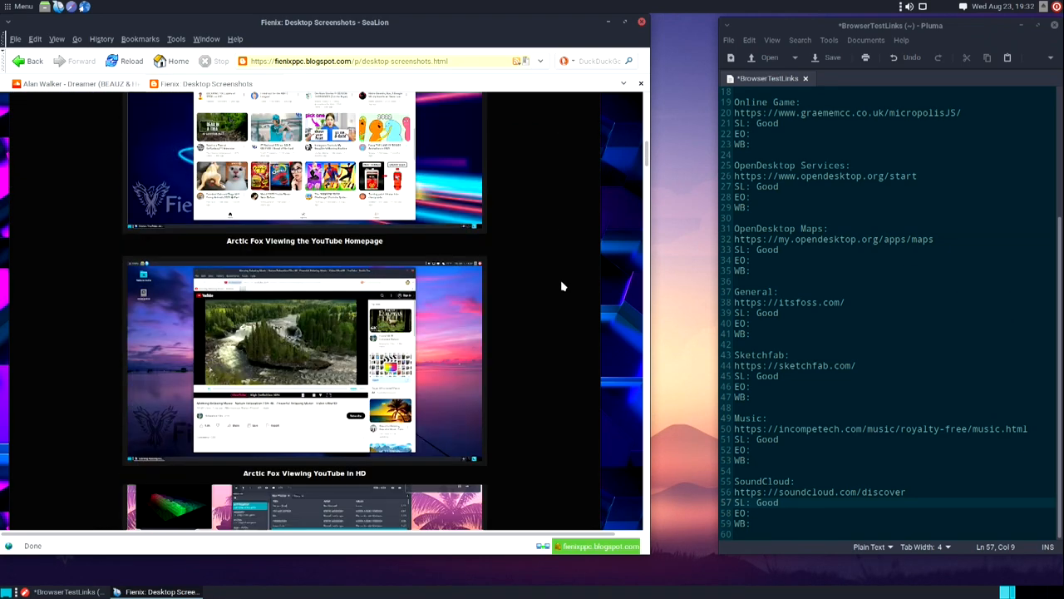
scroll("down", 3)
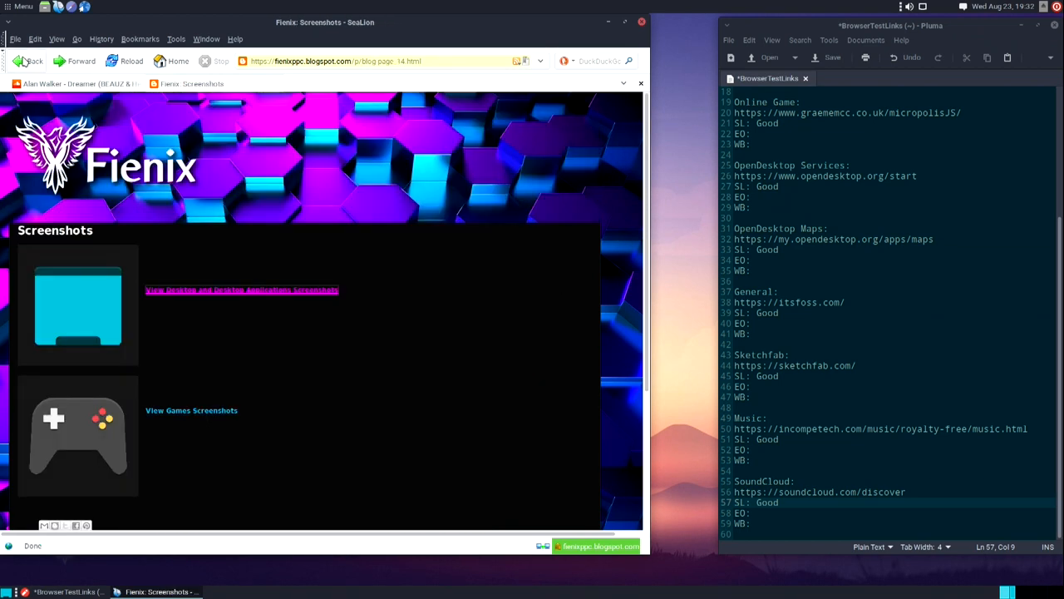
Browse the Fienix games screenshots, enlarge one, and return to the SoundCloud track.
left_click(191, 411)
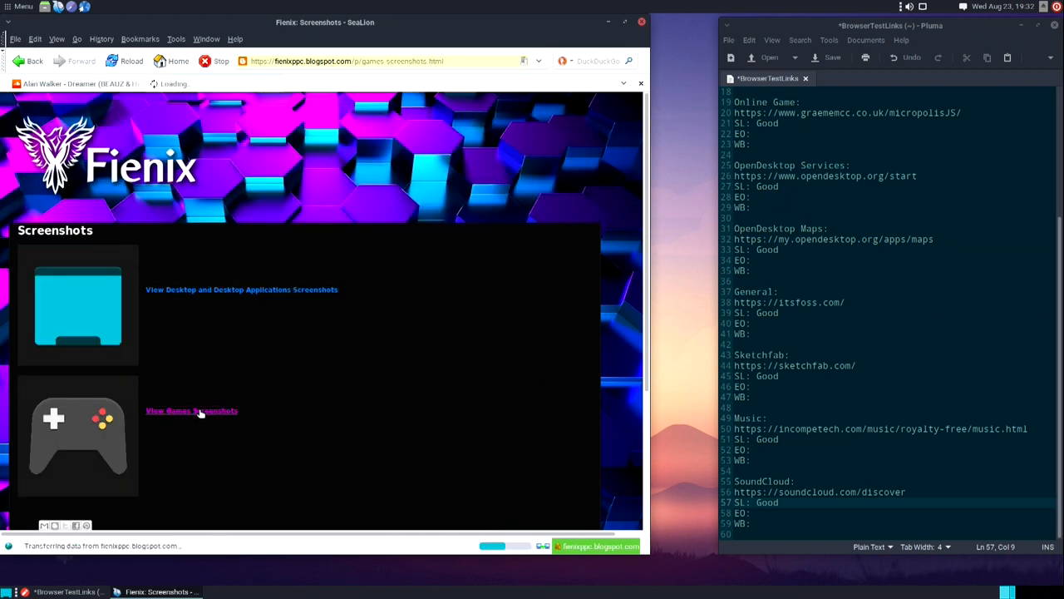
left_click(191, 411)
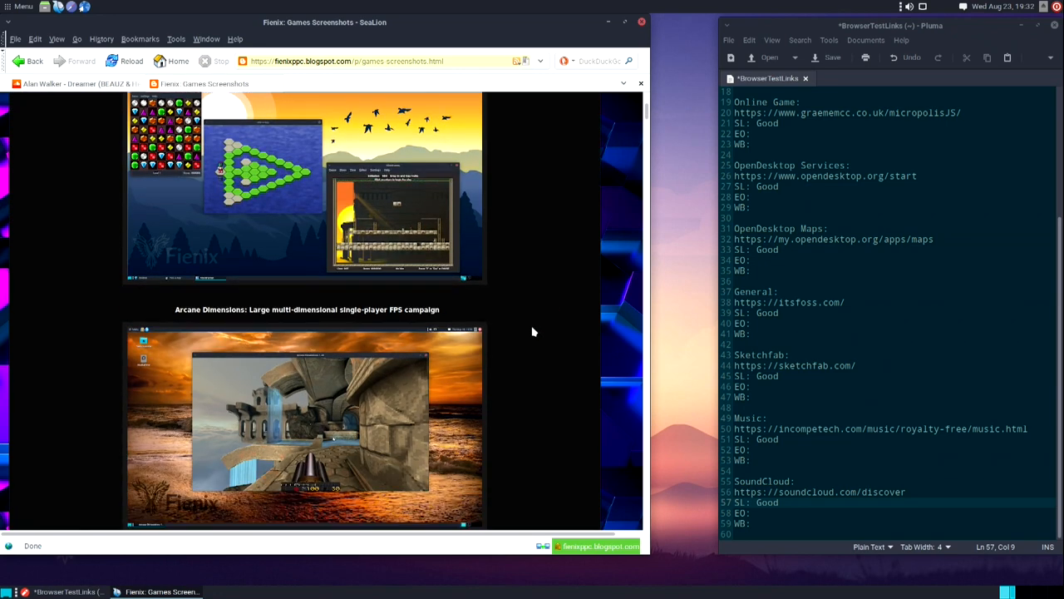
scroll("down", 3)
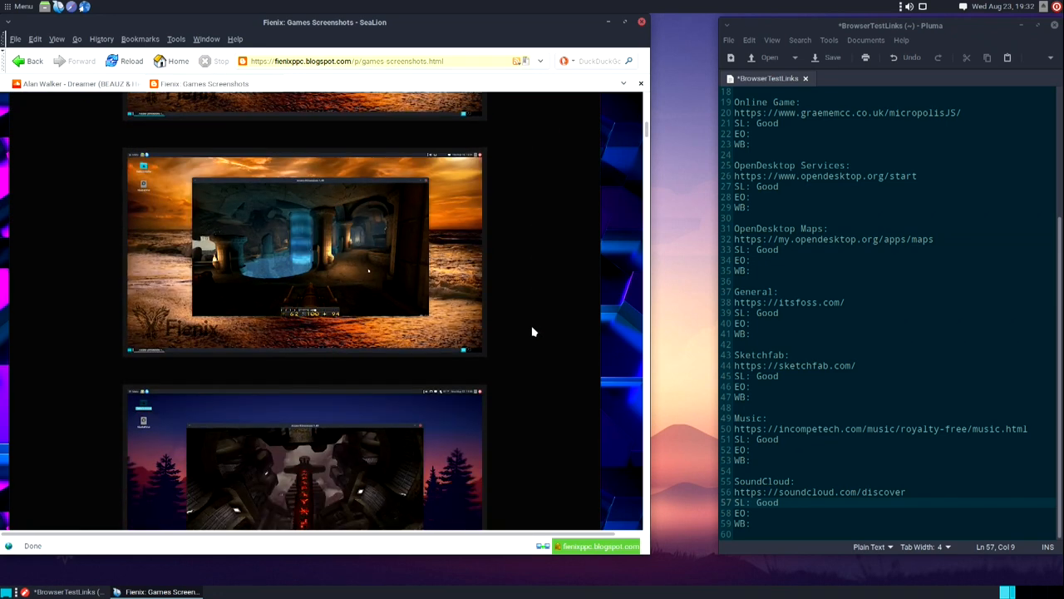
left_click(306, 249)
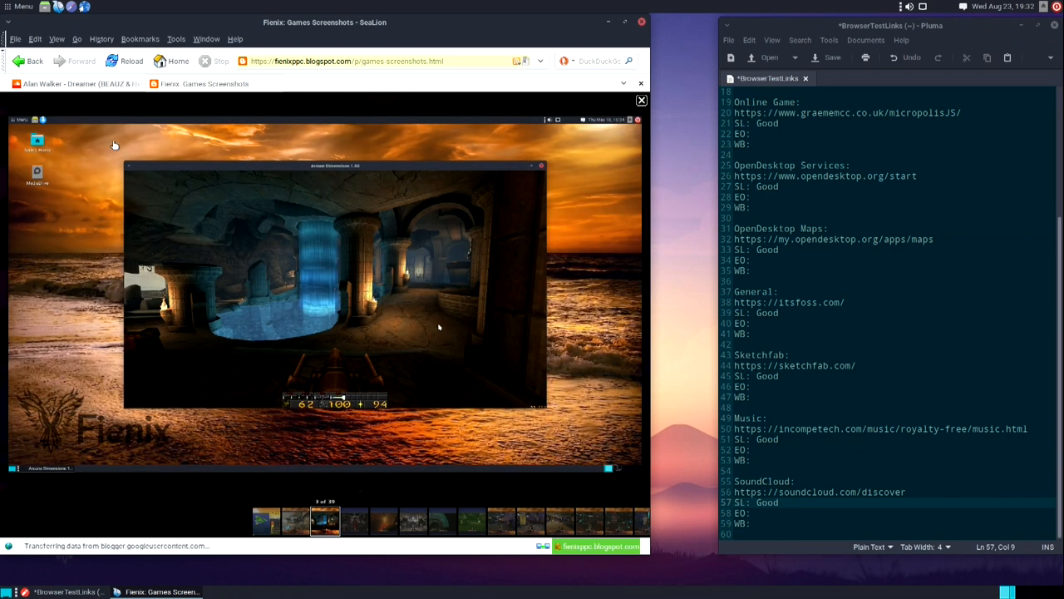
left_click(58, 83)
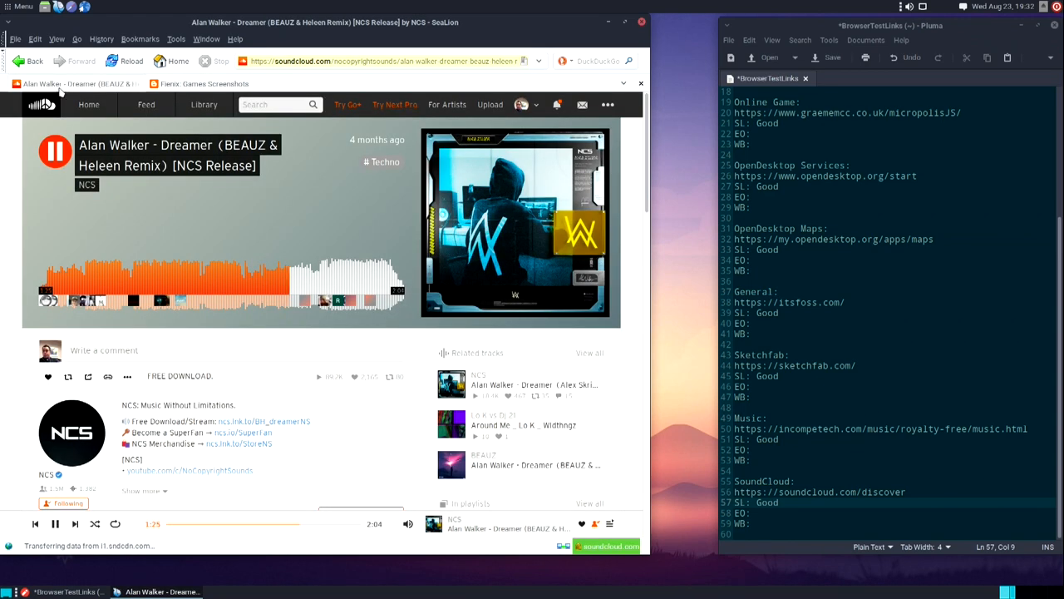
View About SeaLion, then close the browser and confirm closing all its tabs.
left_click(53, 149)
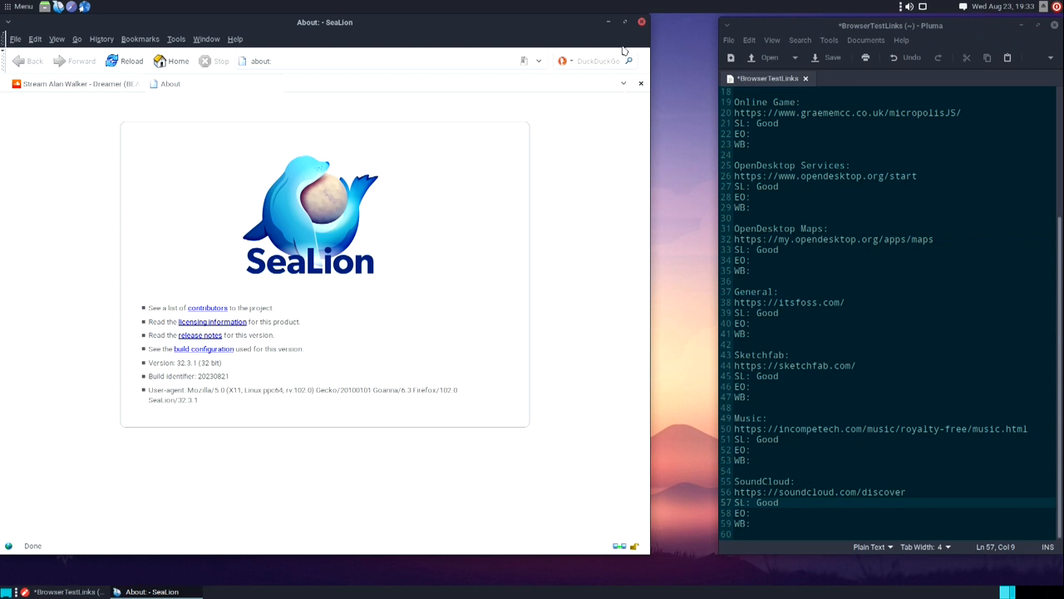
left_click(640, 21)
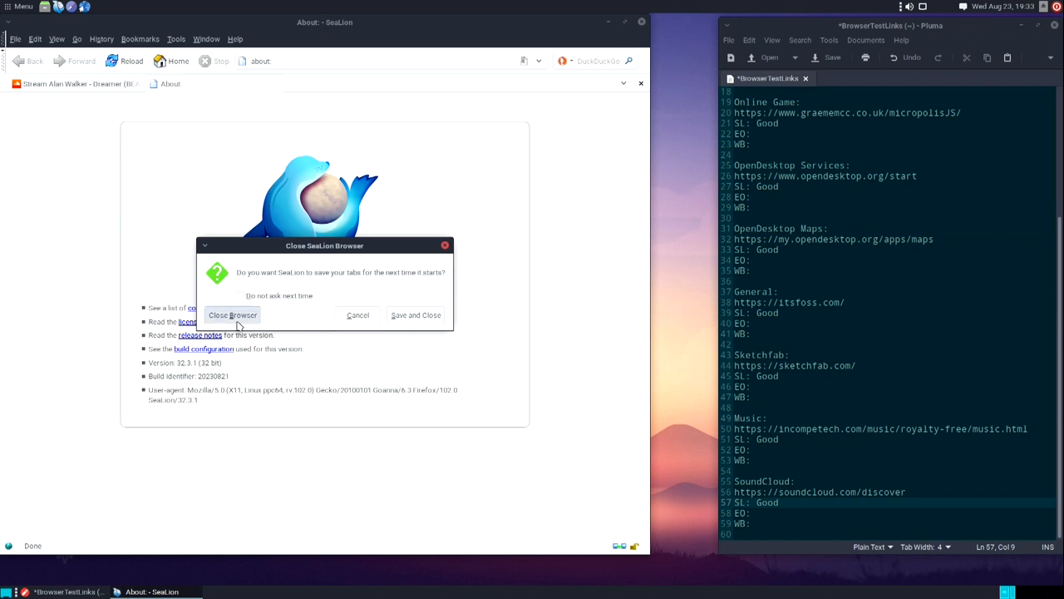
left_click(233, 314)
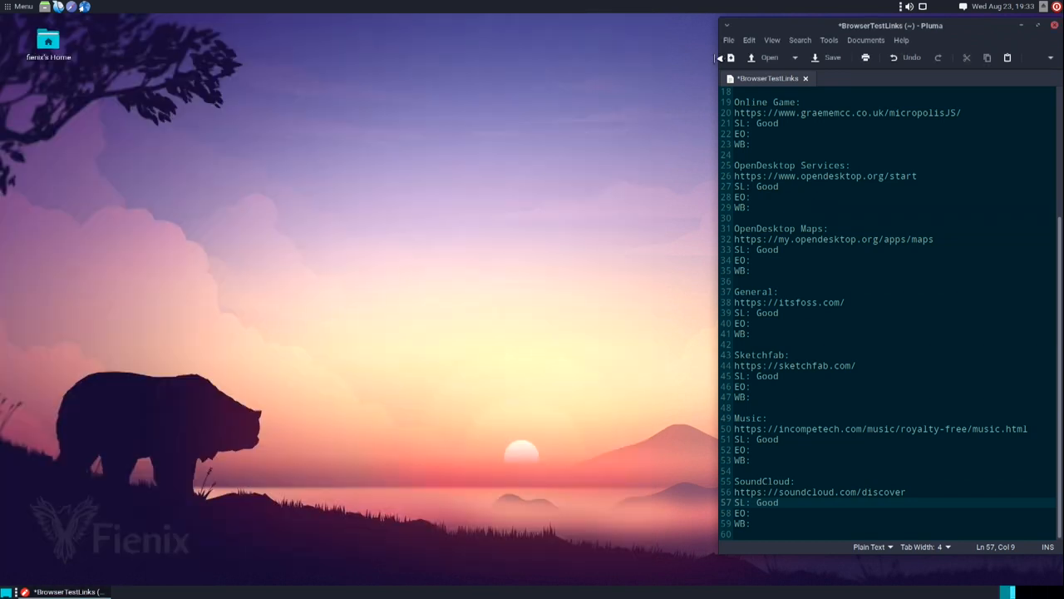